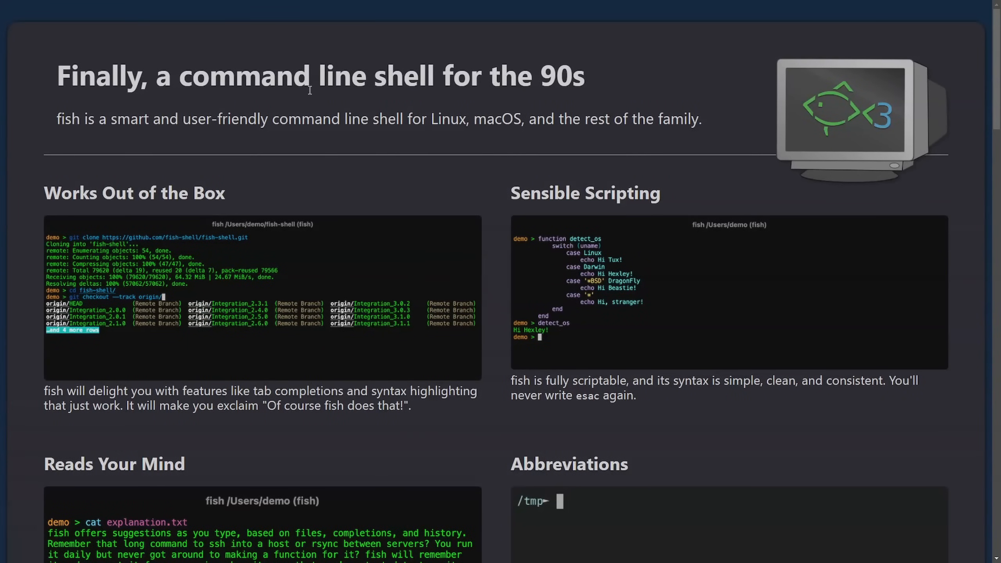
{"action": "mouse_move", "coordinate": [325, 99]}
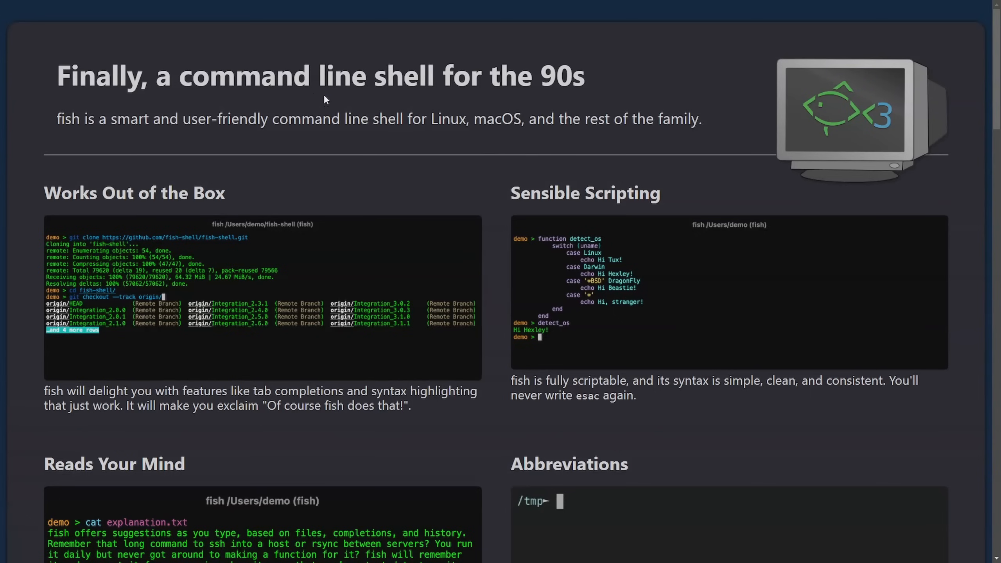
{"action": "mouse_move", "coordinate": [355, 118]}
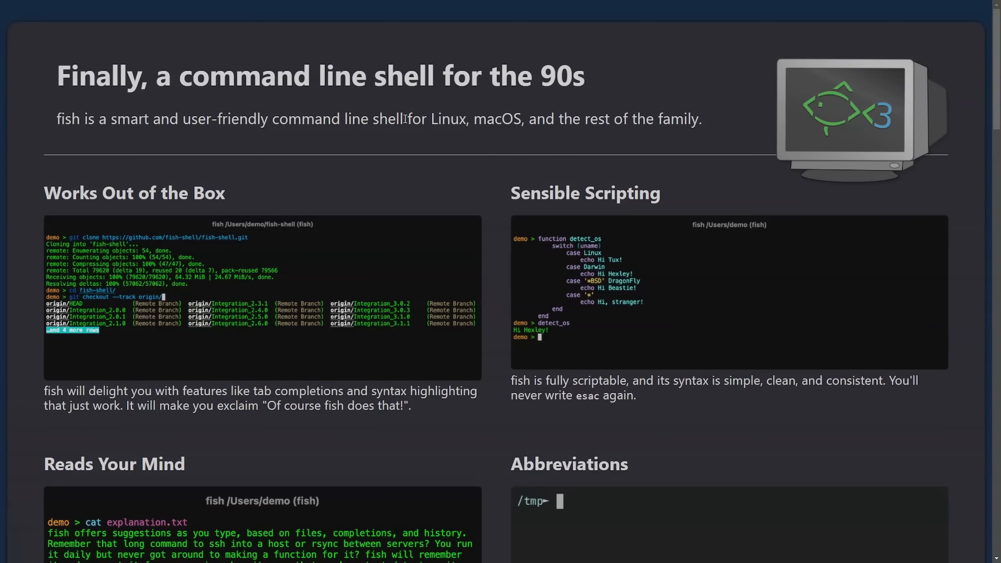
{"action": "mouse_move", "coordinate": [636, 186]}
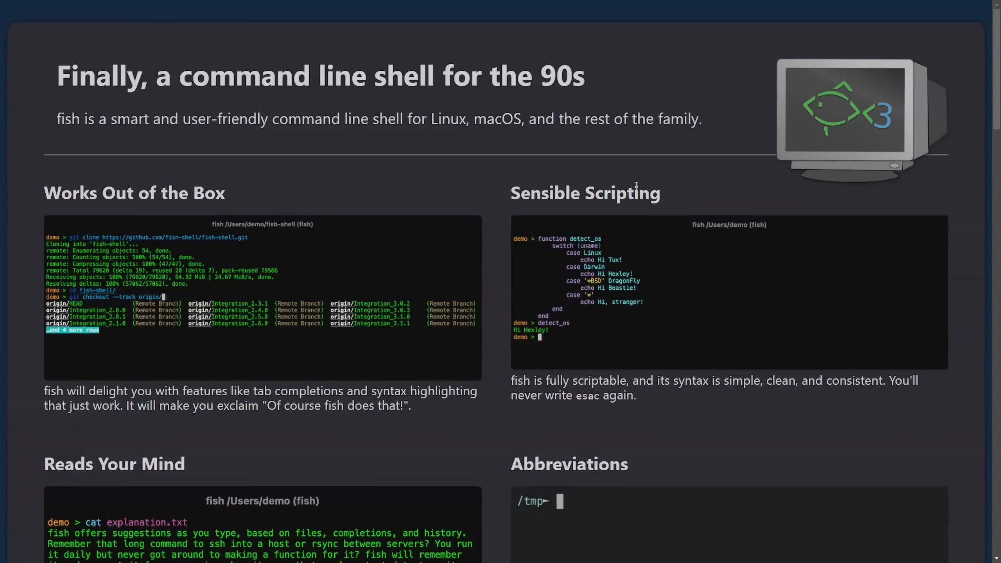
{"action": "mouse_move", "coordinate": [892, 264]}
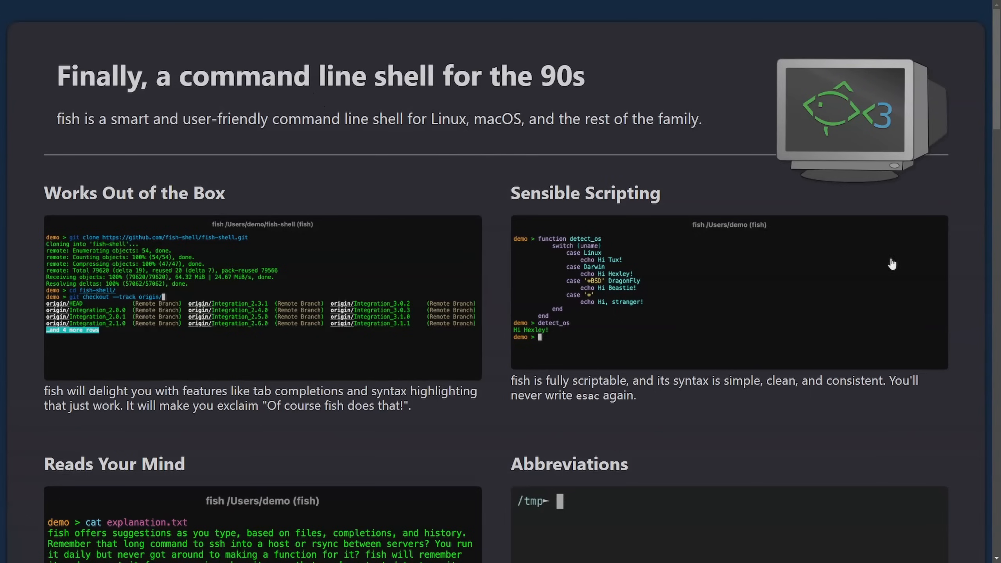
{"action": "mouse_move", "coordinate": [893, 268]}
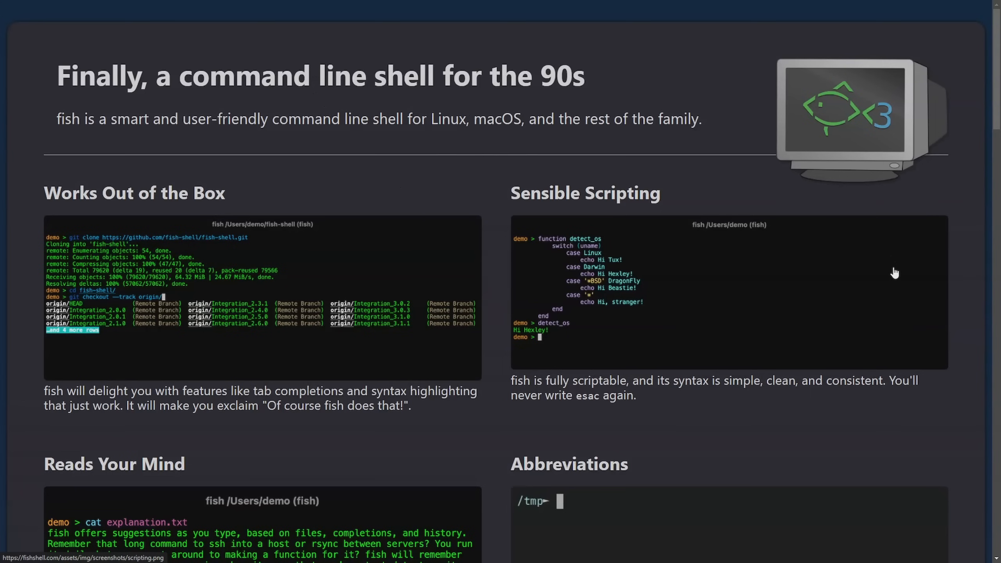
{"action": "mouse_move", "coordinate": [170, 113]}
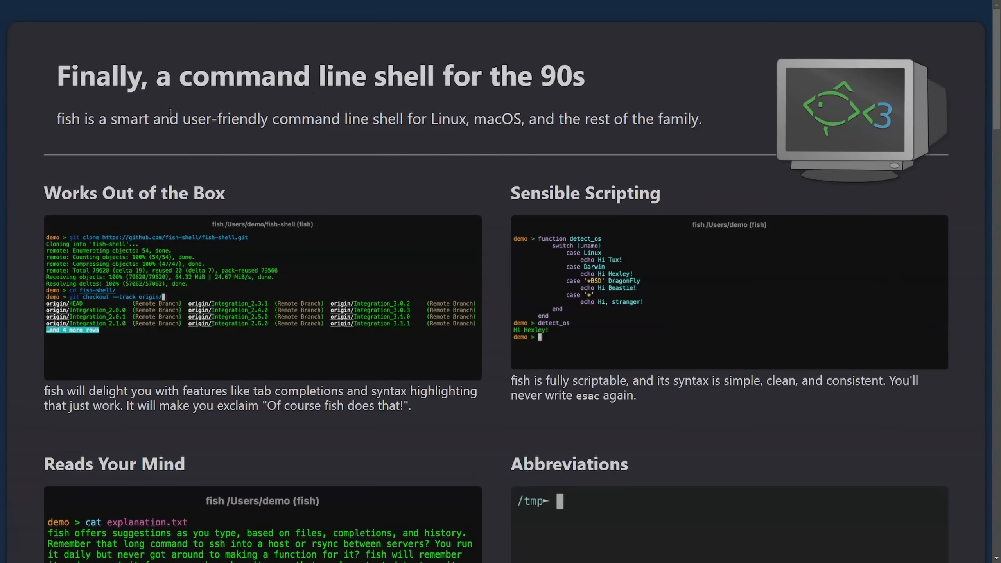
{"action": "mouse_move", "coordinate": [326, 165]}
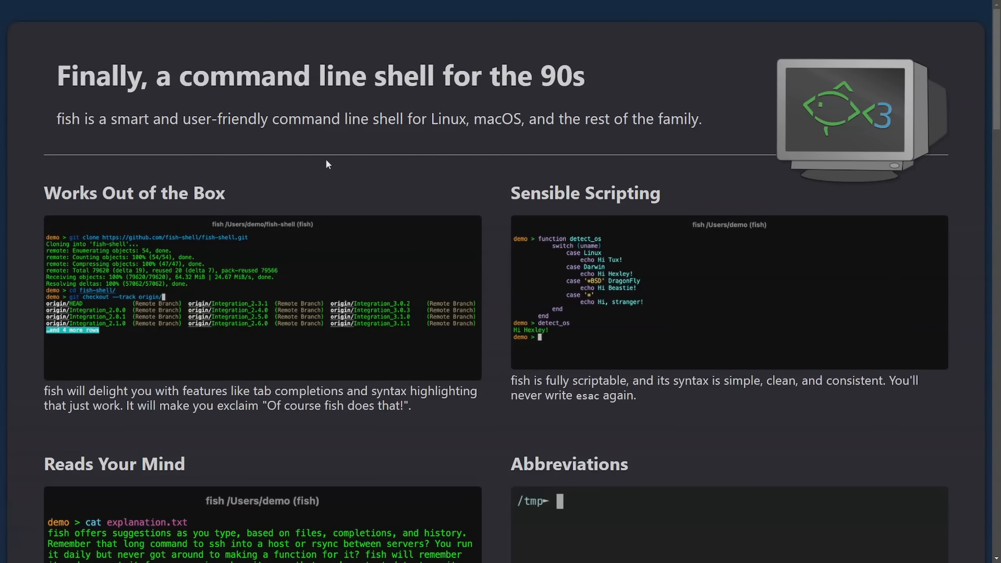
Scroll the fishshell.com homepage past the feature highlights to the Go fish Linux install options, then head to the fish-shell GitHub repository
{"action": "scroll", "scroll_direction": "down", "scroll_amount": 3}
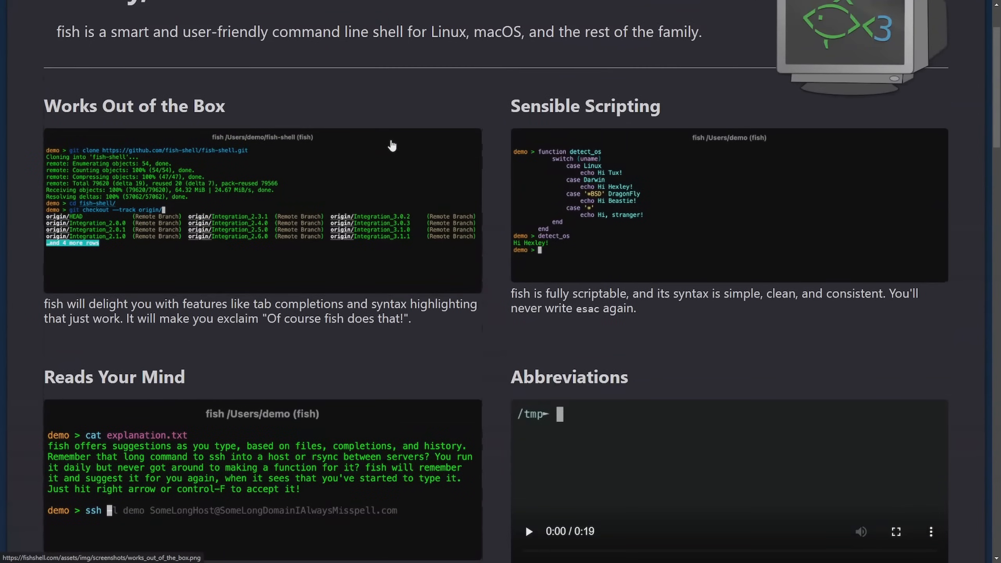
{"action": "scroll", "scroll_direction": "down", "scroll_amount": 3}
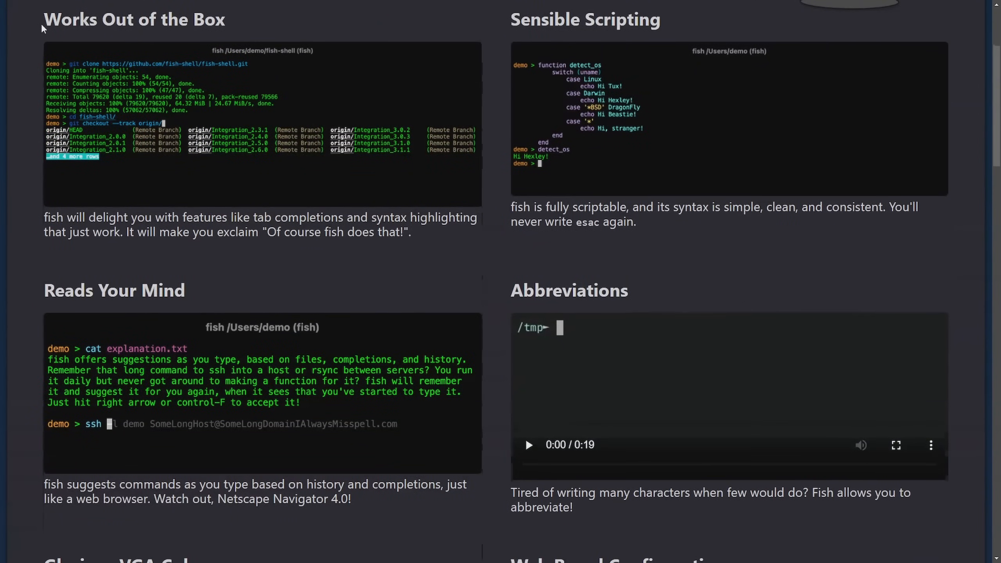
{"action": "mouse_move", "coordinate": [633, 192]}
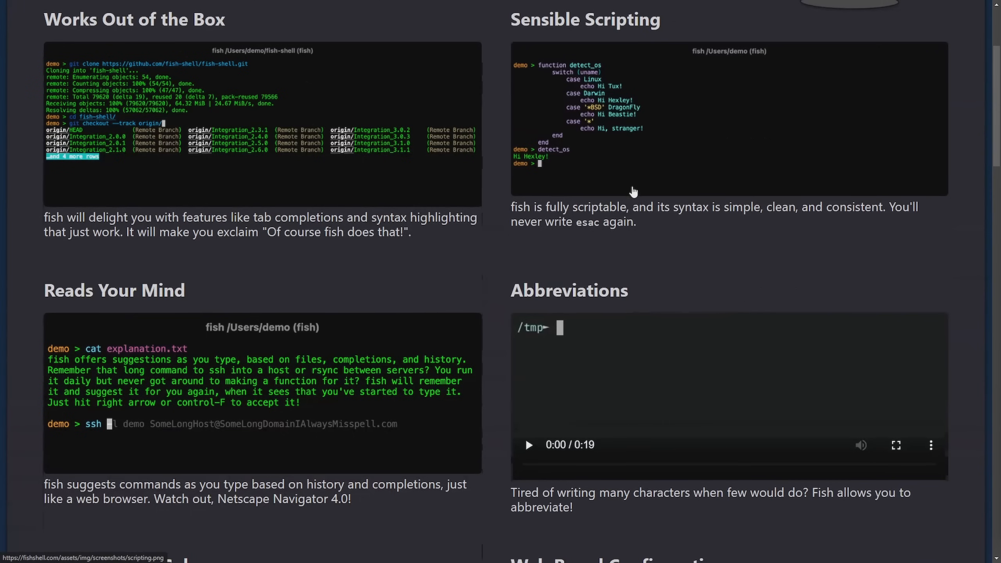
{"action": "scroll", "scroll_direction": "down", "scroll_amount": 3}
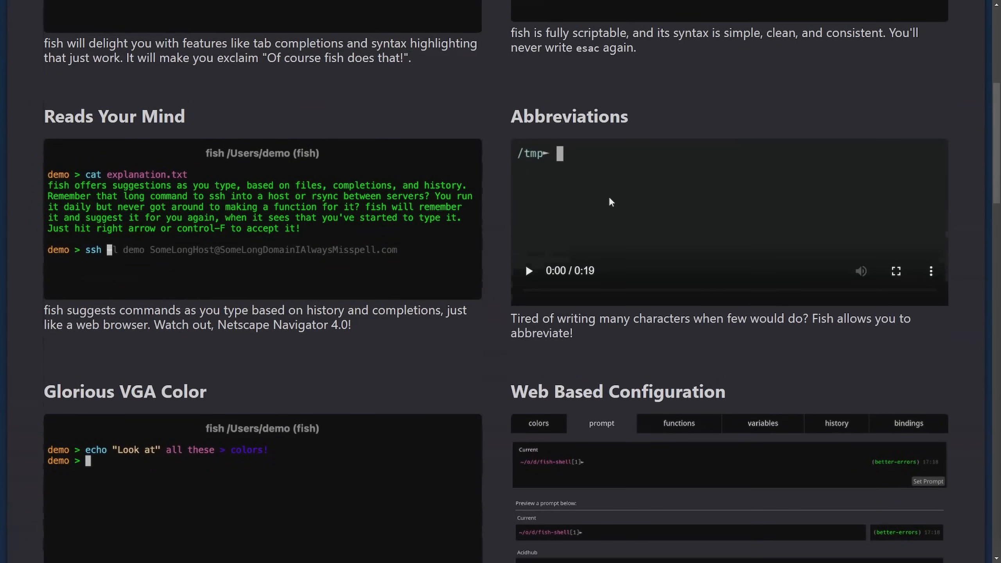
{"action": "scroll", "scroll_direction": "down", "scroll_amount": 3}
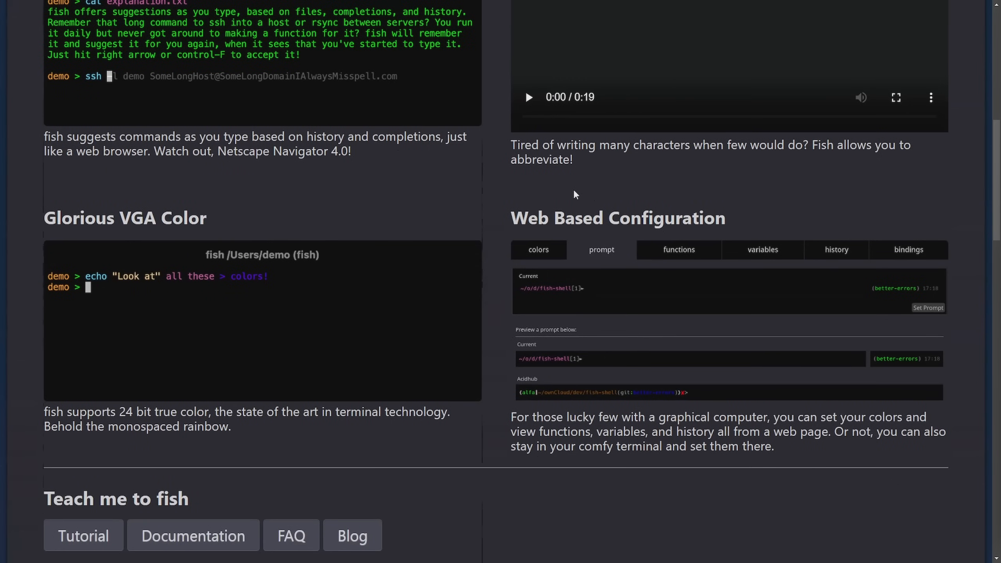
{"action": "mouse_move", "coordinate": [519, 186]}
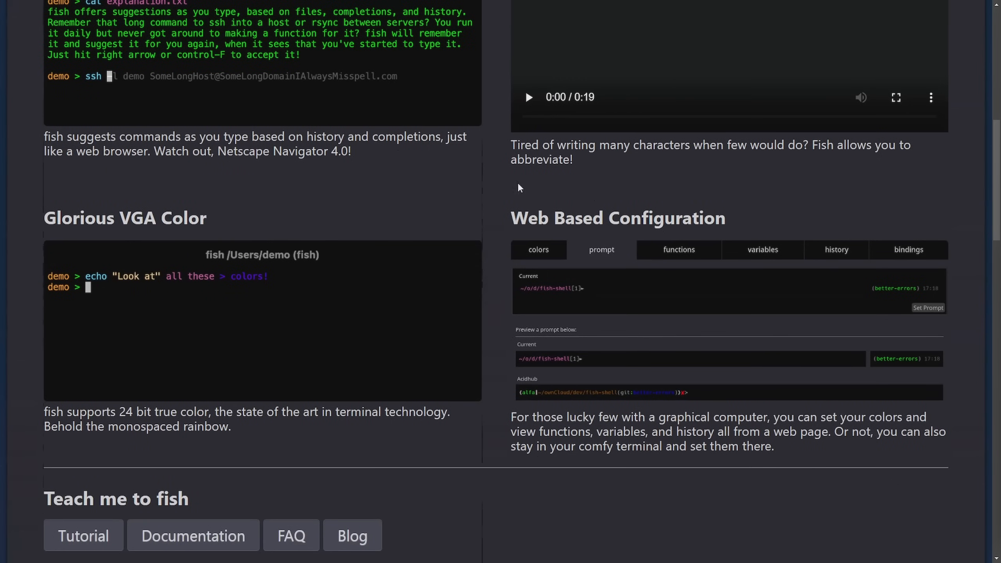
{"action": "scroll", "scroll_direction": "down", "scroll_amount": 3}
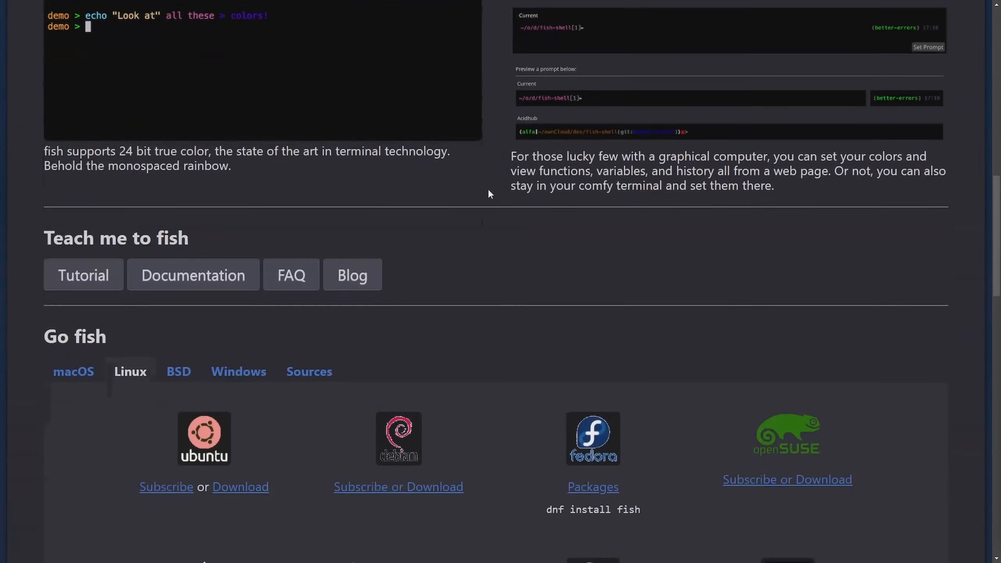
{"action": "scroll", "scroll_direction": "down", "scroll_amount": 3}
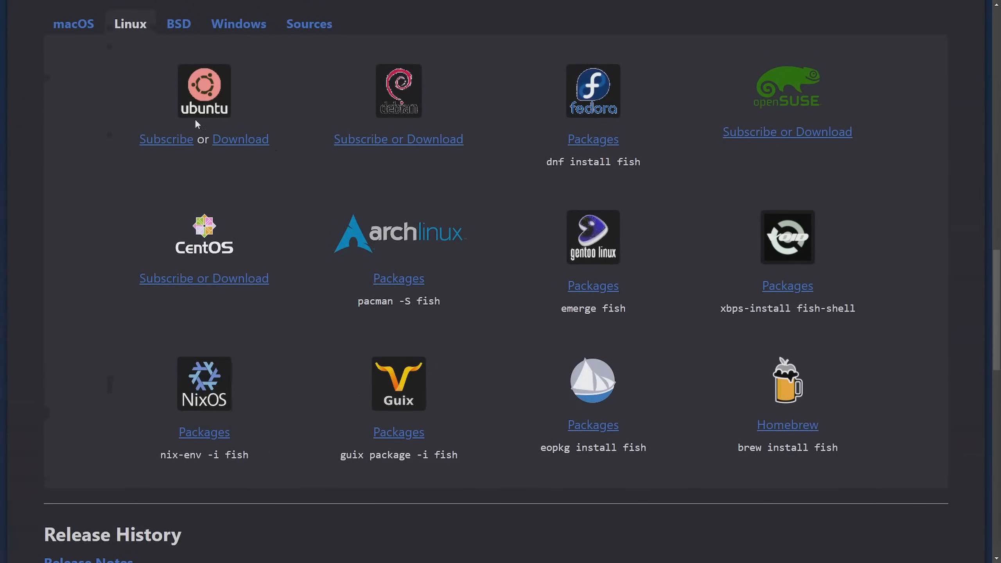
{"action": "mouse_move", "coordinate": [110, 75]}
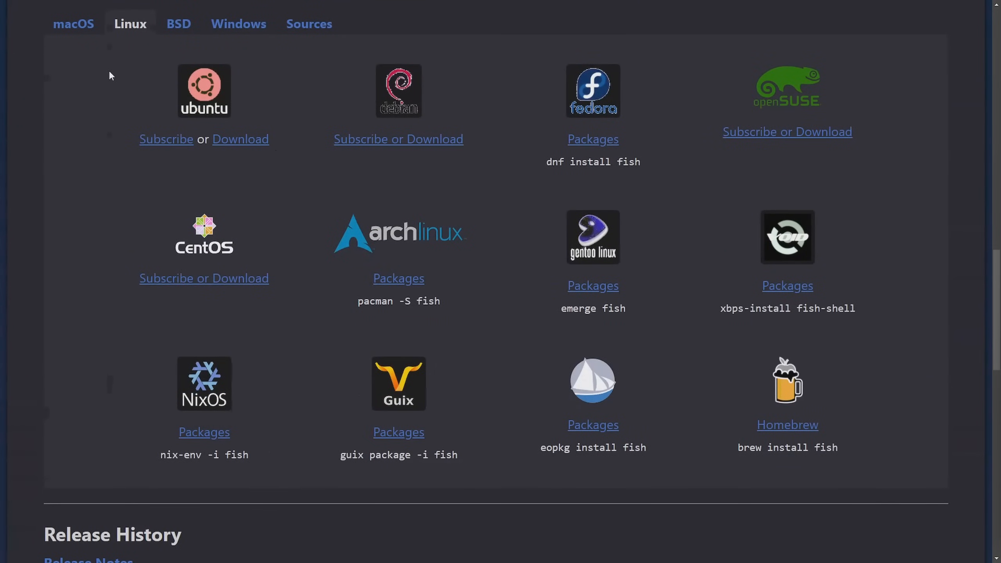
{"action": "mouse_move", "coordinate": [153, 57]}
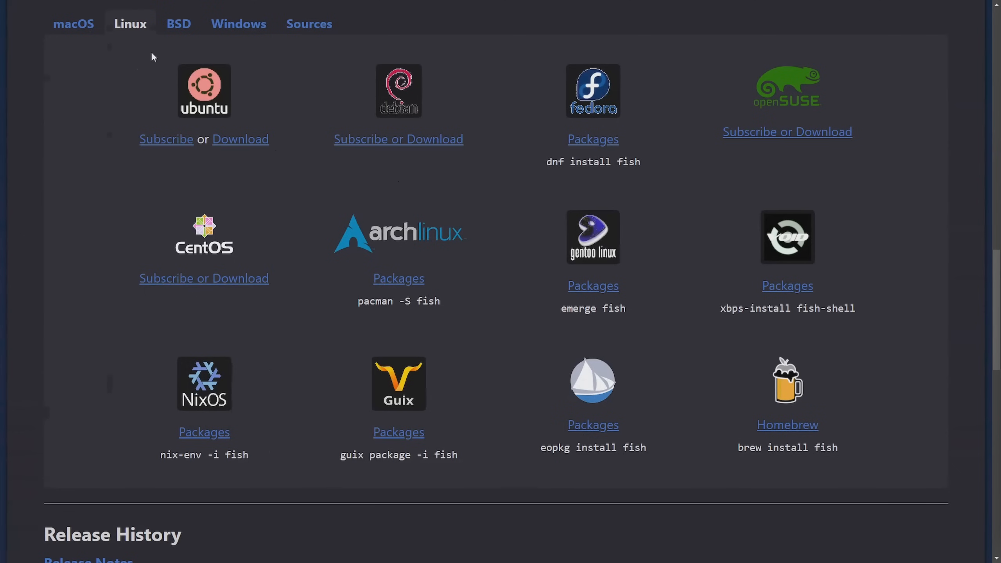
{"action": "mouse_move", "coordinate": [178, 23]}
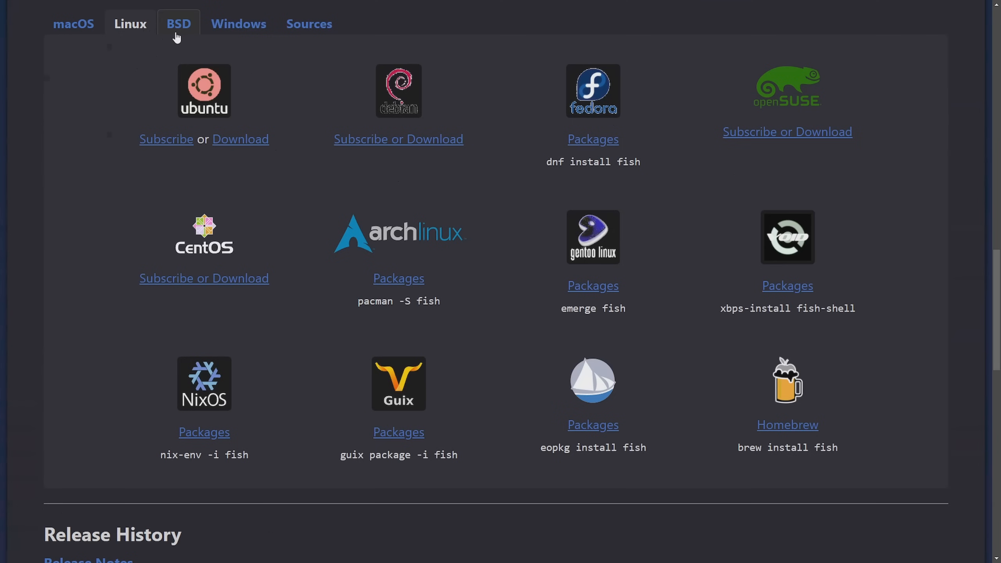
{"action": "left_click", "coordinate": [238, 24]}
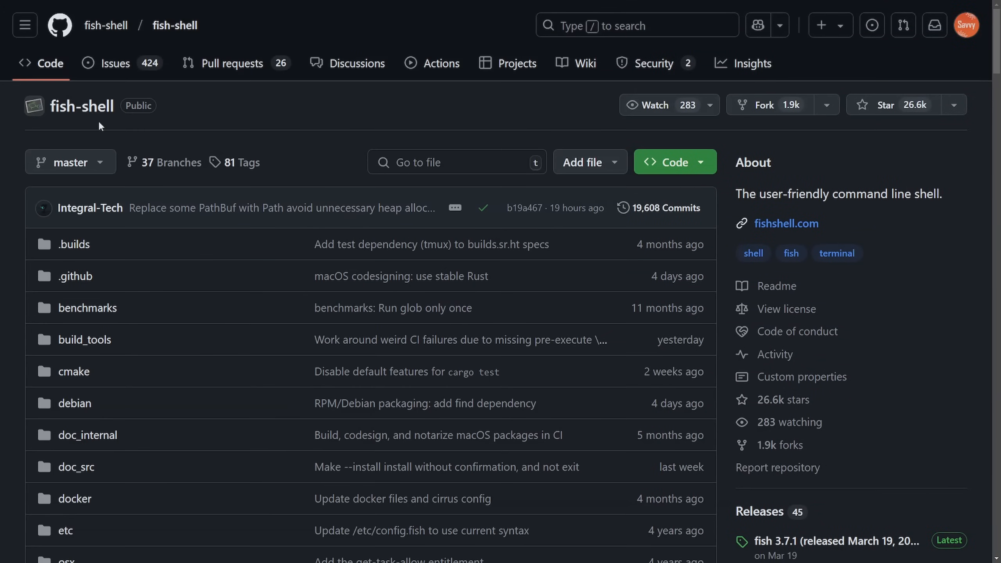
Scroll the fish-shell repository page until the Languages panel (mostly Rust) shows beside the file list
{"action": "scroll", "scroll_direction": "down", "scroll_amount": 3}
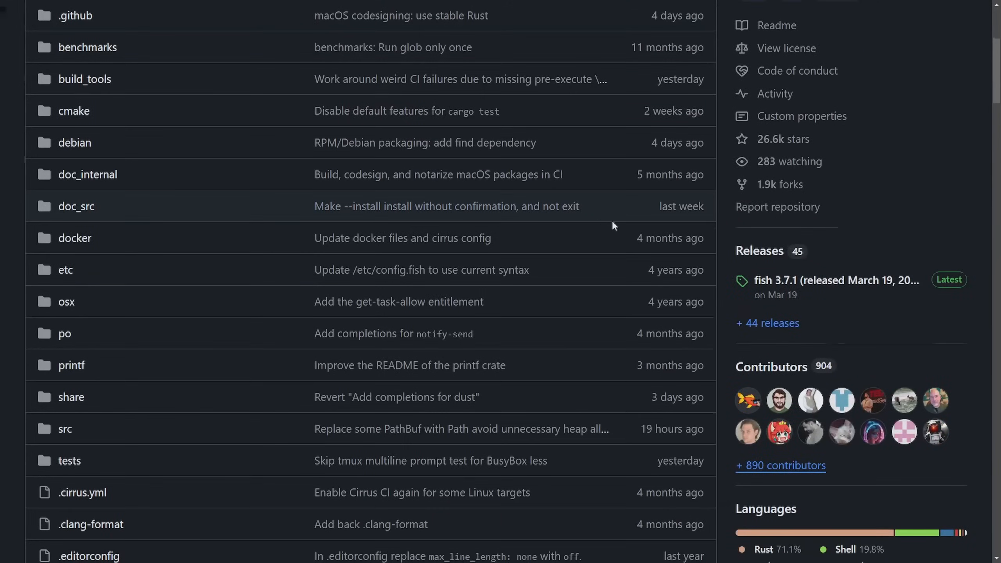
{"action": "scroll", "scroll_direction": "down", "scroll_amount": 3}
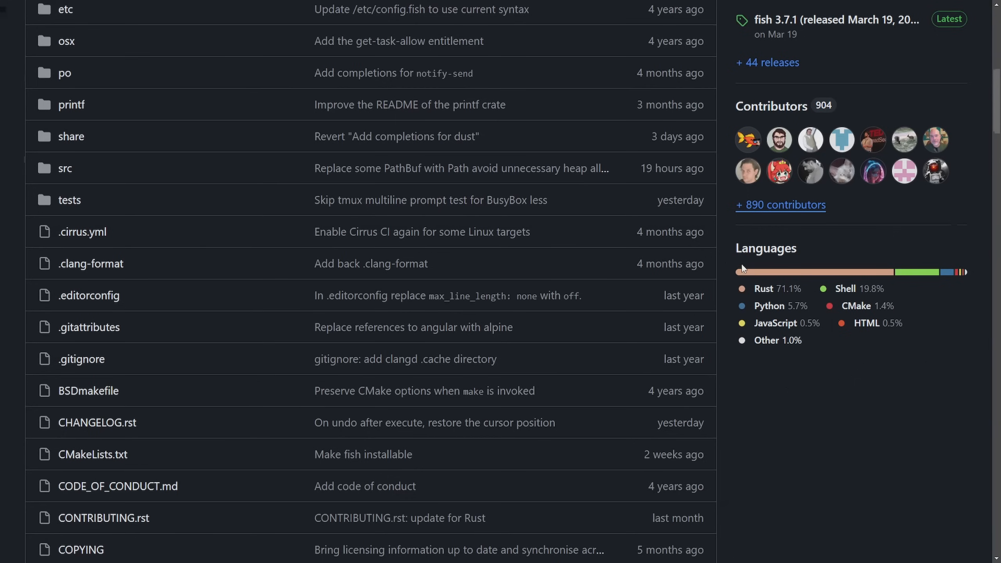
{"action": "mouse_move", "coordinate": [811, 293]}
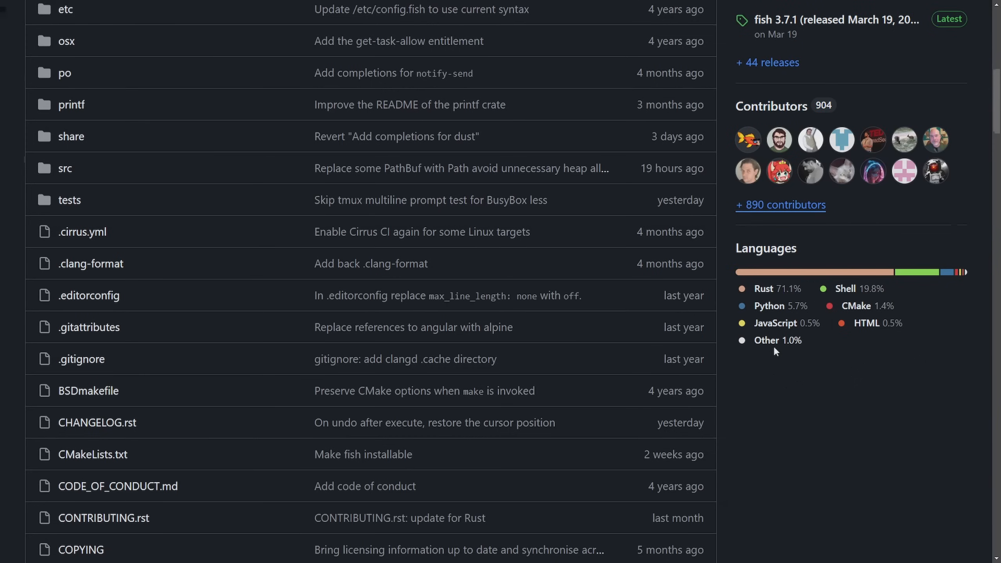
{"action": "scroll", "scroll_direction": "down", "scroll_amount": 3}
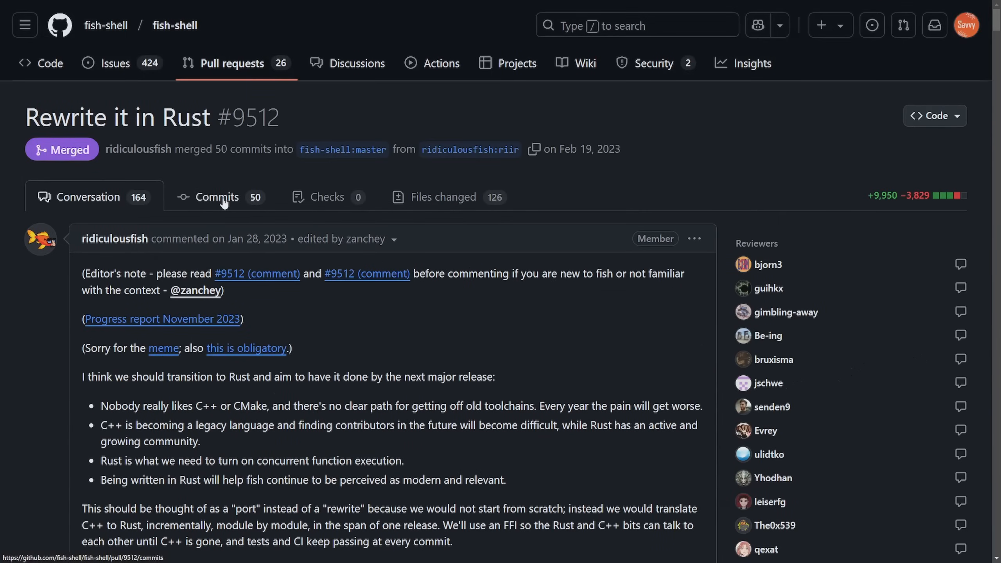
{"action": "mouse_move", "coordinate": [637, 153]}
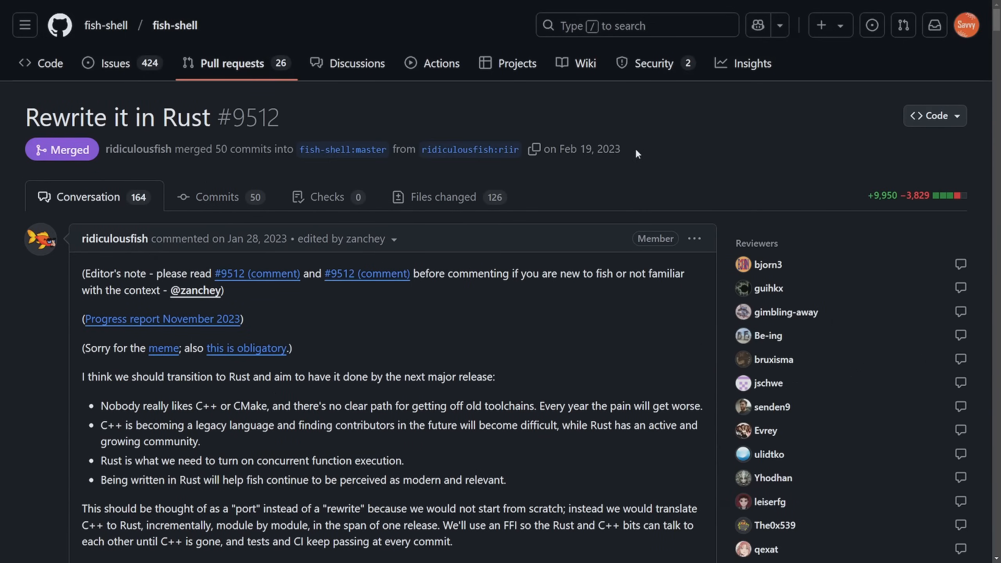
Read ridiculousfish's opening post on PR #9512, briefly highlighting the transition-to-Rust sentence and the C++ and last bullets
{"action": "scroll", "scroll_direction": "down", "scroll_amount": 3}
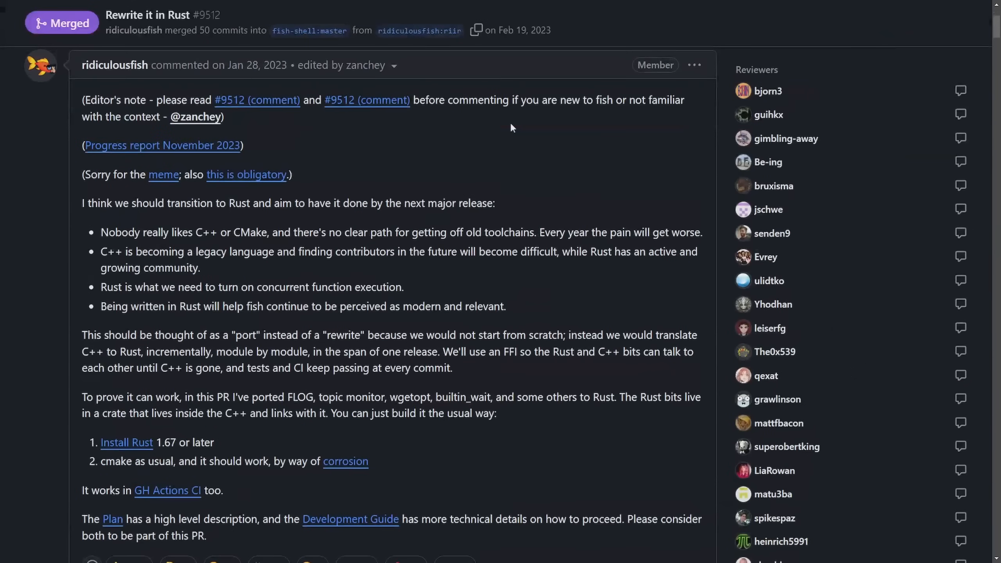
{"action": "mouse_move", "coordinate": [476, 128]}
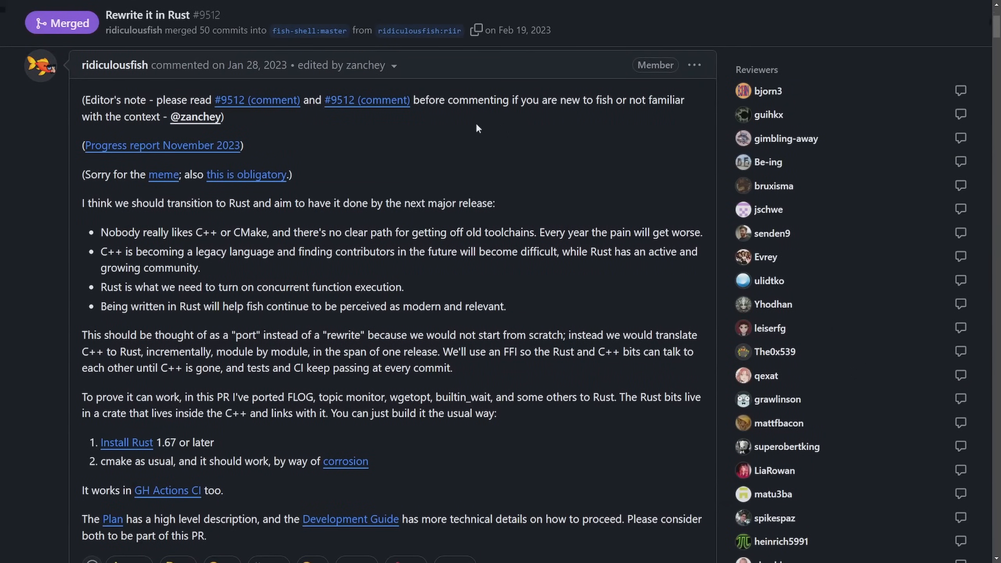
{"action": "left_click_drag", "start_coordinate": [81, 203], "coordinate": [281, 203]}
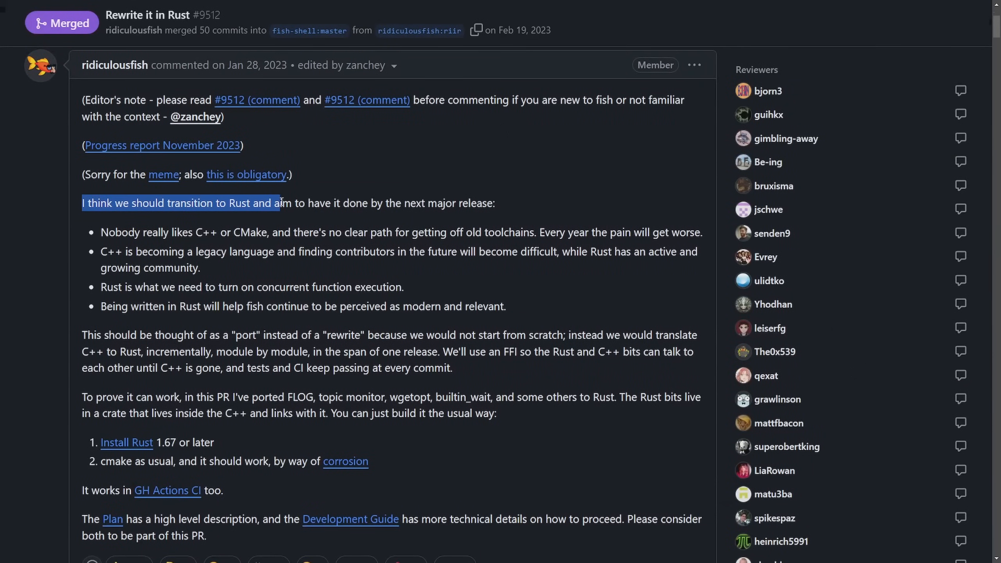
{"action": "left_click", "coordinate": [511, 203]}
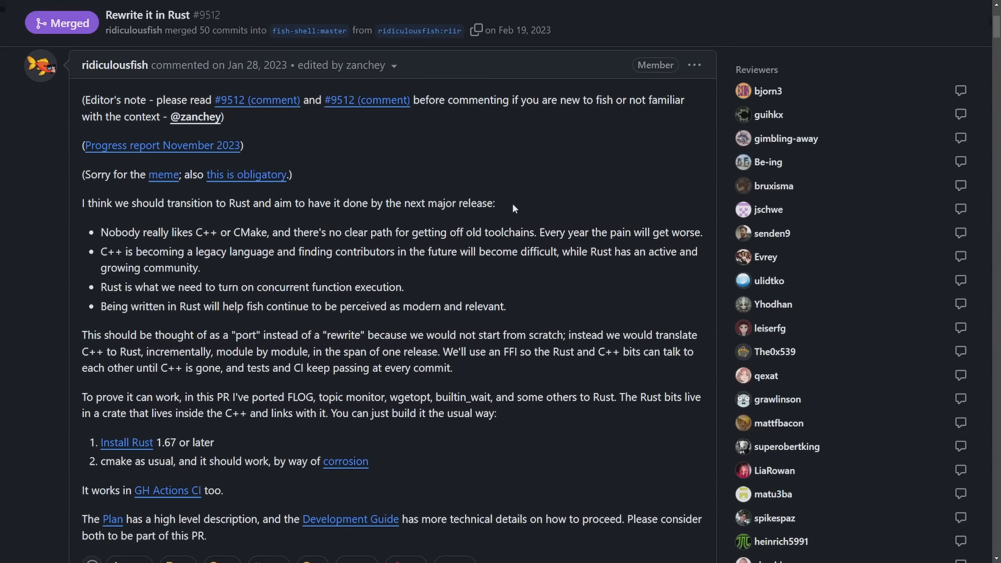
{"action": "mouse_move", "coordinate": [510, 220]}
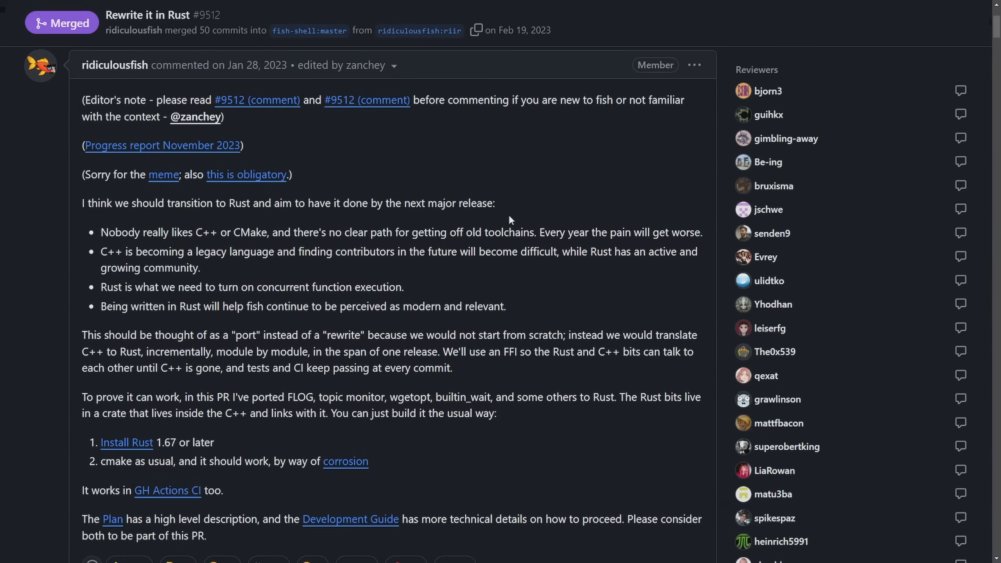
{"action": "mouse_move", "coordinate": [773, 186]}
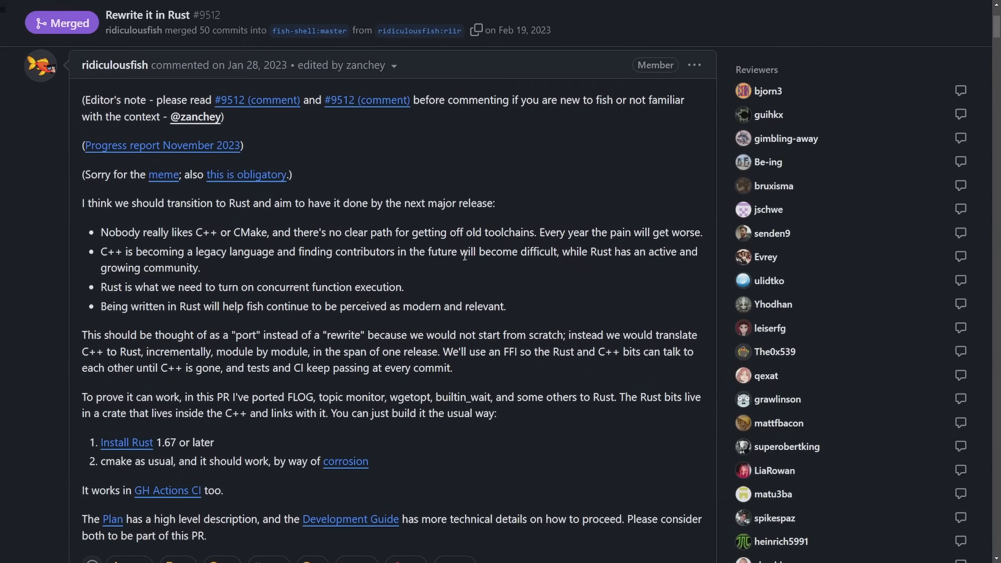
{"action": "mouse_move", "coordinate": [152, 264]}
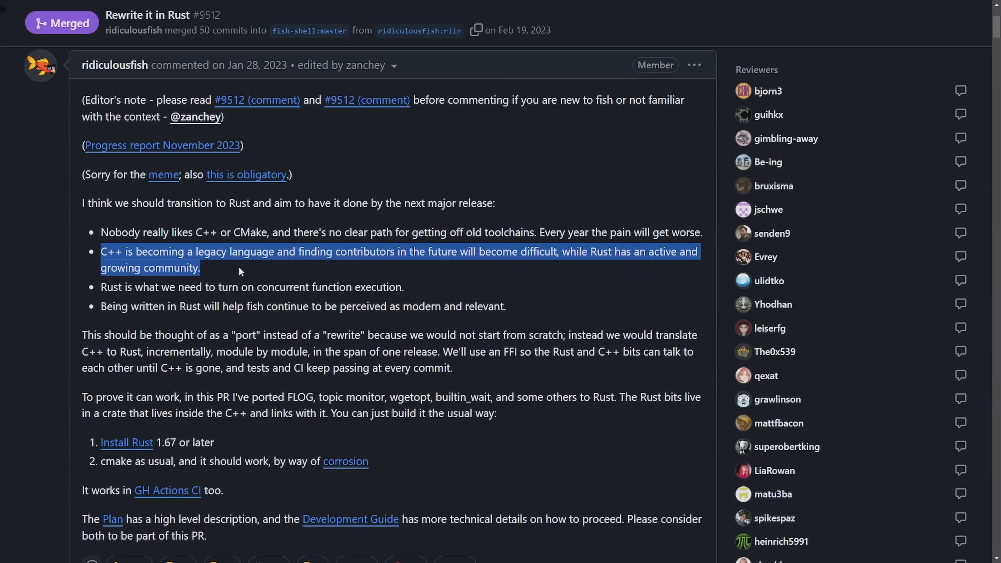
{"action": "left_click", "coordinate": [249, 271]}
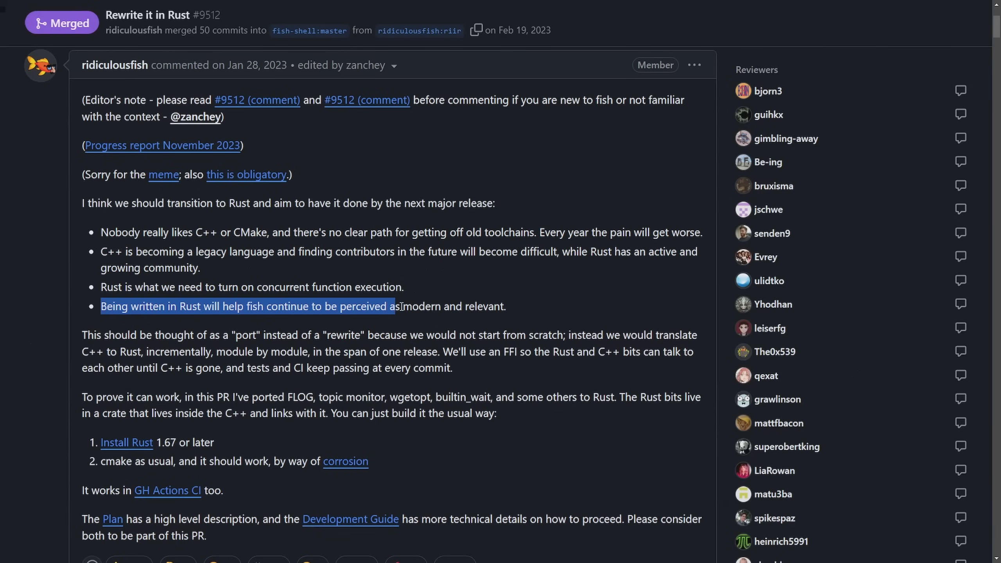
{"action": "left_click", "coordinate": [521, 403]}
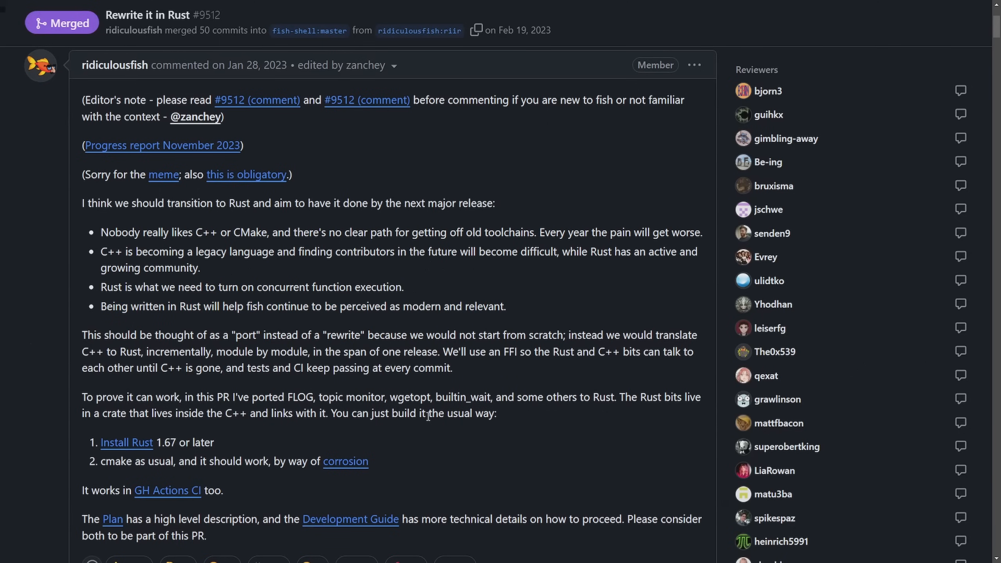
{"action": "mouse_move", "coordinate": [460, 402]}
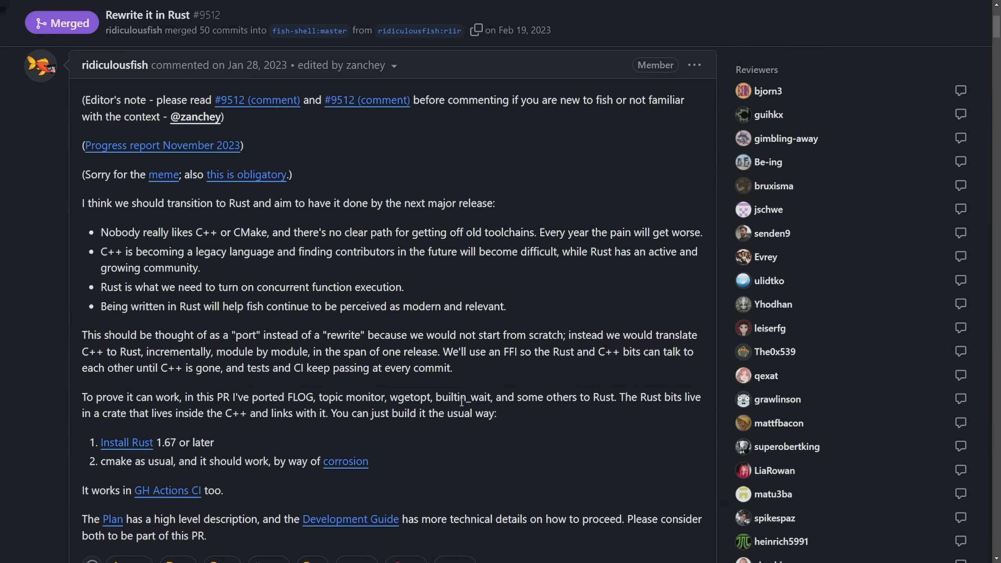
Scroll down the PR #9512 conversation through the rust-devel.md review comments
{"action": "scroll", "scroll_direction": "down", "scroll_amount": 3}
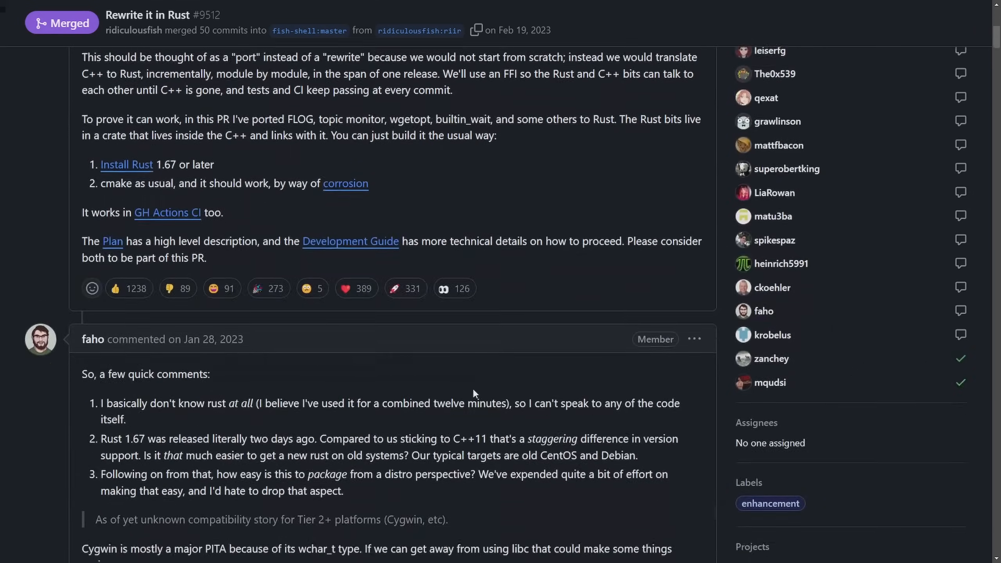
{"action": "scroll", "scroll_direction": "down", "scroll_amount": 3}
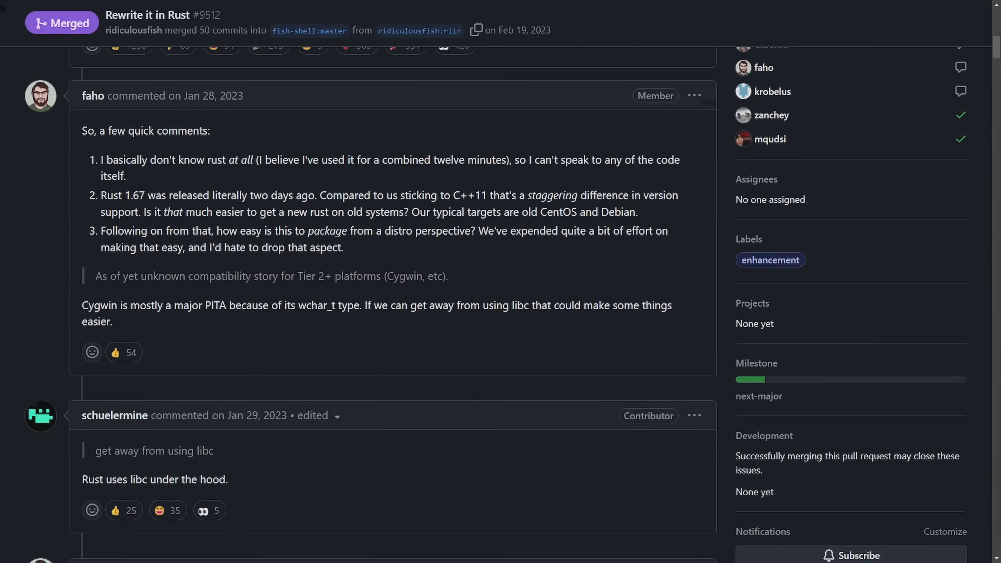
{"action": "mouse_move", "coordinate": [446, 294]}
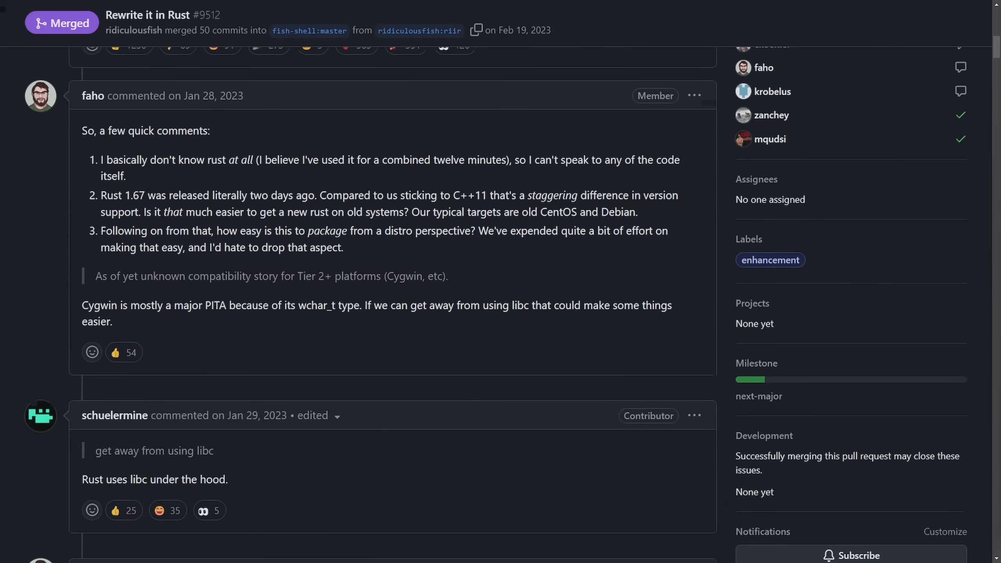
{"action": "scroll", "scroll_direction": "down", "scroll_amount": 3}
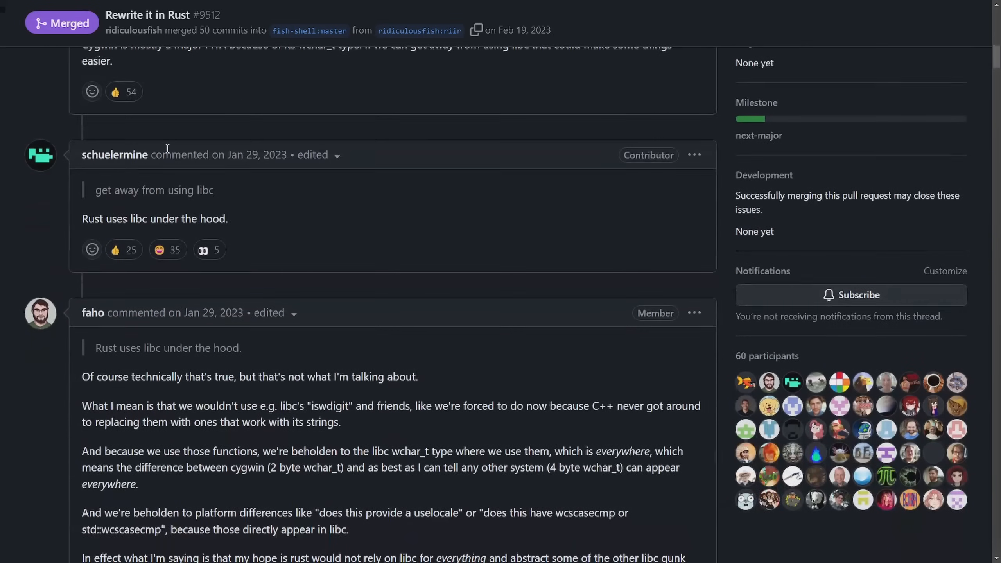
{"action": "scroll", "scroll_direction": "down", "scroll_amount": 3}
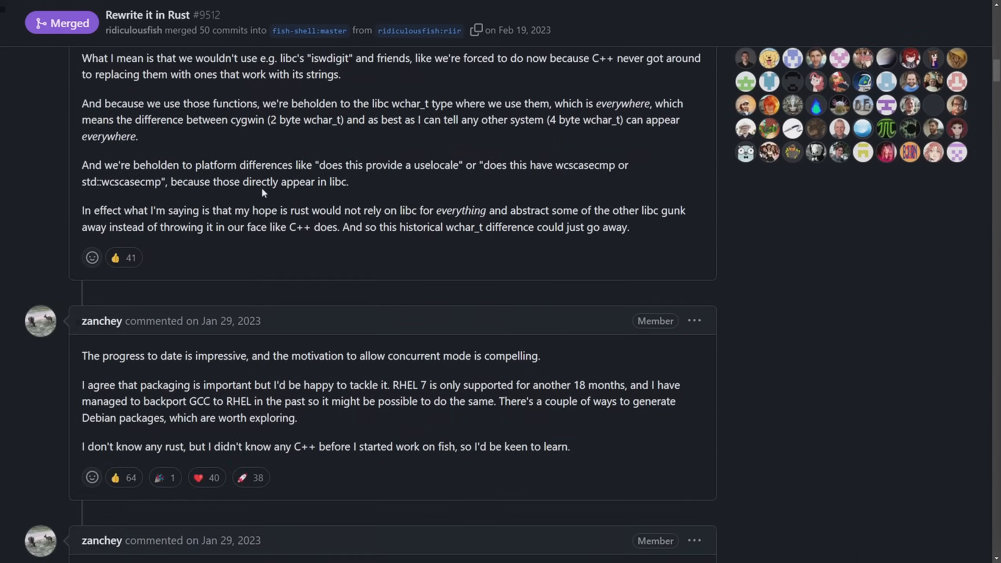
{"action": "scroll", "scroll_direction": "down", "scroll_amount": 3}
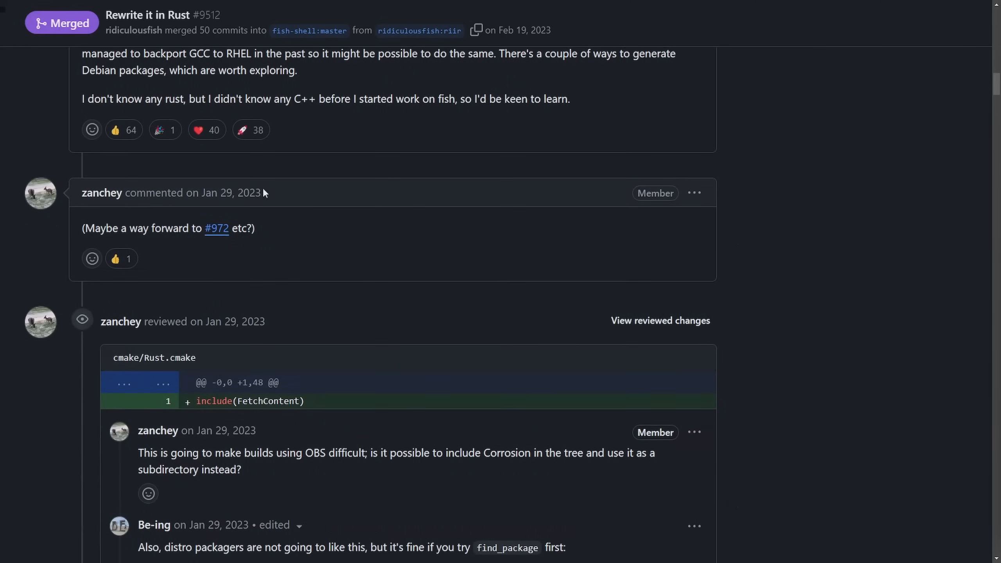
{"action": "scroll", "scroll_direction": "down", "scroll_amount": 3}
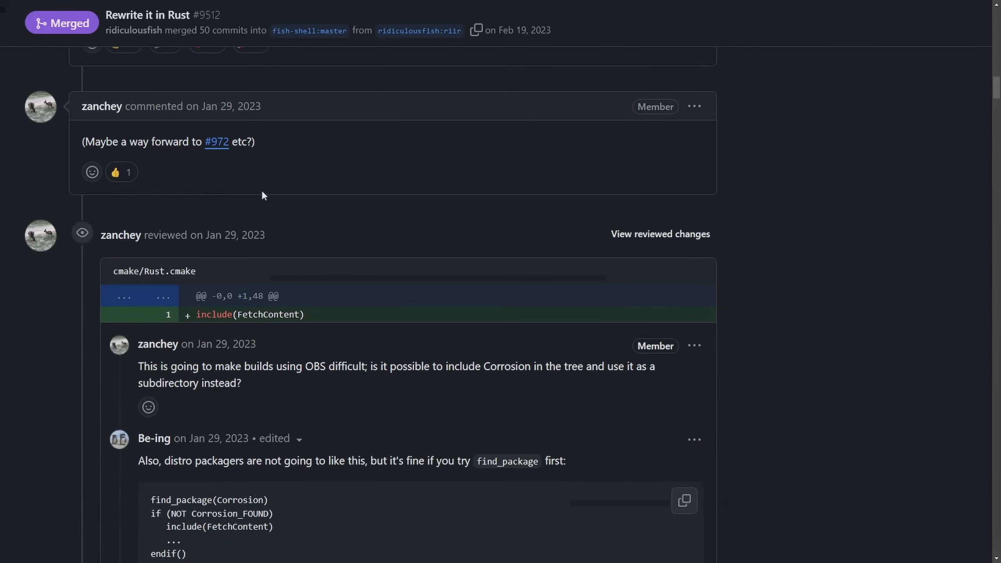
{"action": "scroll", "scroll_direction": "down", "scroll_amount": 3}
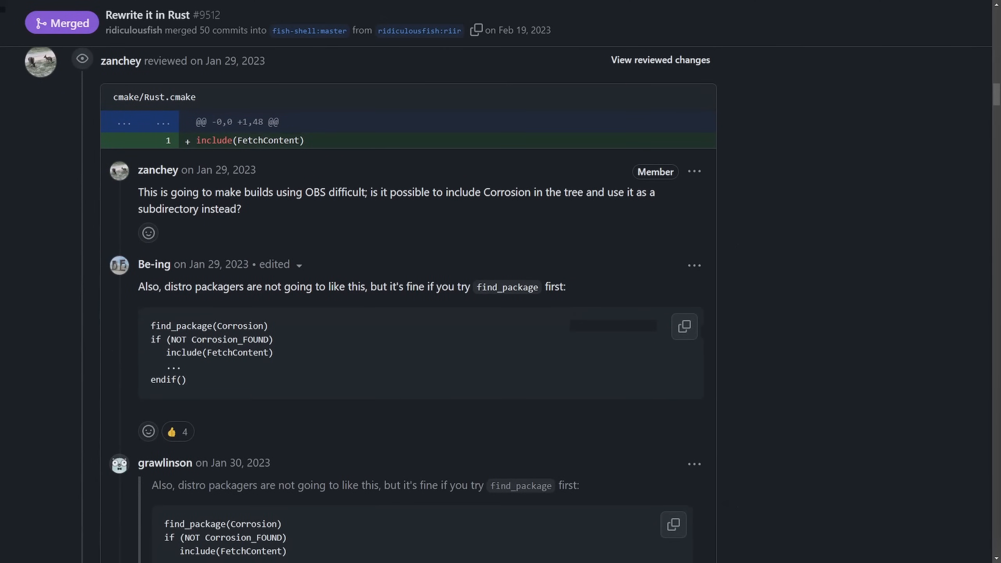
{"action": "scroll", "scroll_direction": "down", "scroll_amount": 3}
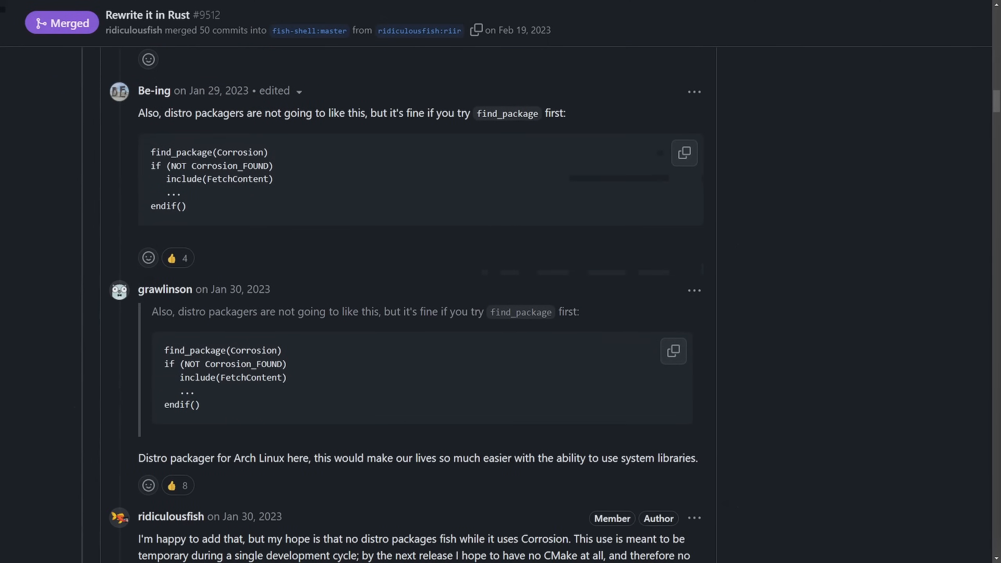
{"action": "mouse_move", "coordinate": [578, 315]}
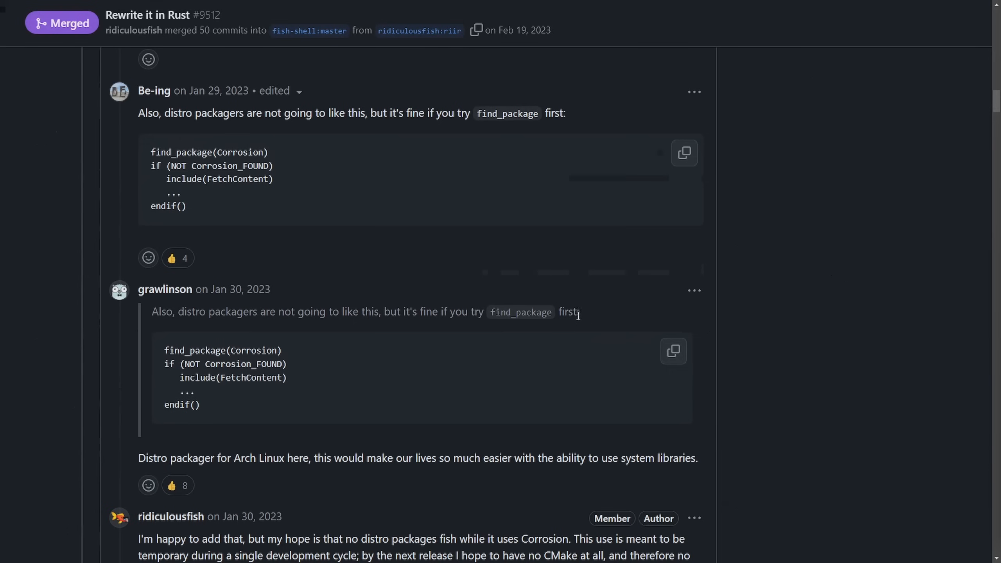
{"action": "scroll", "scroll_direction": "down", "scroll_amount": 3}
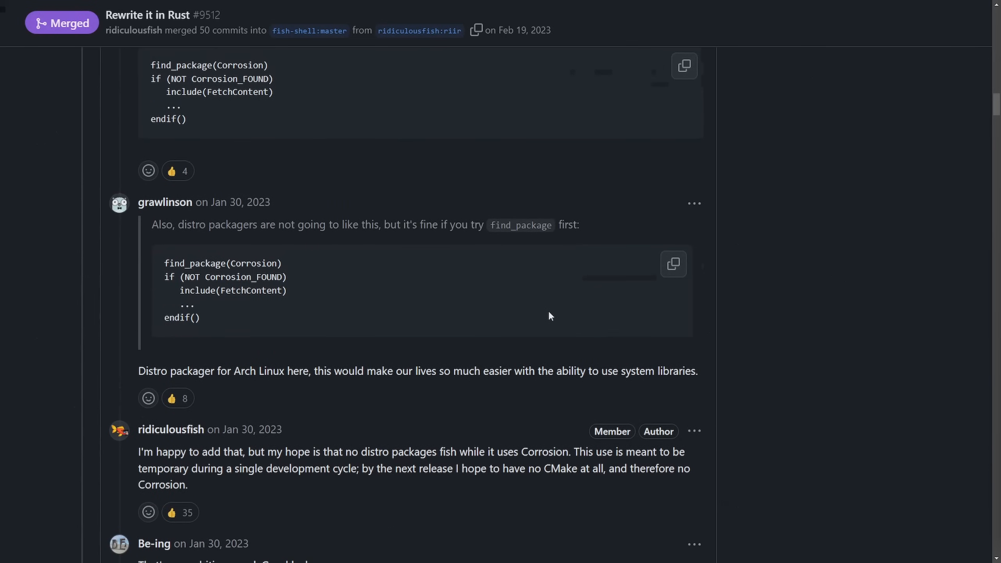
{"action": "scroll", "scroll_direction": "down", "scroll_amount": 3}
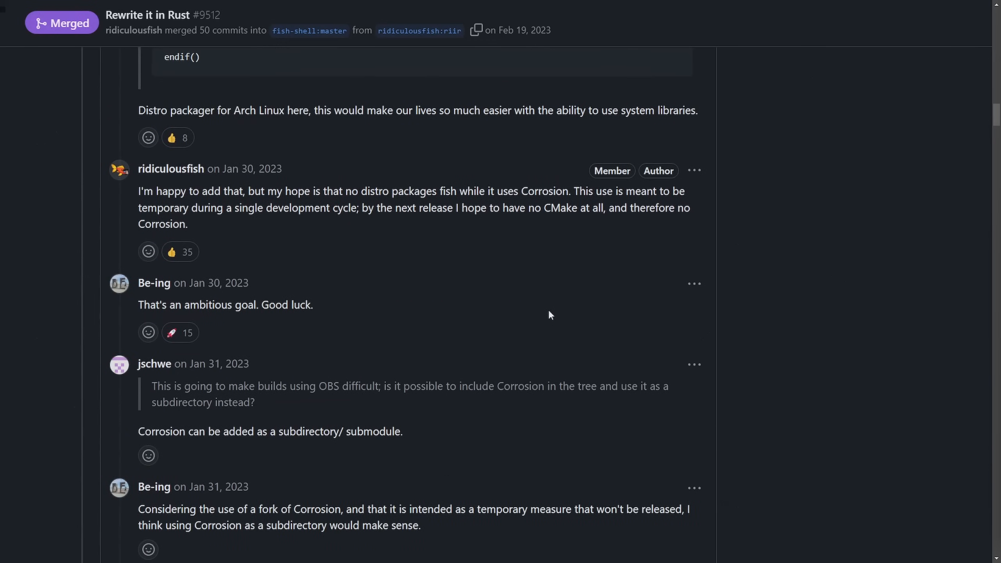
{"action": "scroll", "scroll_direction": "down", "scroll_amount": 3}
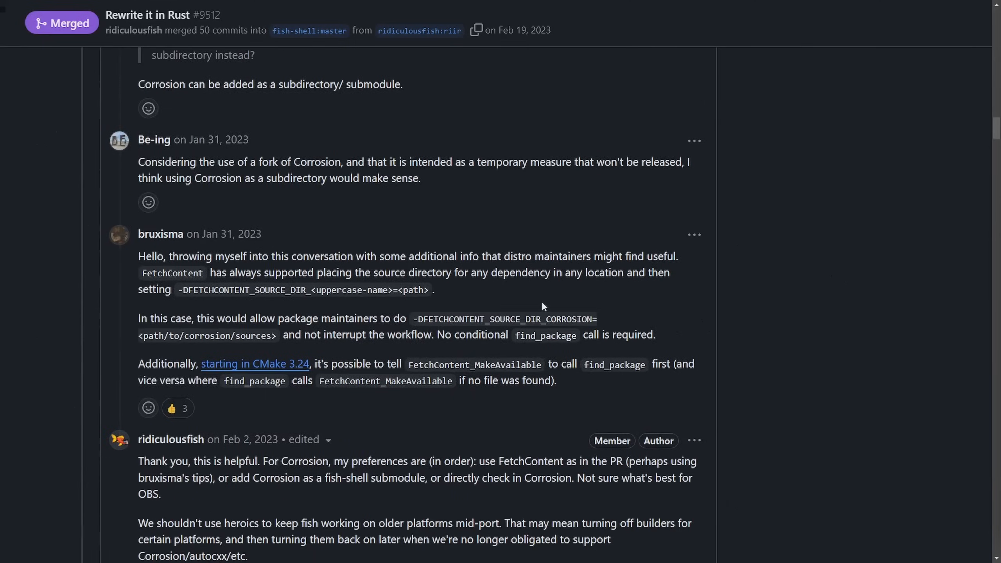
{"action": "scroll", "scroll_direction": "down", "scroll_amount": 3}
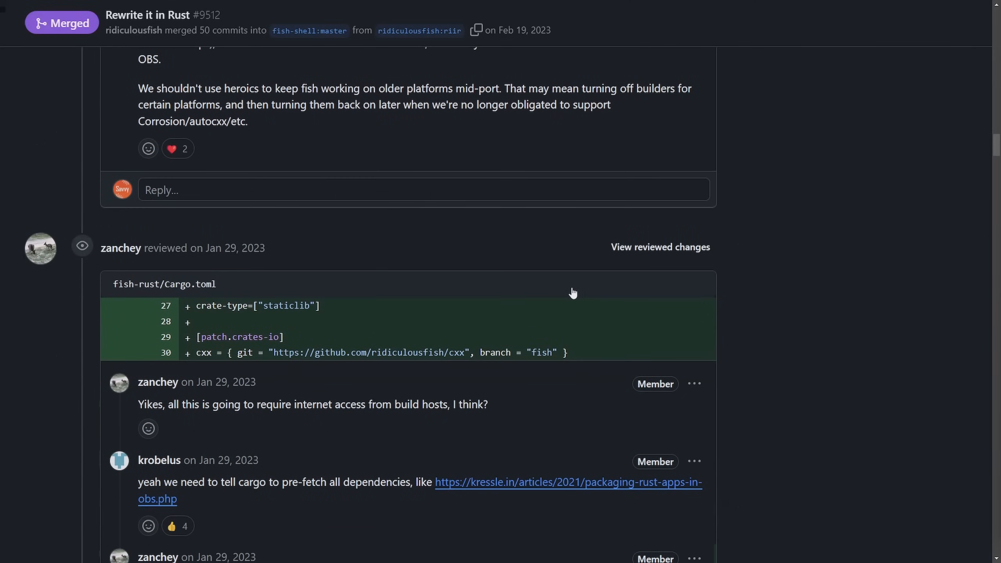
{"action": "mouse_move", "coordinate": [631, 300]}
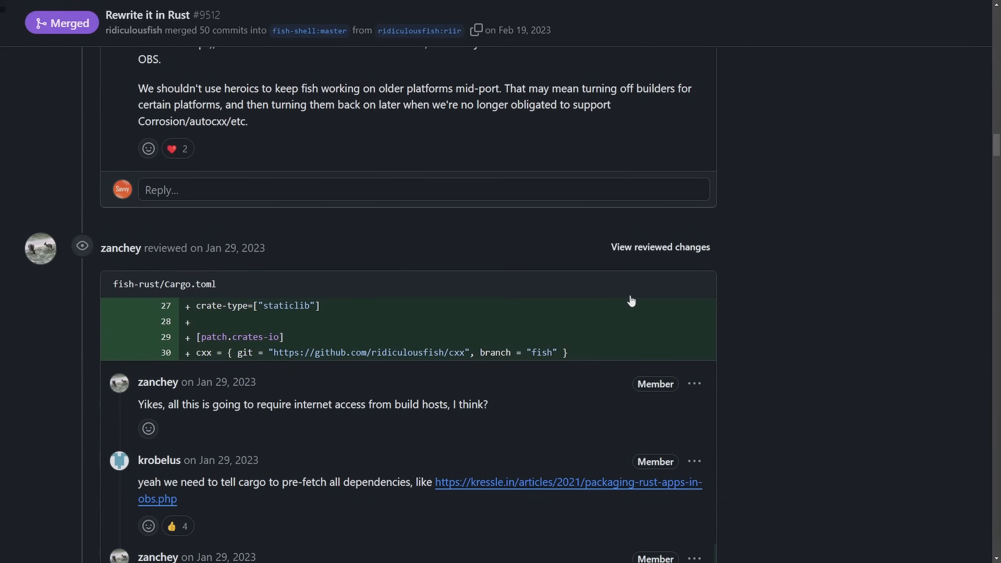
Continue down to krobelus's effort estimates and Be-ing's build.rs warnings about cxx relying on Cargo internals
{"action": "scroll", "scroll_direction": "down", "scroll_amount": 3}
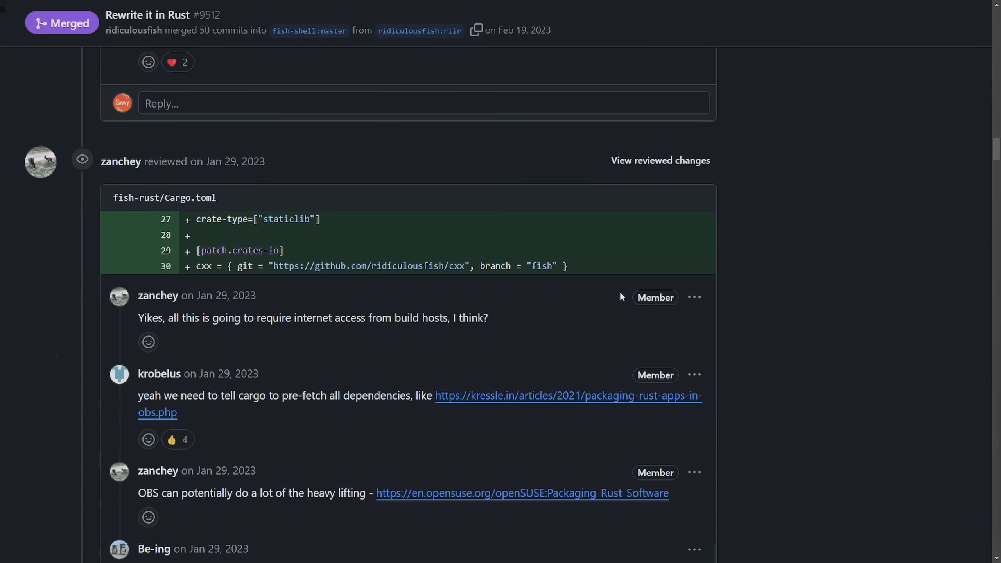
{"action": "scroll", "scroll_direction": "down", "scroll_amount": 3}
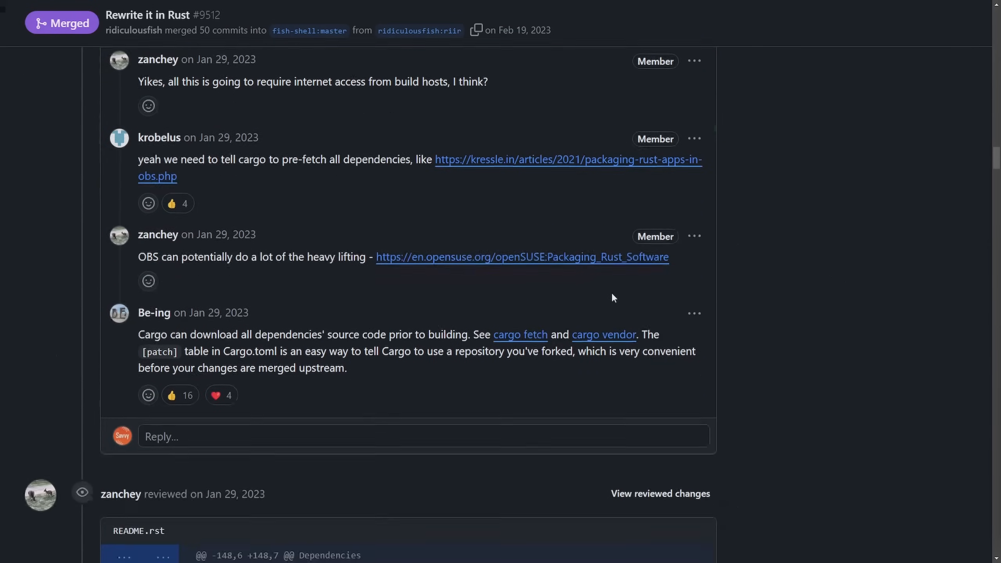
{"action": "scroll", "scroll_direction": "down", "scroll_amount": 3}
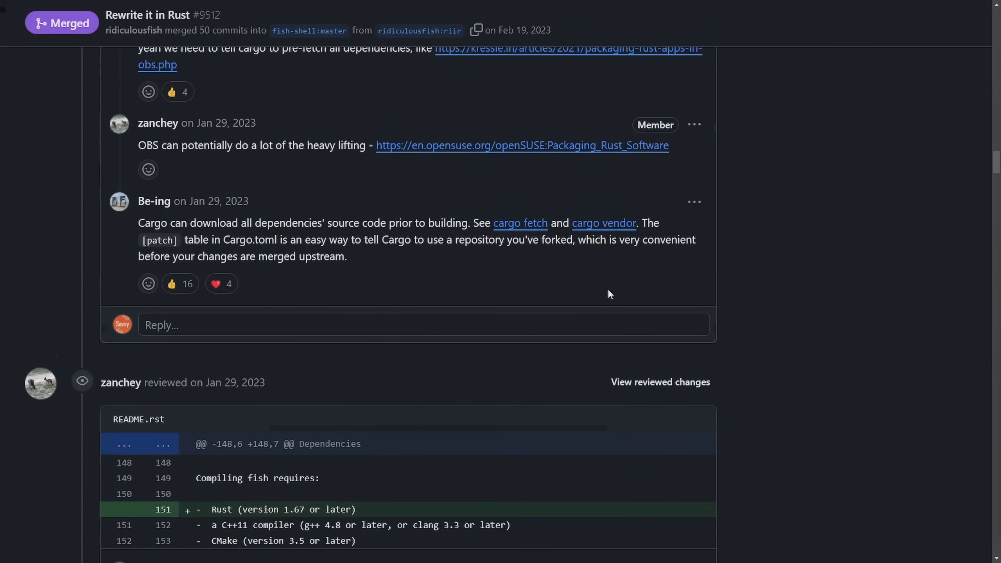
{"action": "scroll", "scroll_direction": "down", "scroll_amount": 3}
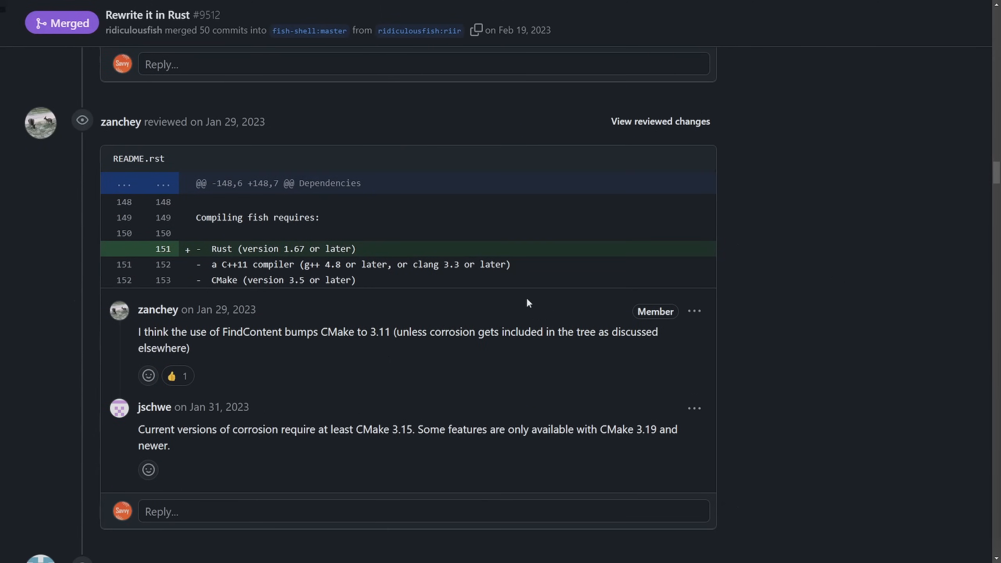
{"action": "scroll", "scroll_direction": "down", "scroll_amount": 3}
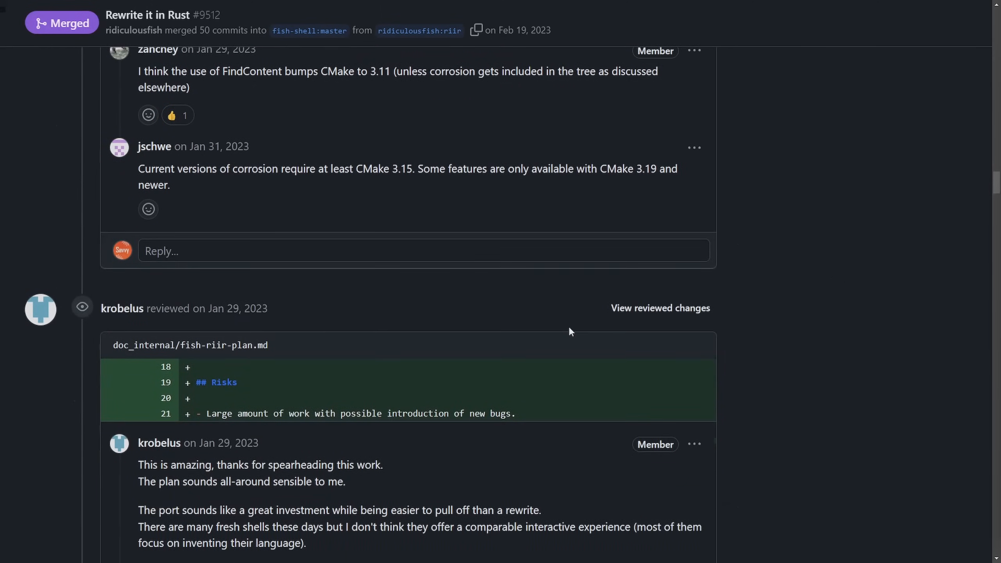
{"action": "scroll", "scroll_direction": "down", "scroll_amount": 3}
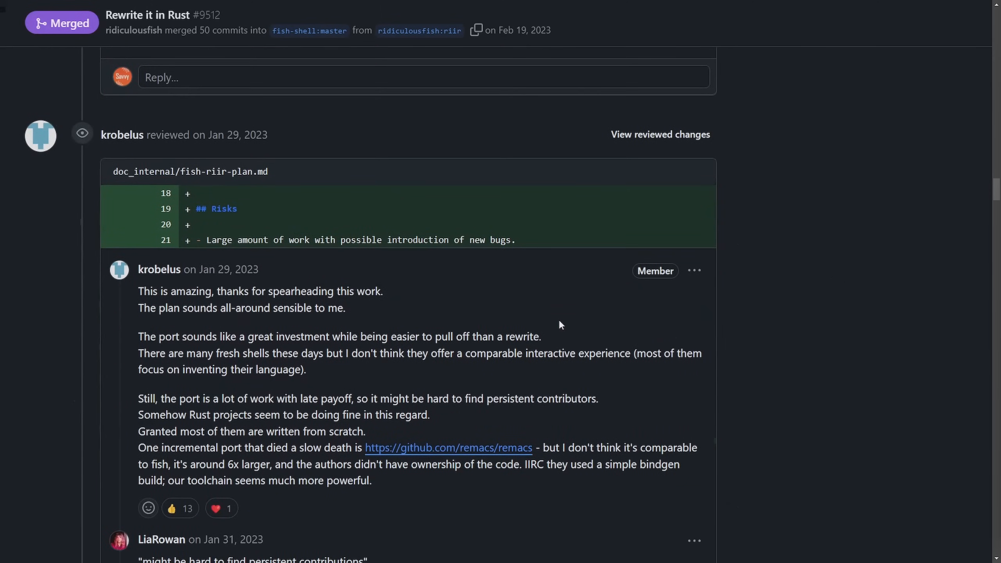
{"action": "scroll", "scroll_direction": "down", "scroll_amount": 3}
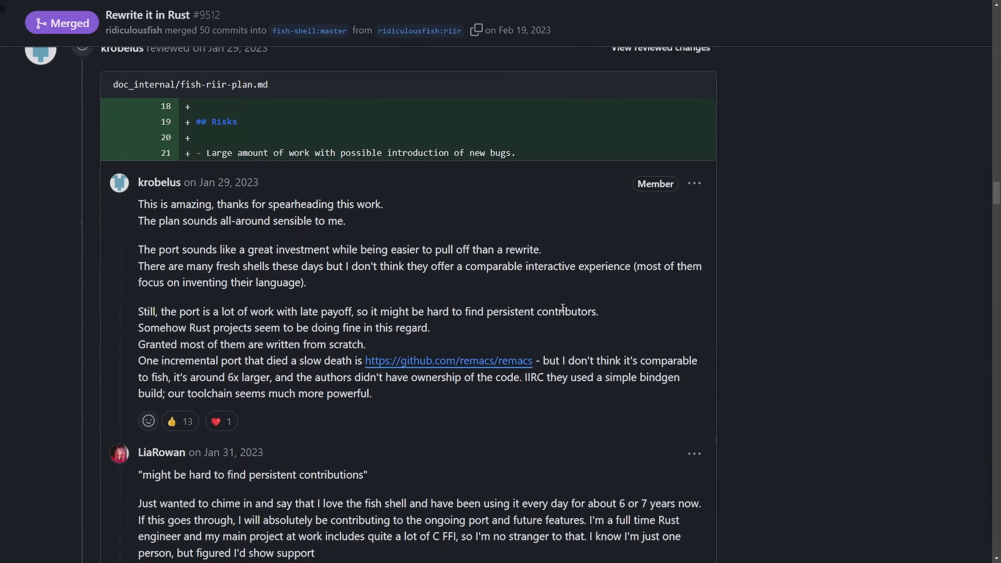
{"action": "scroll", "scroll_direction": "down", "scroll_amount": 3}
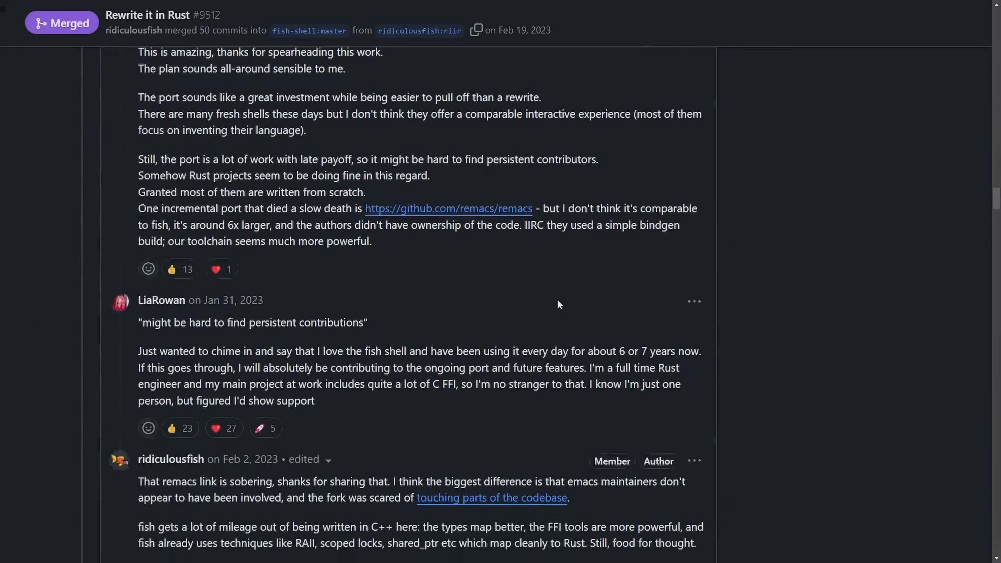
{"action": "scroll", "scroll_direction": "down", "scroll_amount": 3}
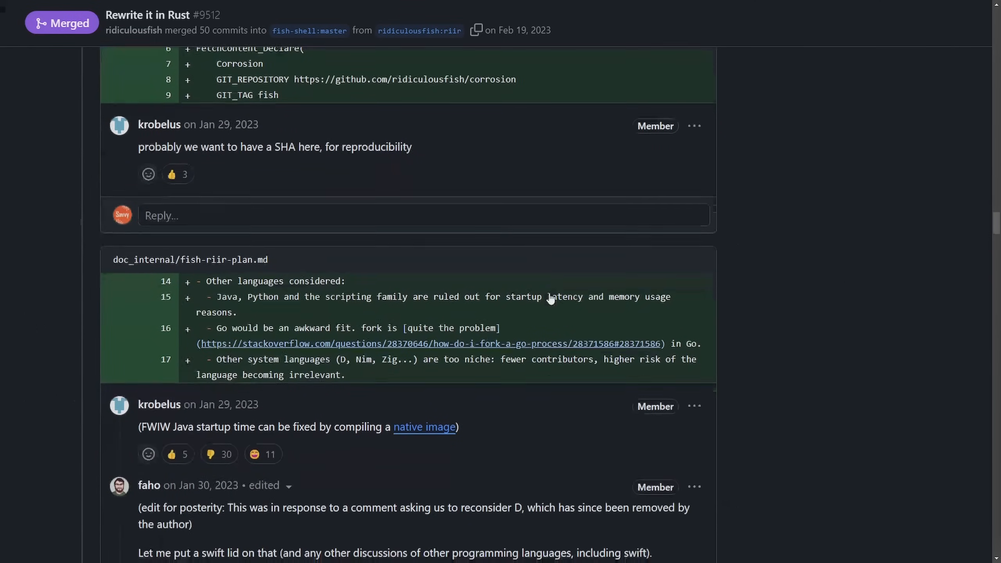
{"action": "scroll", "scroll_direction": "down", "scroll_amount": 3}
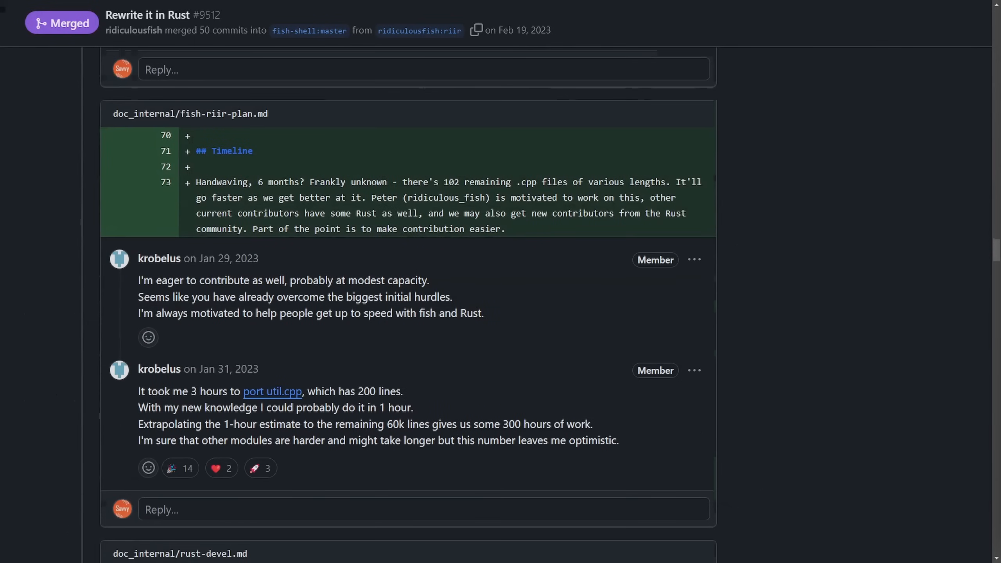
{"action": "scroll", "scroll_direction": "down", "scroll_amount": 3}
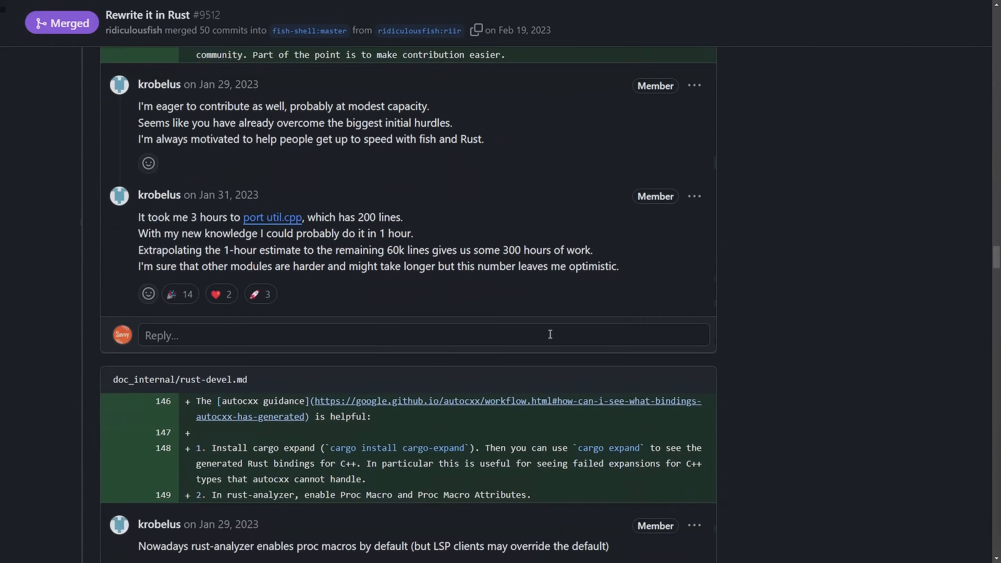
{"action": "scroll", "scroll_direction": "down", "scroll_amount": 3}
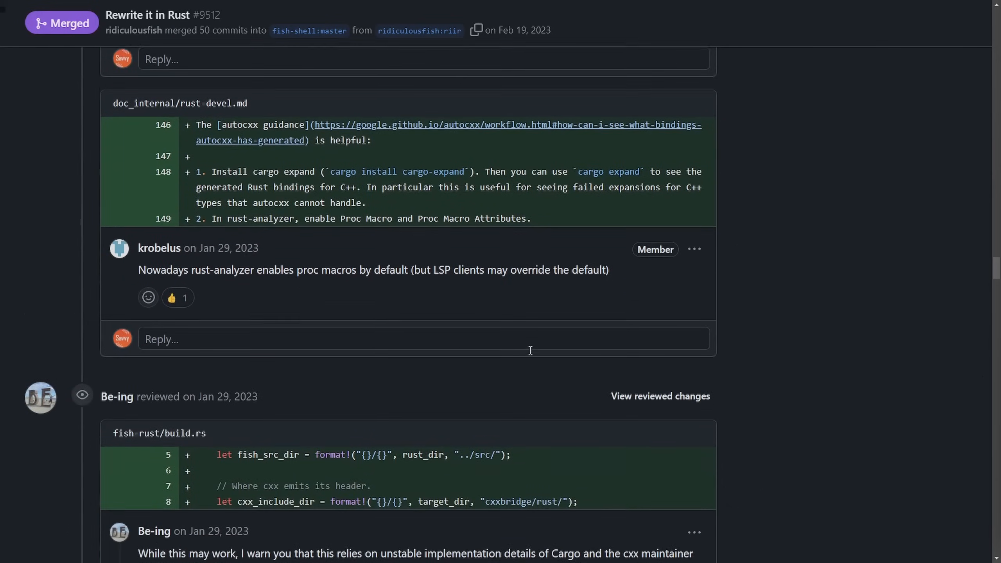
{"action": "scroll", "scroll_direction": "down", "scroll_amount": 3}
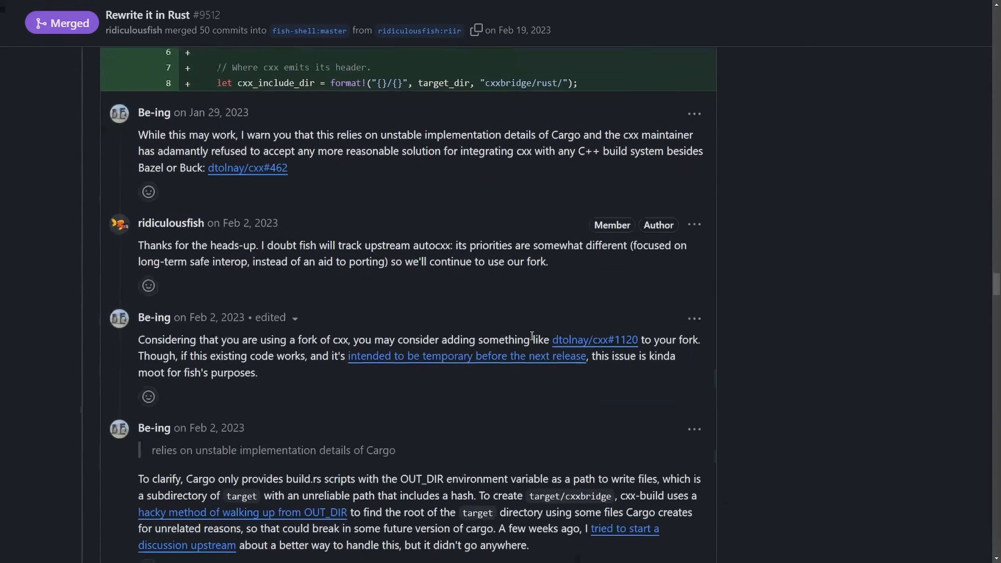
Scroll back to ridiculousfish's opening post at the top of PR #9512
{"action": "scroll", "scroll_direction": "up", "scroll_amount": 3}
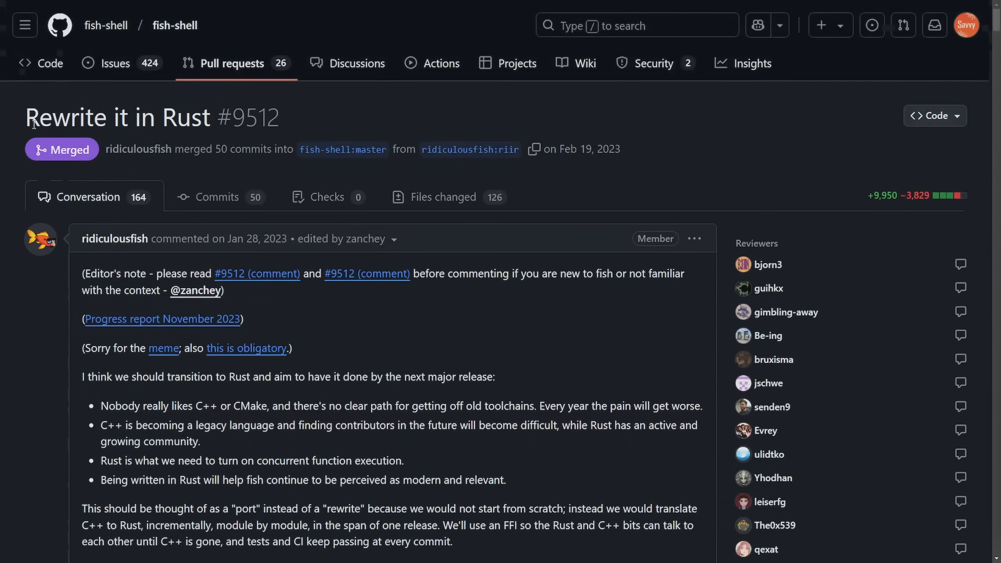
{"action": "scroll", "scroll_direction": "down", "scroll_amount": 3}
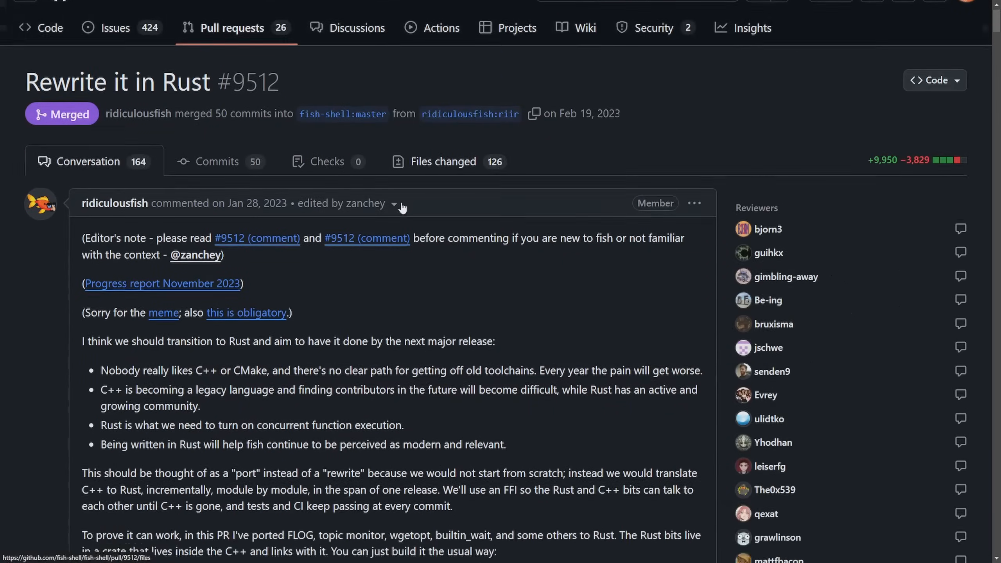
{"action": "scroll", "scroll_direction": "down", "scroll_amount": 3}
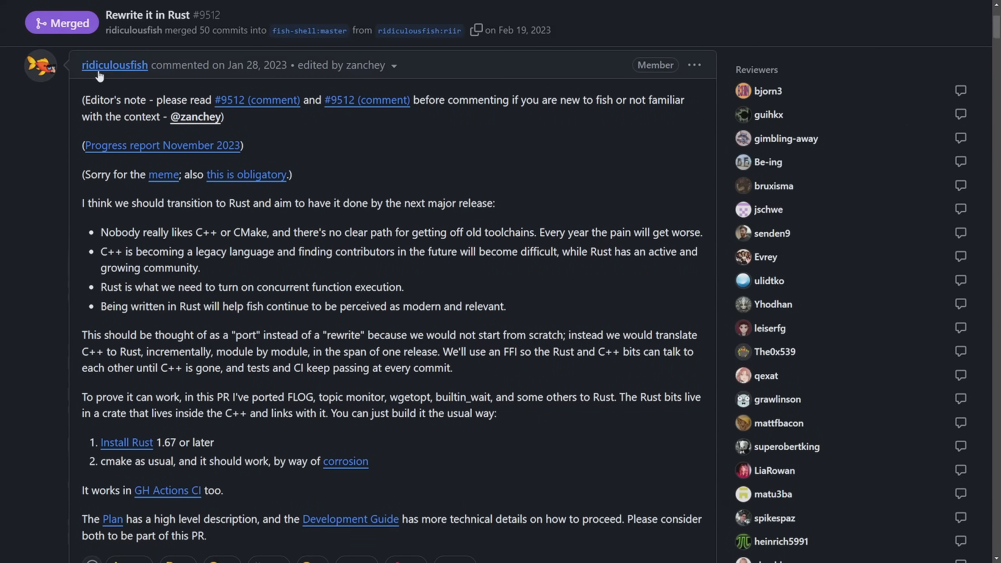
{"action": "mouse_move", "coordinate": [366, 191]}
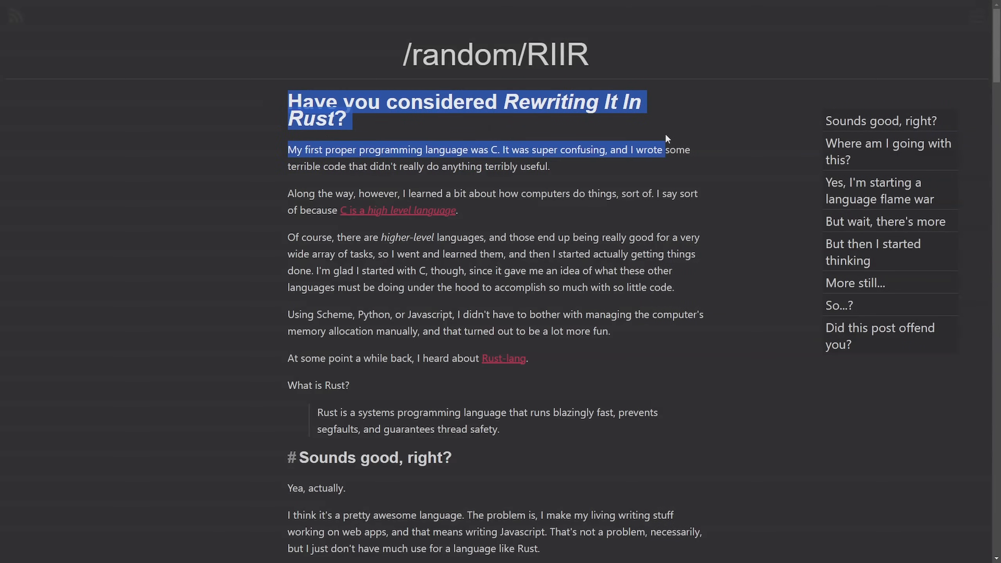
Read the 'Have you considered Rewriting It In Rust?' post down to its Tor and 'More still...' sections, marking text along the way
{"action": "left_click", "coordinate": [685, 294]}
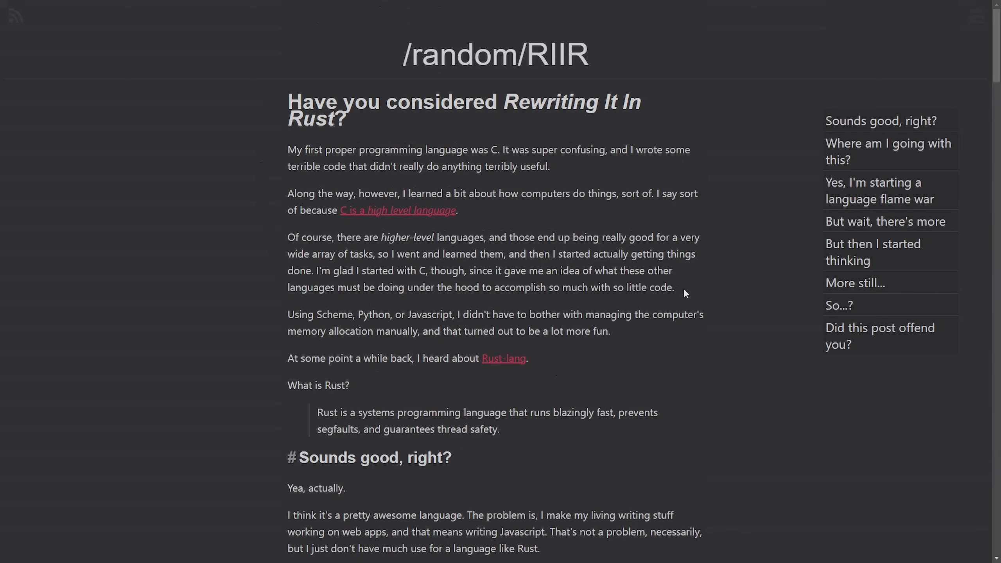
{"action": "mouse_move", "coordinate": [676, 307]}
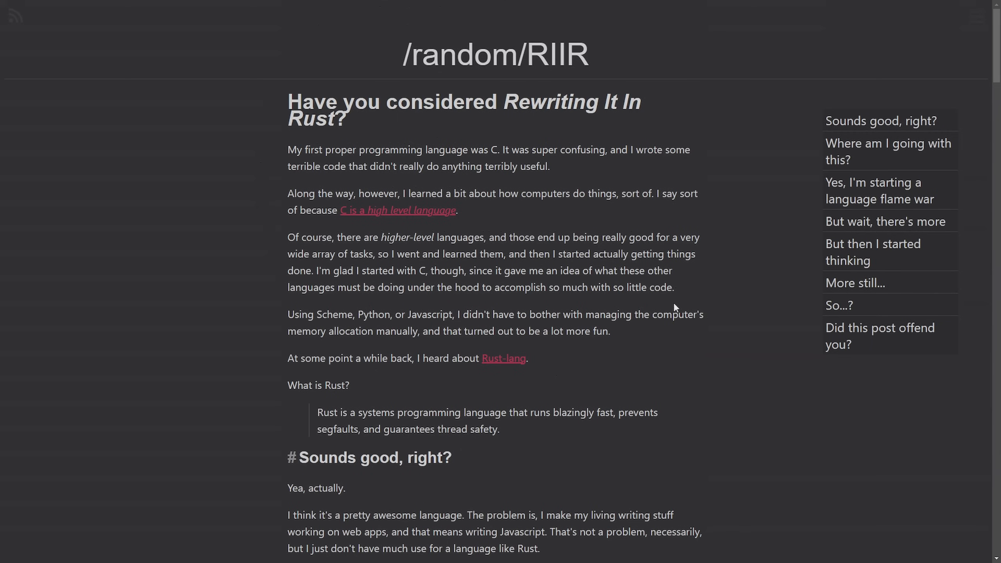
{"action": "mouse_move", "coordinate": [671, 308]}
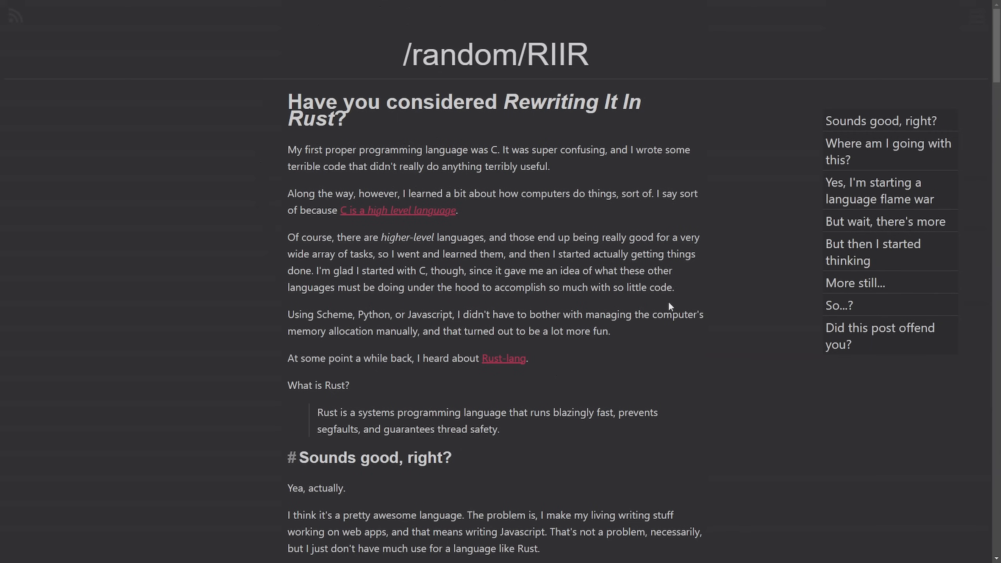
{"action": "mouse_move", "coordinate": [663, 300]}
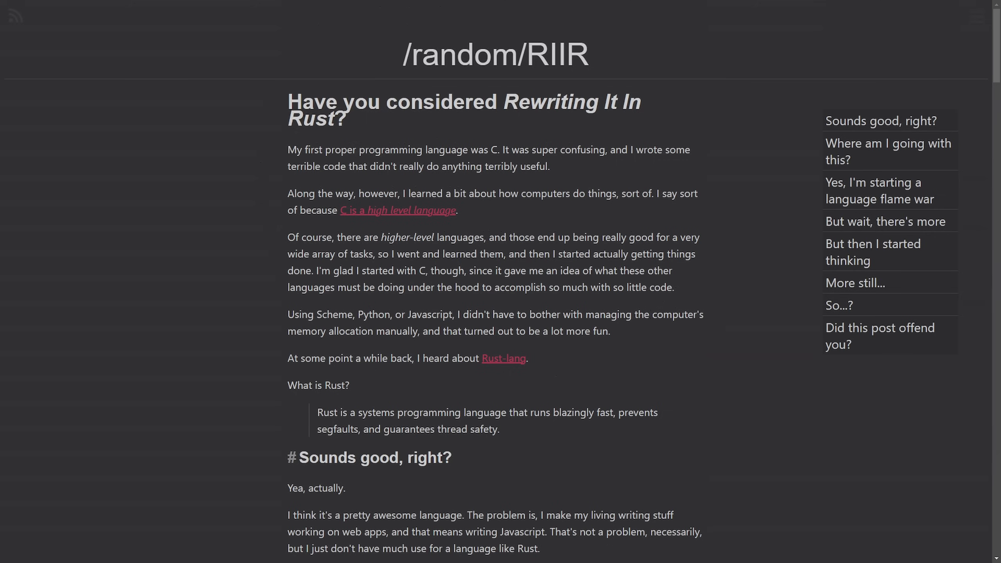
{"action": "mouse_move", "coordinate": [699, 331]}
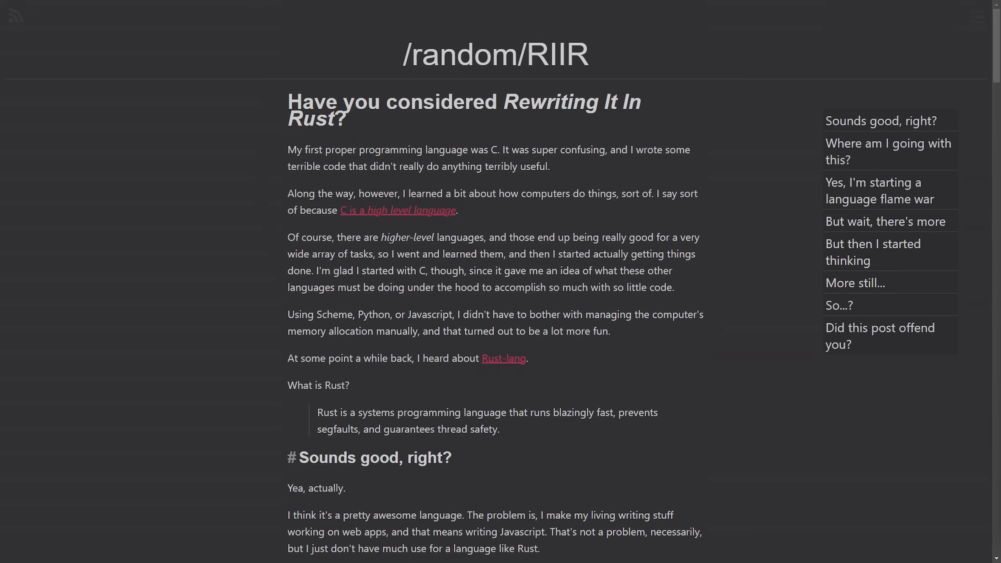
{"action": "scroll", "scroll_direction": "down", "scroll_amount": 3}
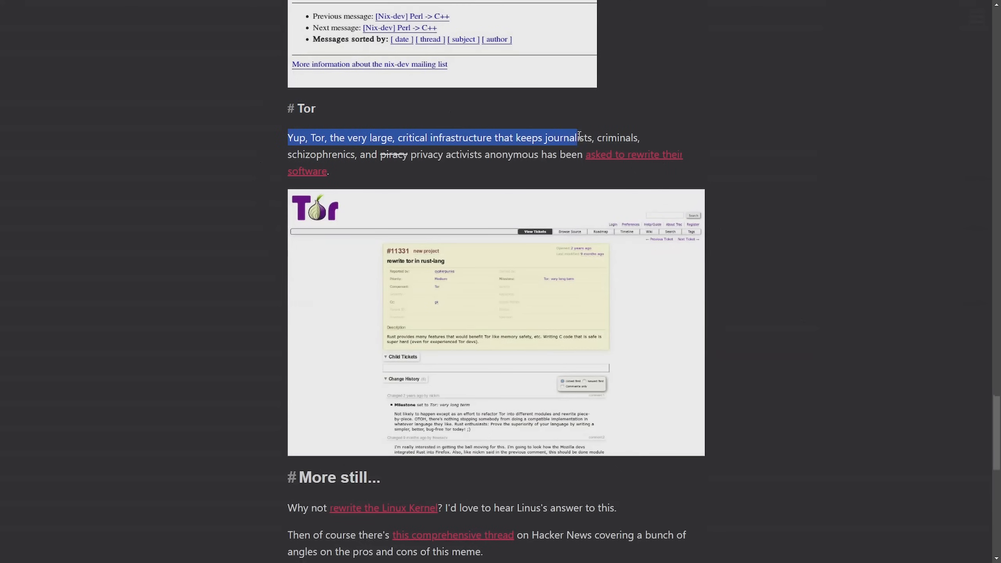
{"action": "double_click", "coordinate": [321, 154]}
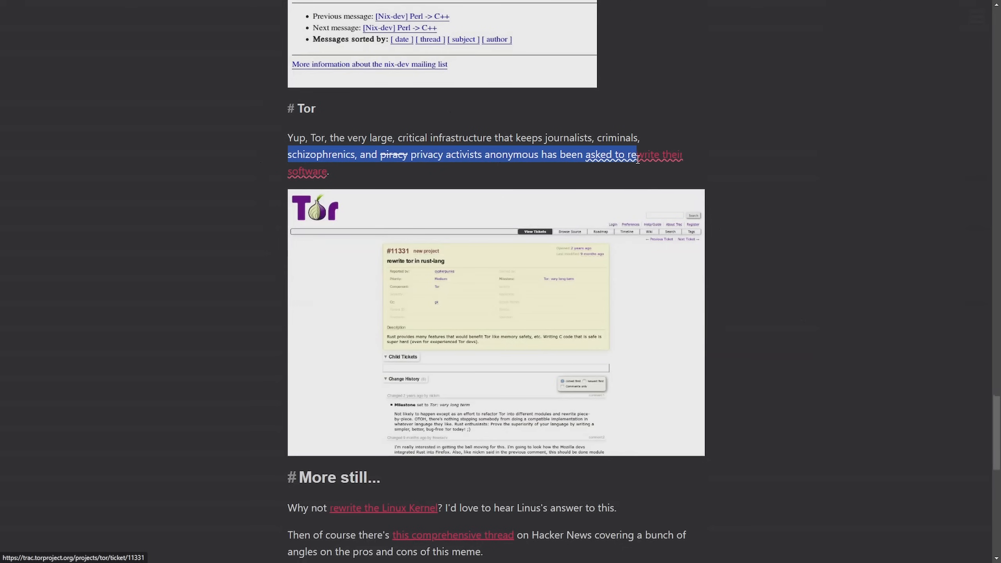
{"action": "scroll", "scroll_direction": "down", "scroll_amount": 3}
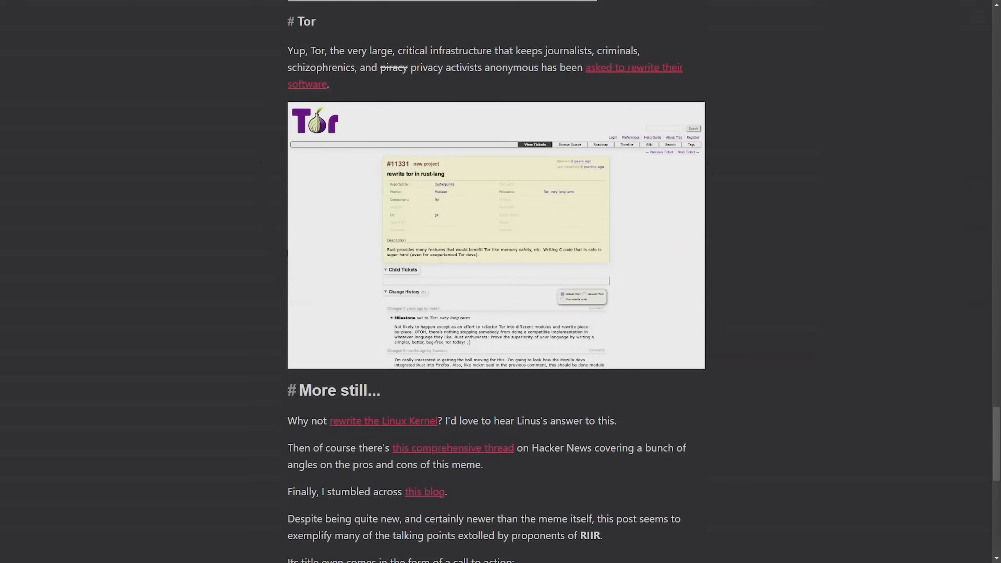
{"action": "mouse_move", "coordinate": [930, 275]}
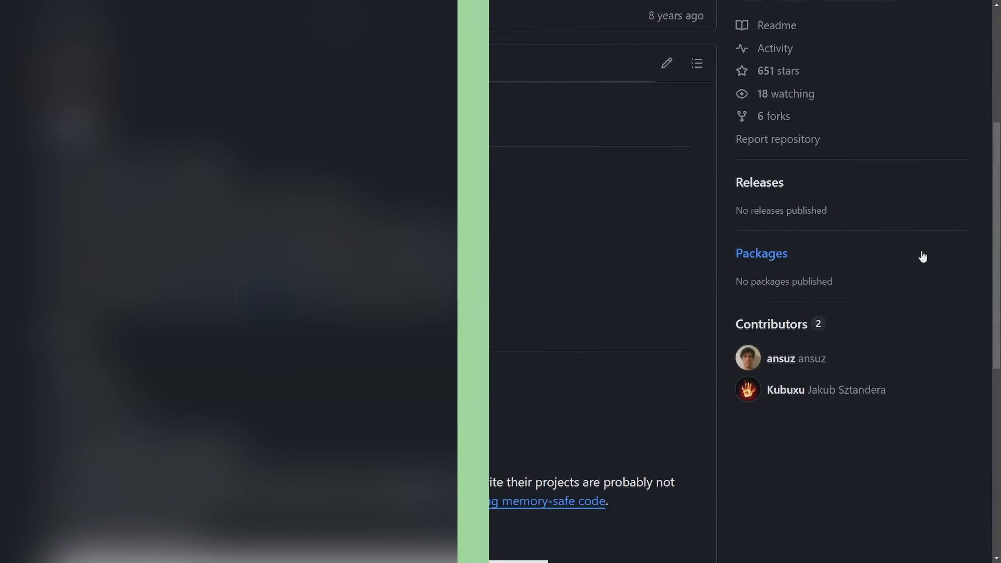
Read the ansuz/RIIR README intro into the FAQ, briefly marking the RIIR agenda sentence
{"action": "scroll", "scroll_direction": "up", "scroll_amount": 3}
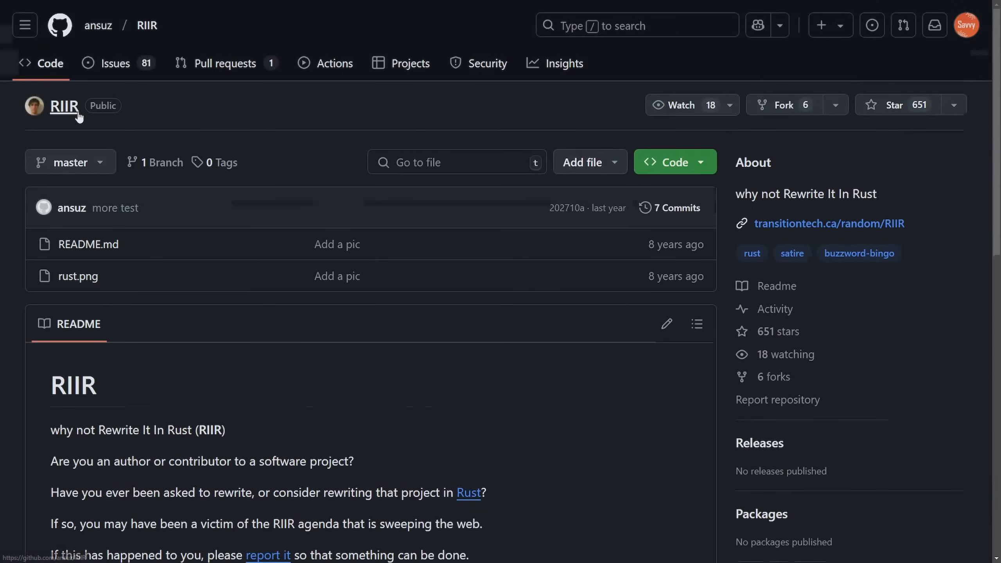
{"action": "scroll", "scroll_direction": "down", "scroll_amount": 3}
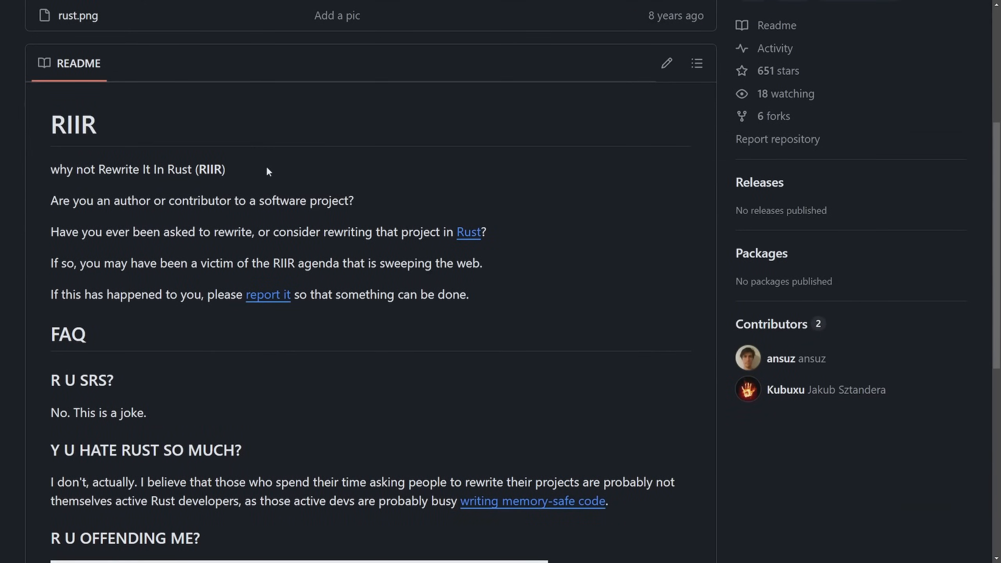
{"action": "scroll", "scroll_direction": "down", "scroll_amount": 3}
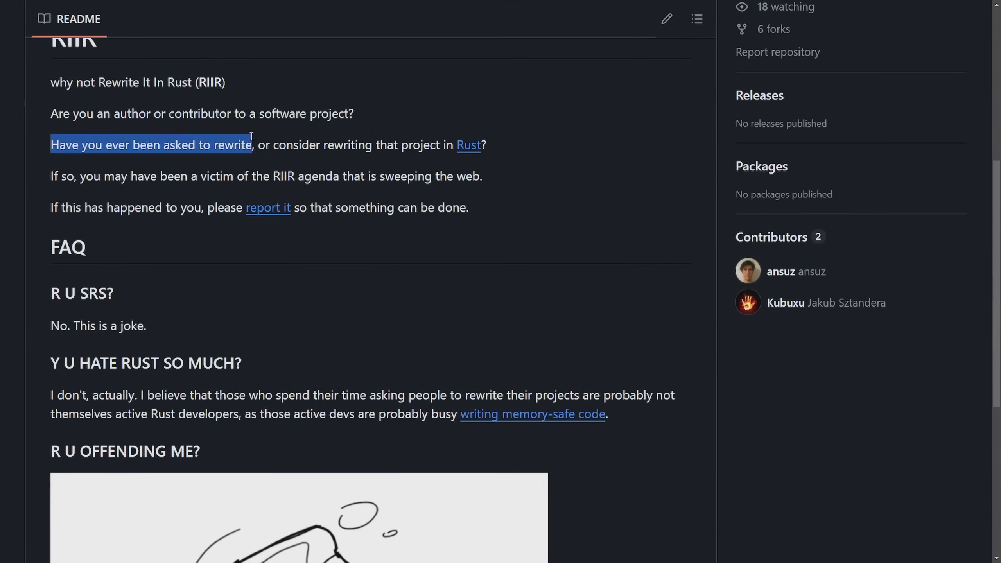
{"action": "left_click", "coordinate": [378, 160]}
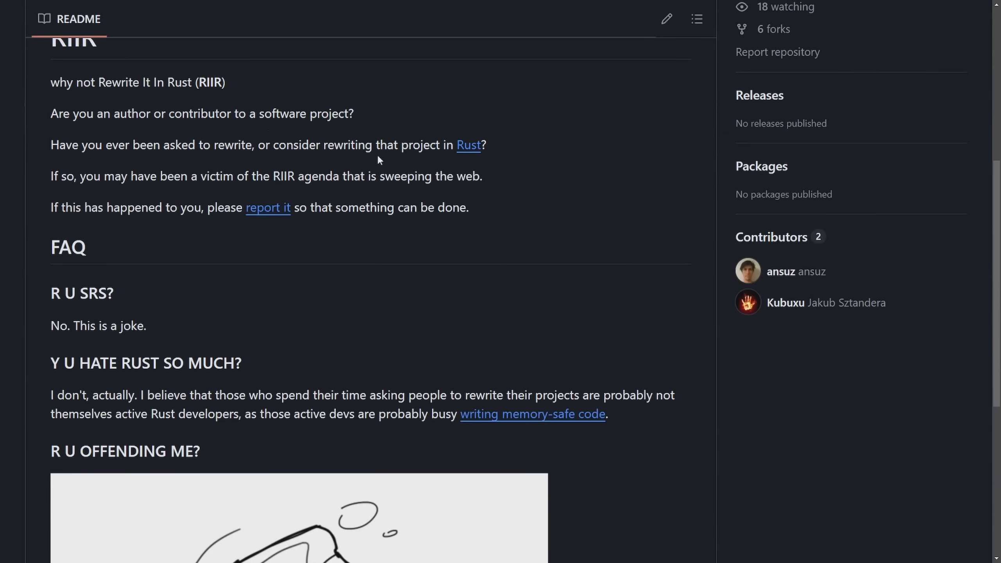
{"action": "left_click_drag", "start_coordinate": [50, 176], "coordinate": [312, 176]}
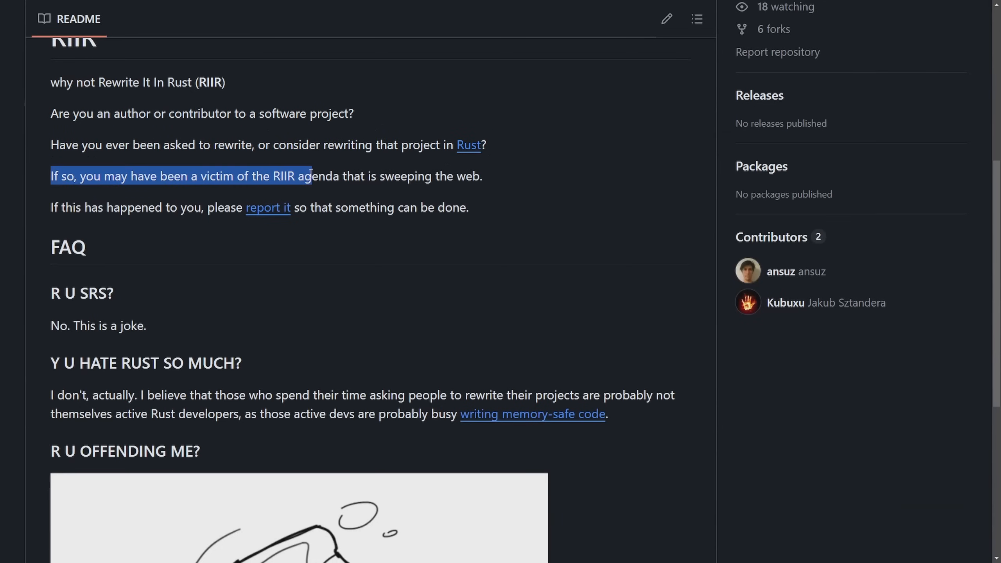
{"action": "left_click", "coordinate": [521, 180]}
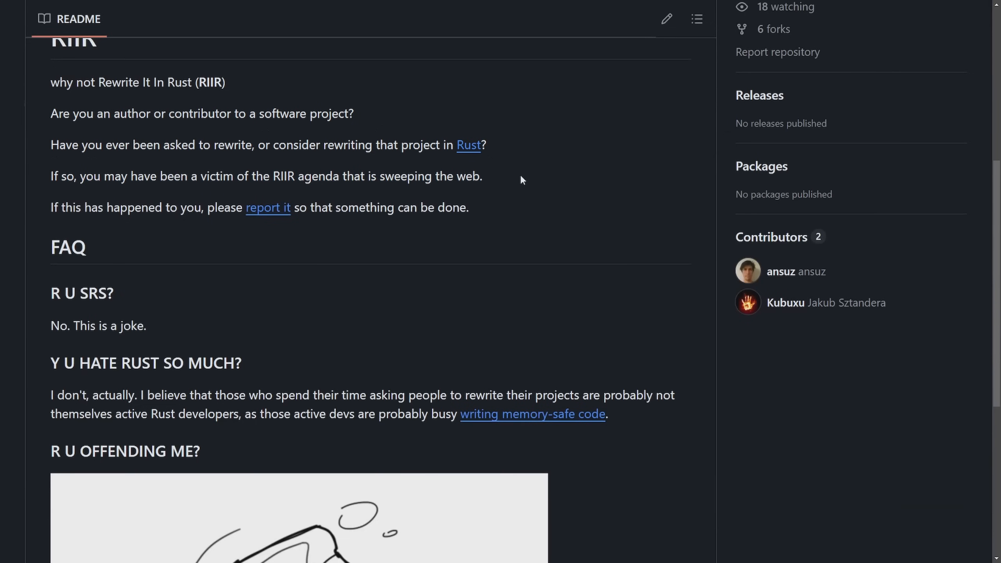
{"action": "mouse_move", "coordinate": [612, 216]}
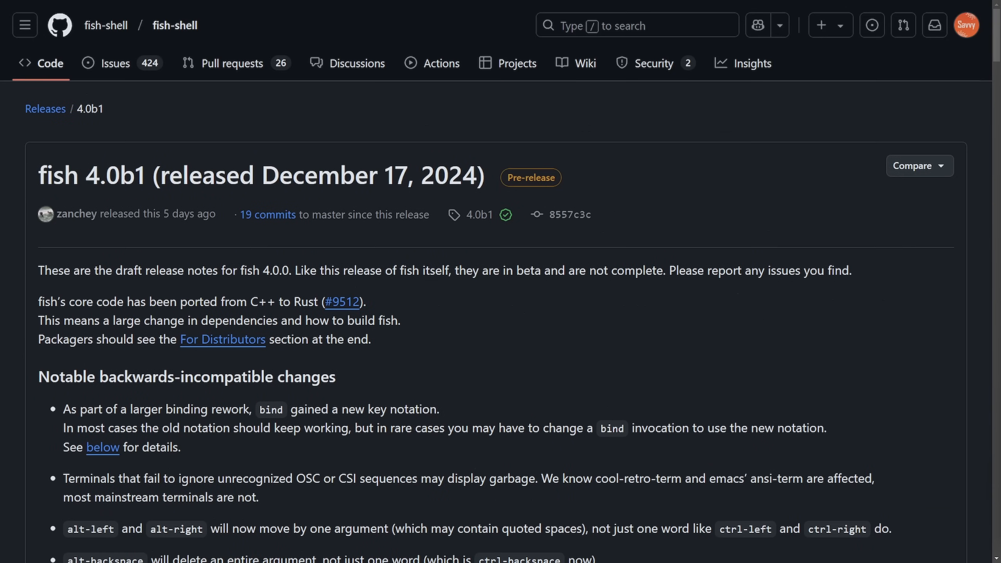
{"action": "mouse_move", "coordinate": [676, 193]}
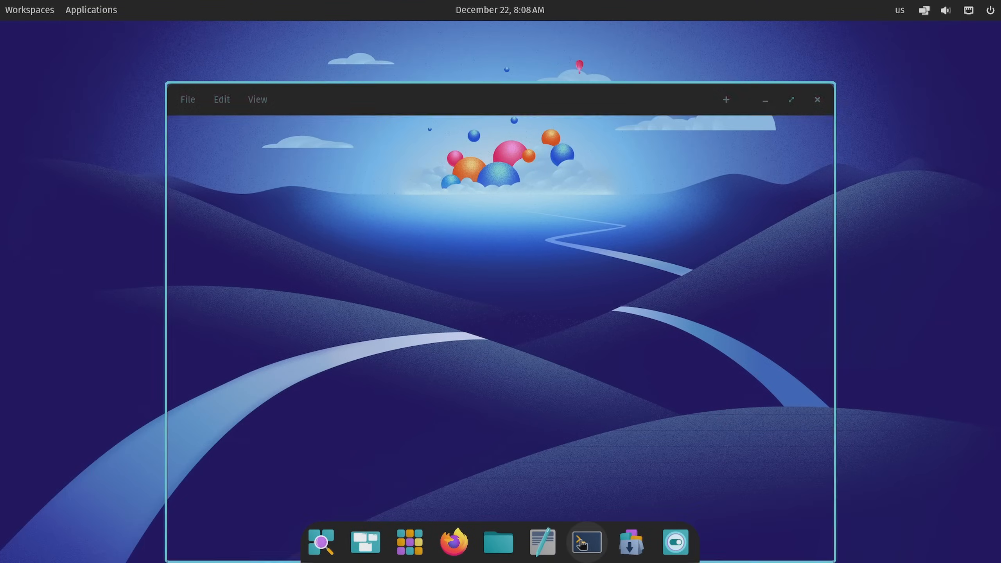
In a maximized COSMIC Terminal, tab-complete cosmic-applet-audio to cosmic-files-applet, then discard the line
{"action": "left_click", "coordinate": [585, 542]}
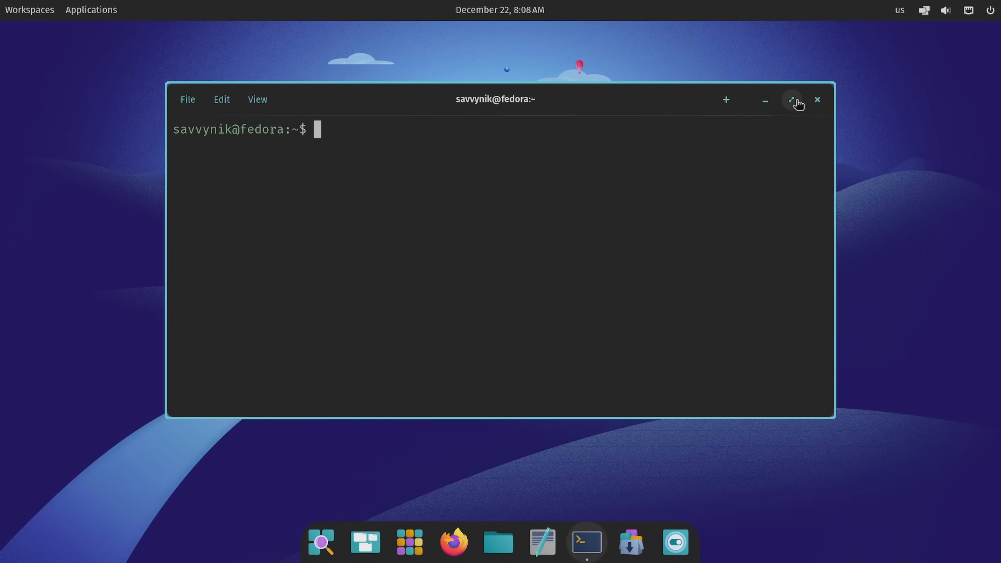
{"action": "left_click", "coordinate": [795, 100]}
{"action": "type", "text": "abrt-server"}
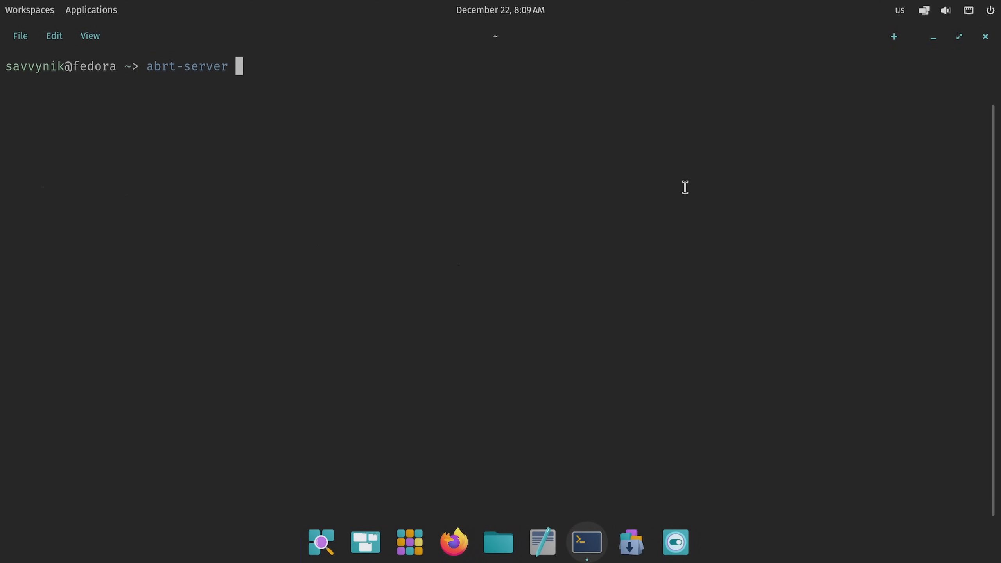
{"action": "key", "text": "ctrl+u"}
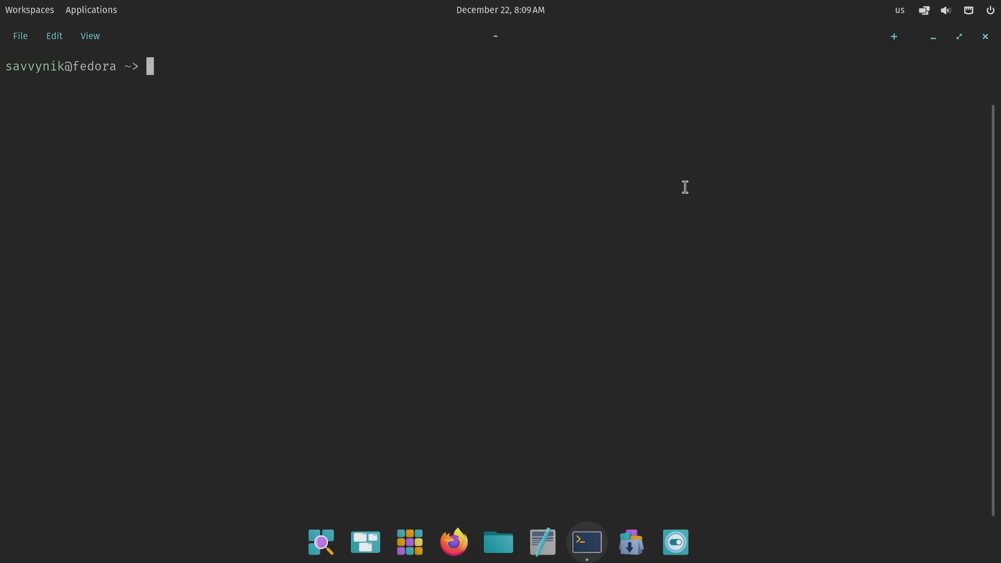
{"action": "type", "text": "cosmic-applet-audio"}
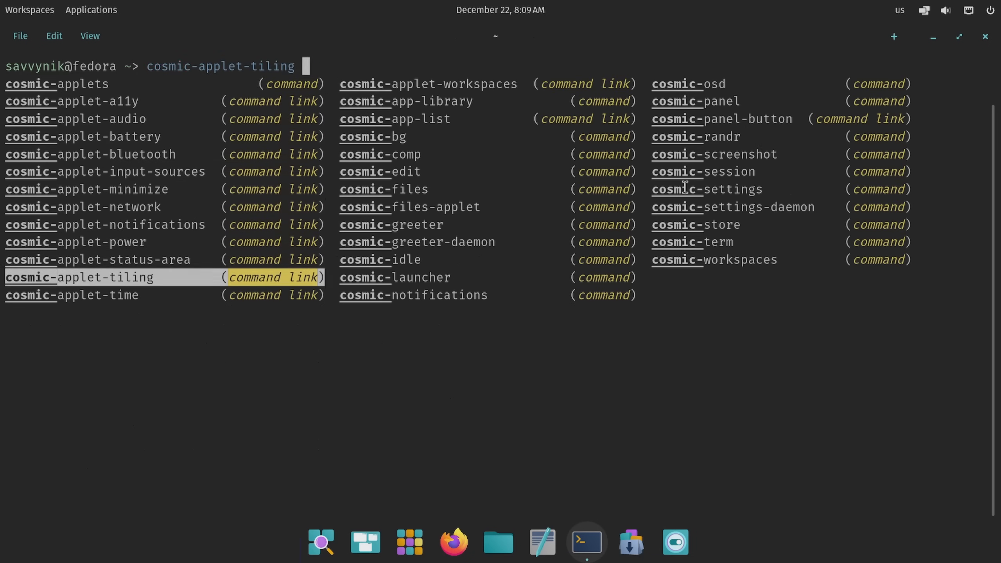
{"action": "left_click", "coordinate": [408, 206]}
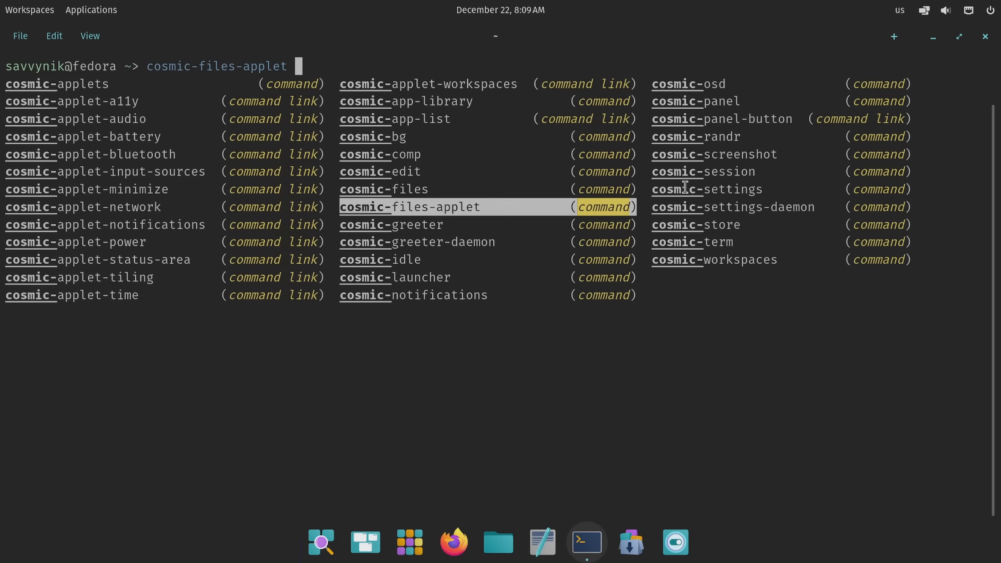
{"action": "key", "text": "Tab"}
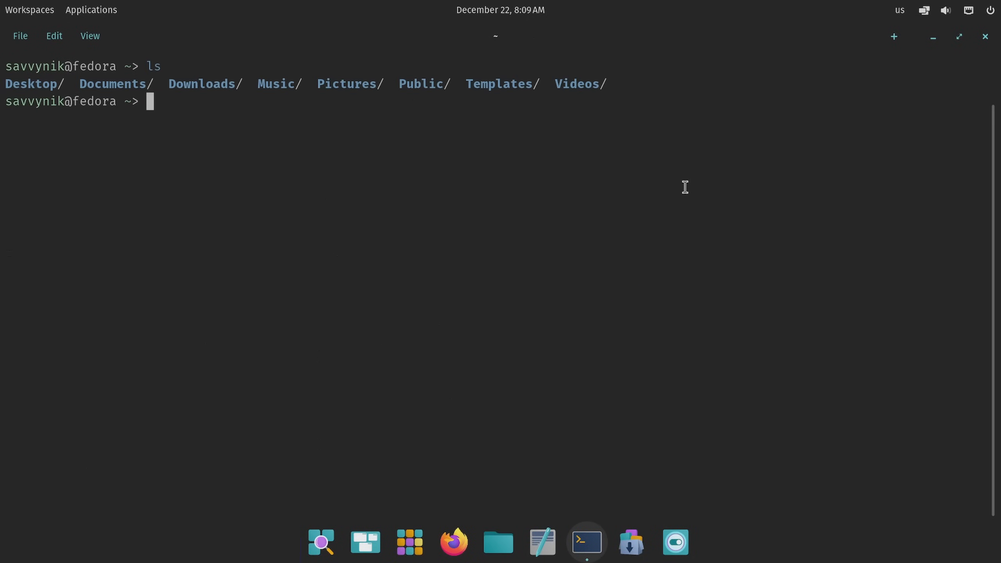
Start a cd command, cycle through folders starting with D, and continue the path with /afs/
{"action": "type", "text": "cd D"}
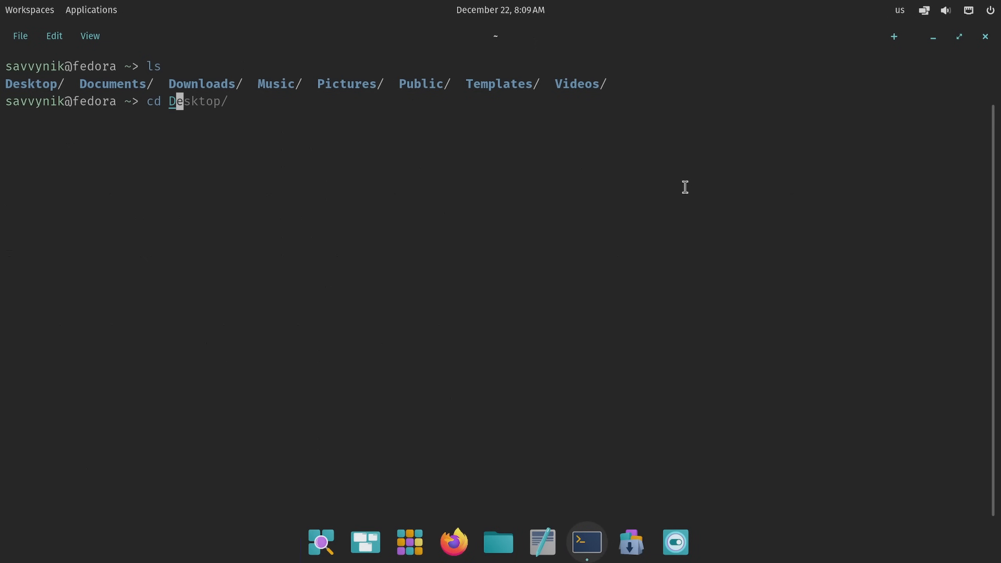
{"action": "key", "text": "Tab"}
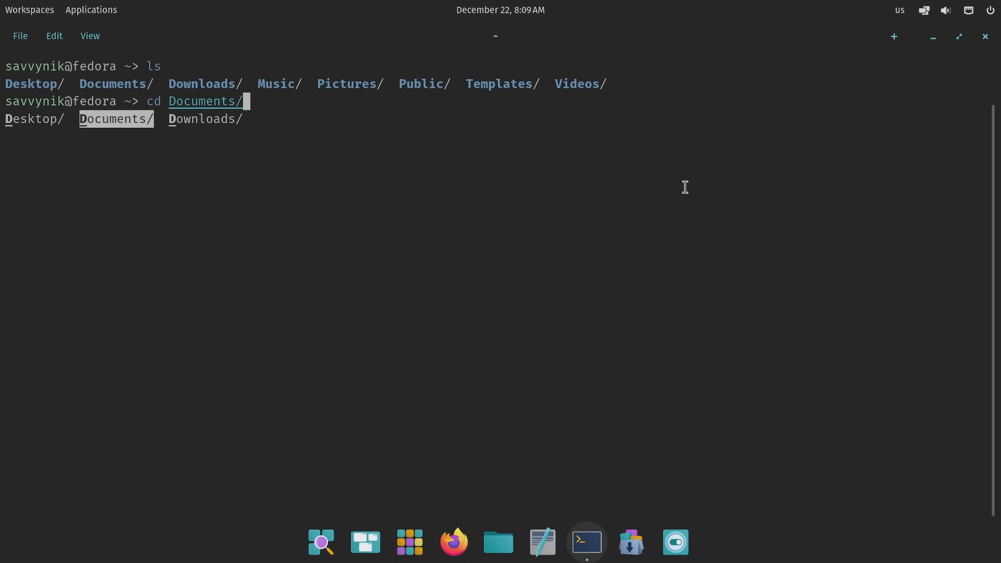
{"action": "type", "text": "/afs/"}
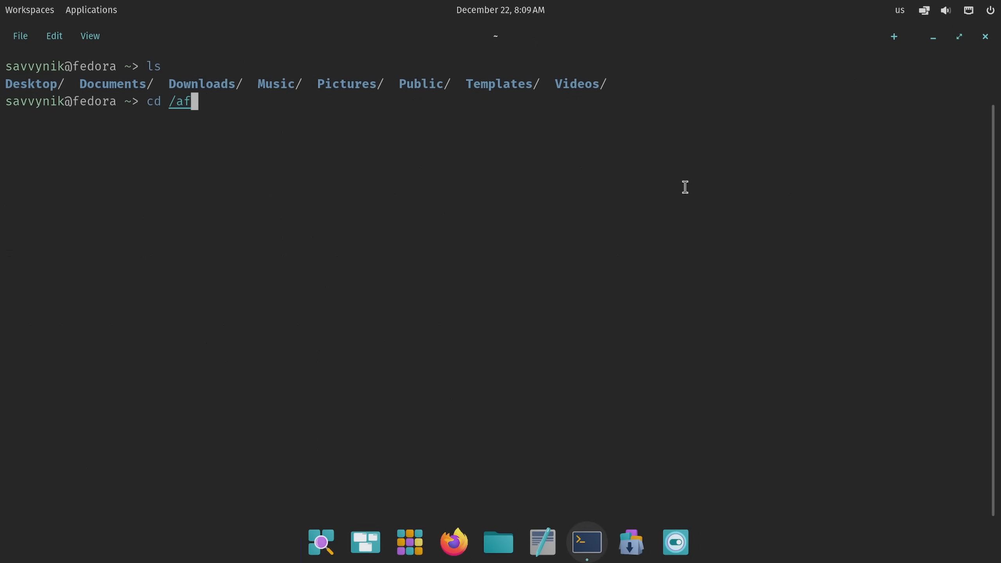
Browse into /etc/kernel and install.d via completions, list their contents, and return to the home directory
{"action": "key", "text": "Tab"}
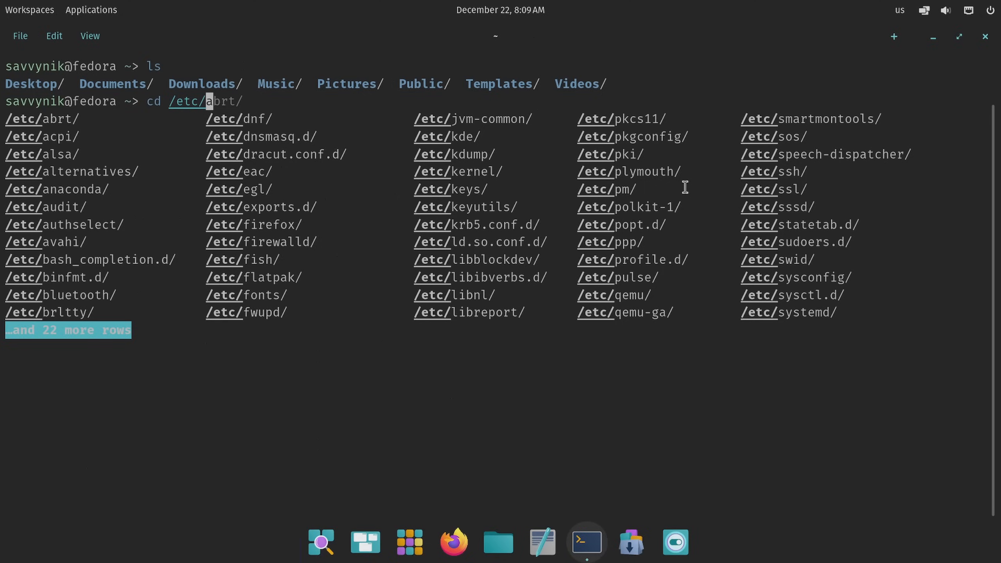
{"action": "type", "text": "kernel/"}
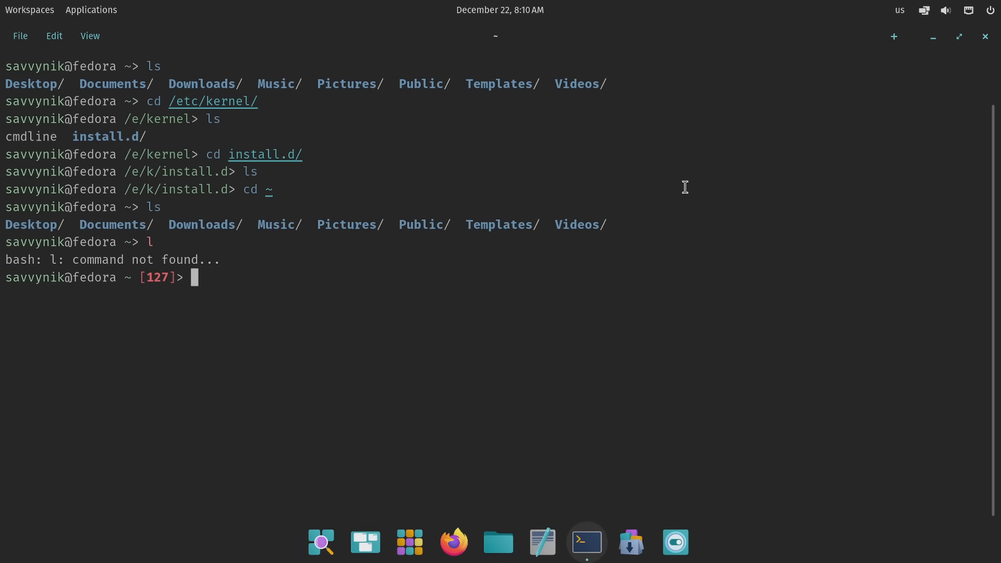
{"action": "type", "text": "s"}
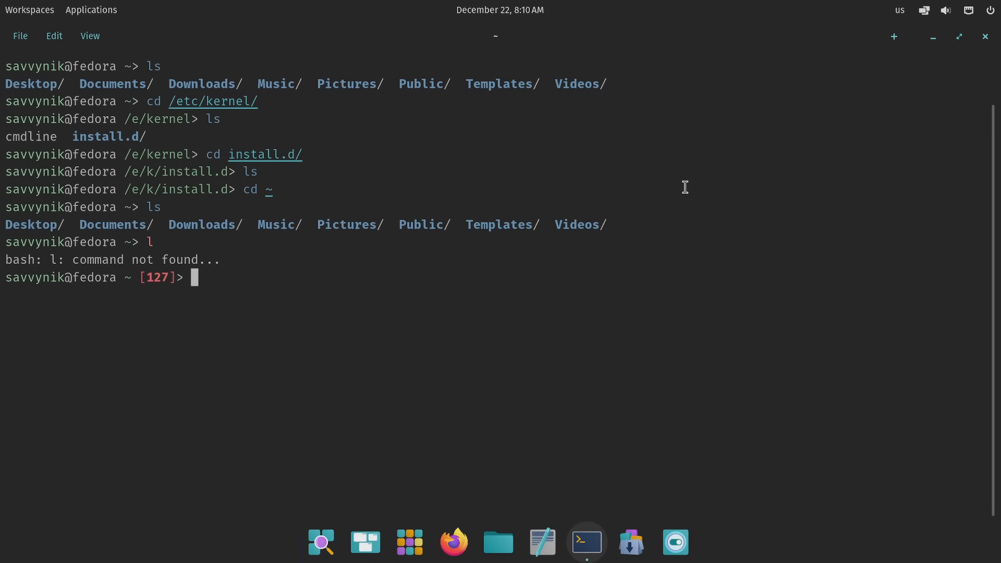
{"action": "mouse_move", "coordinate": [806, 215]}
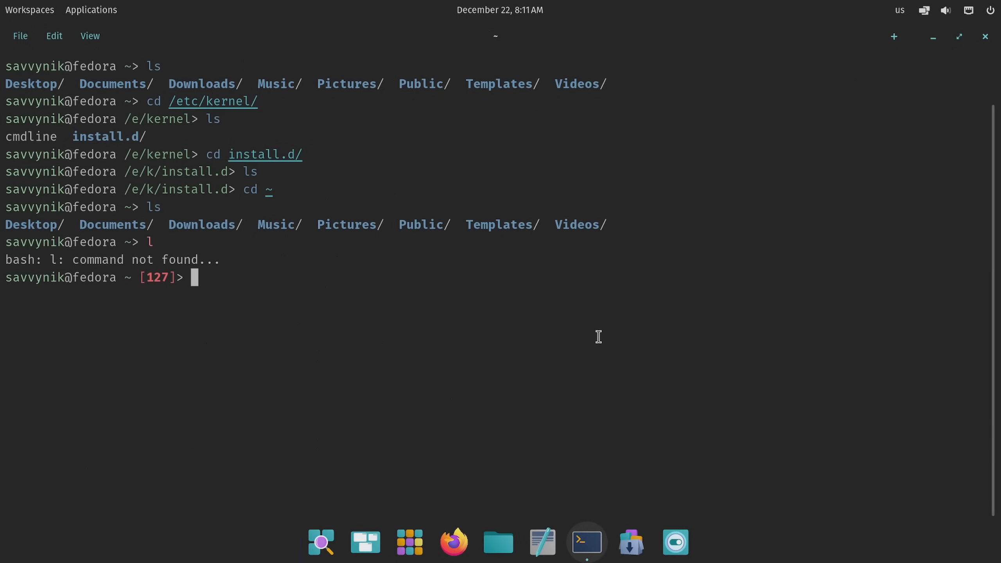
{"action": "type", "text": "$"}
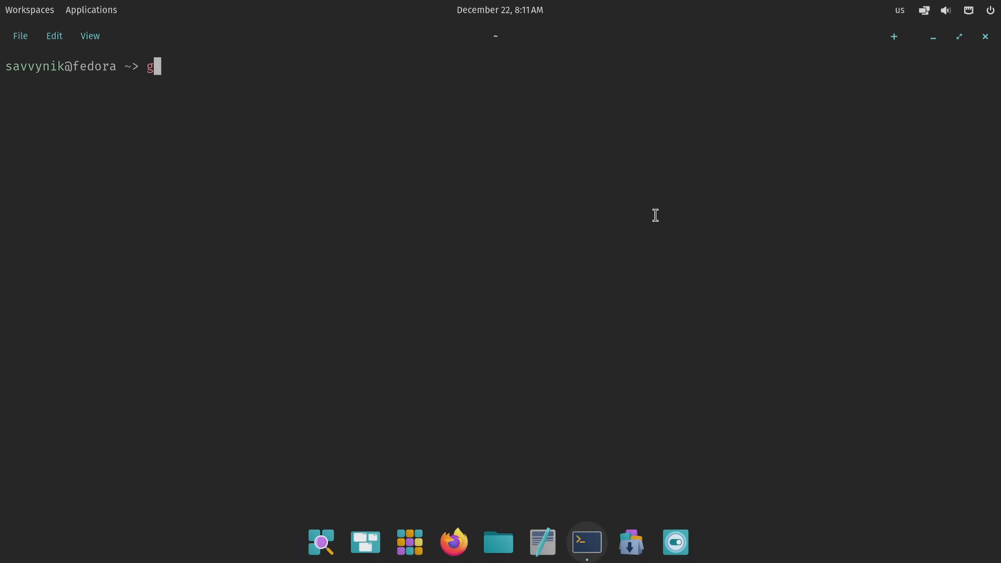
Run math '10/10' in fish, returning 1
{"action": "key", "text": "BackSpace"}
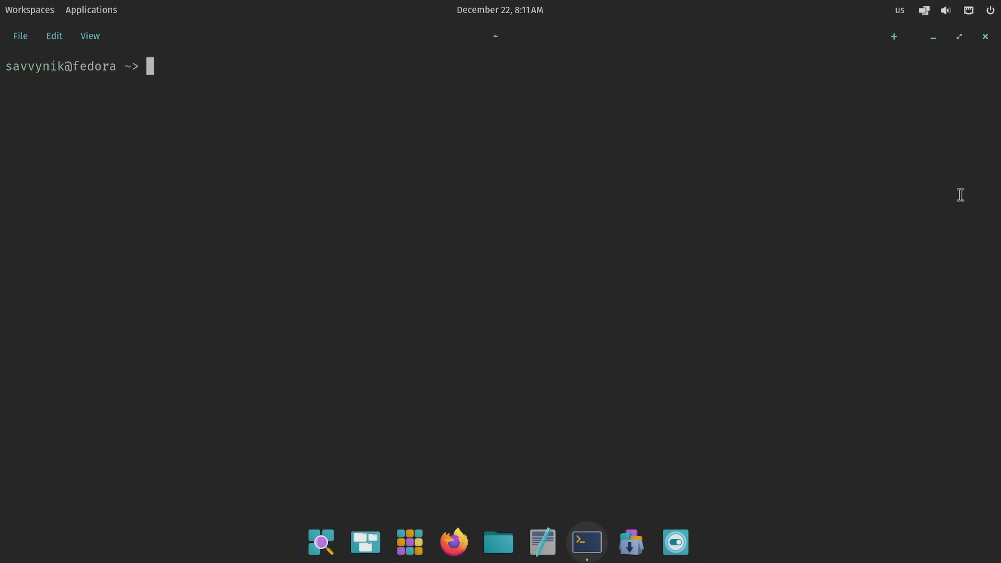
{"action": "mouse_move", "coordinate": [827, 257]}
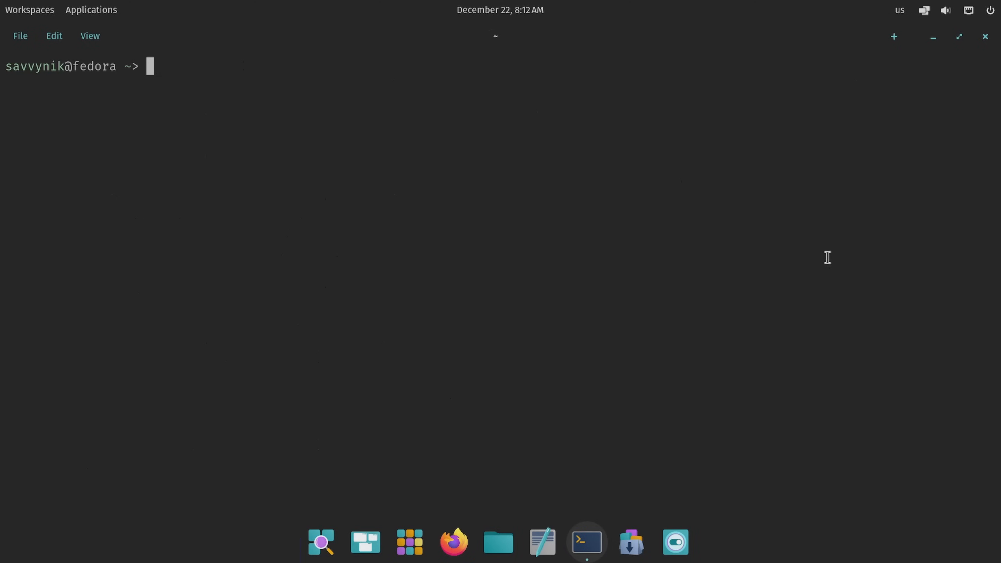
{"action": "mouse_move", "coordinate": [984, 249]}
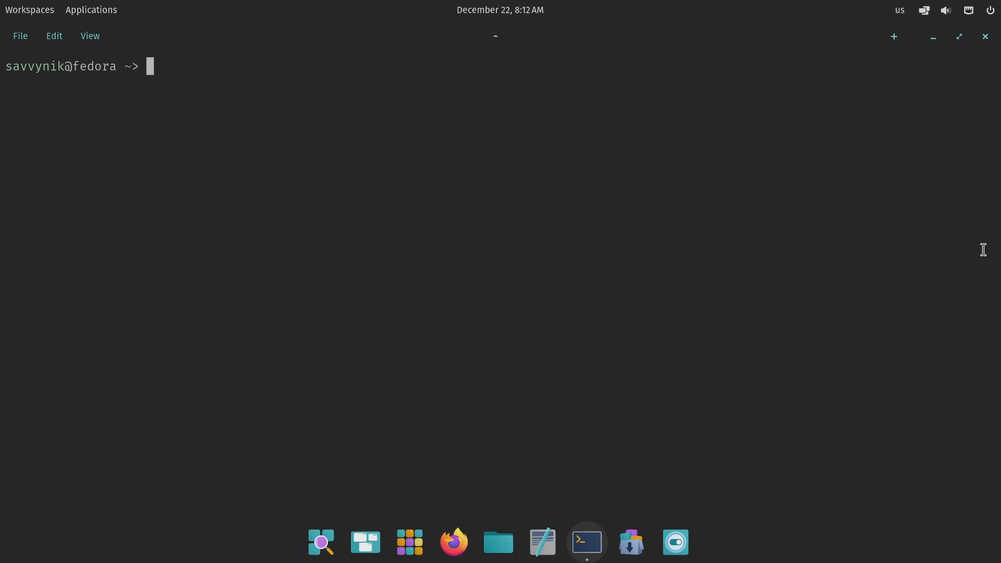
{"action": "type", "text": "math"}
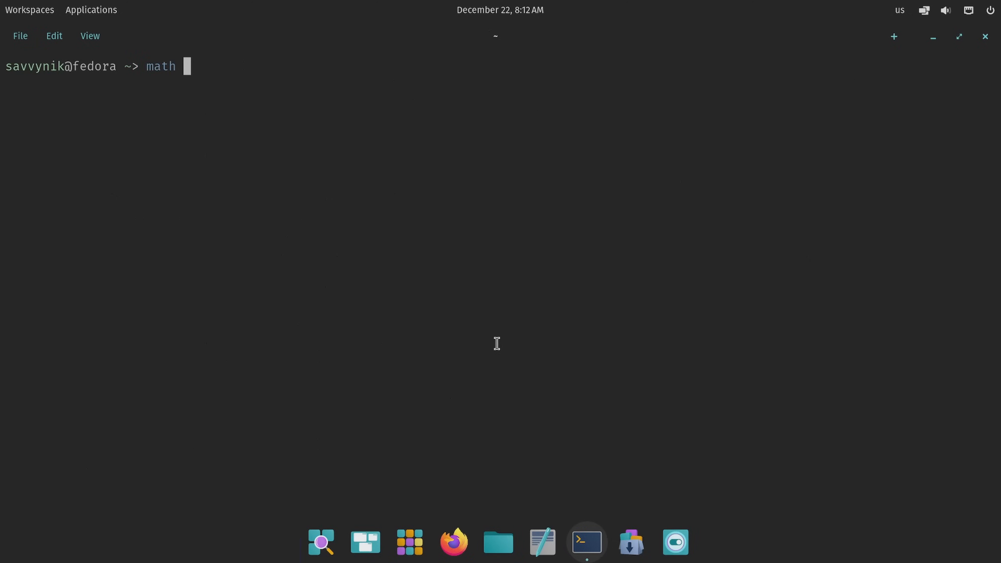
{"action": "type", "text": "'10"}
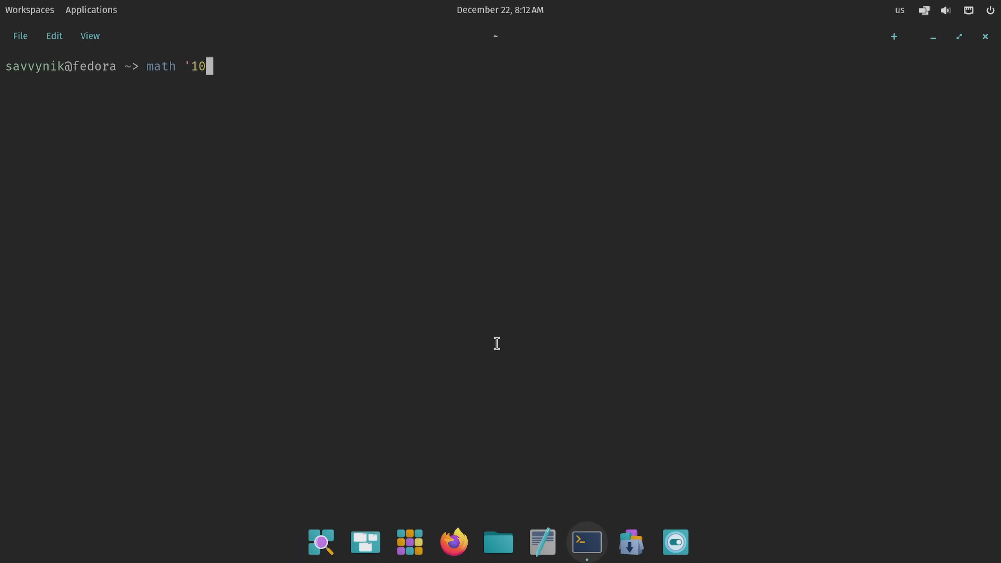
{"action": "type", "text": "/10"}
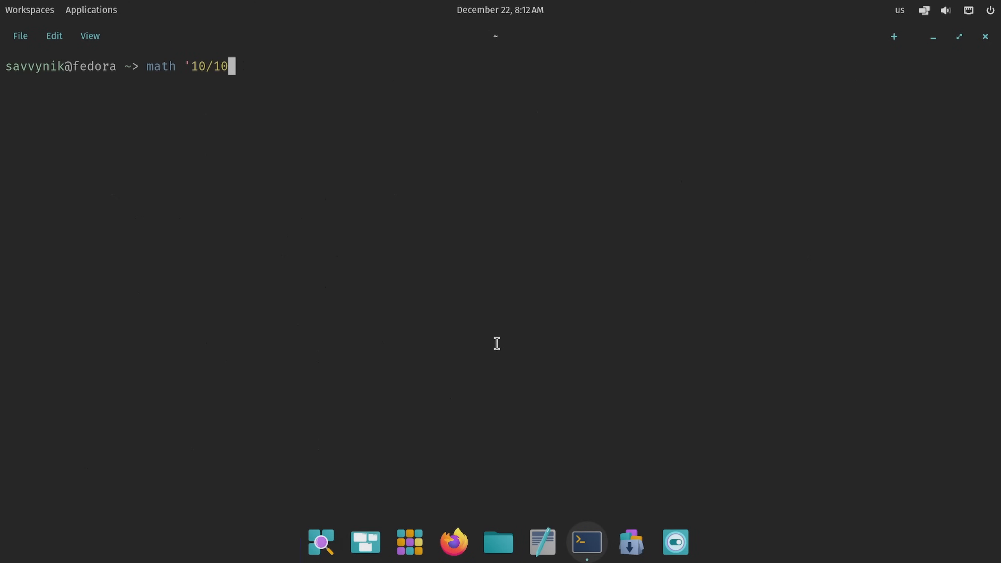
{"action": "key", "text": "Return"}
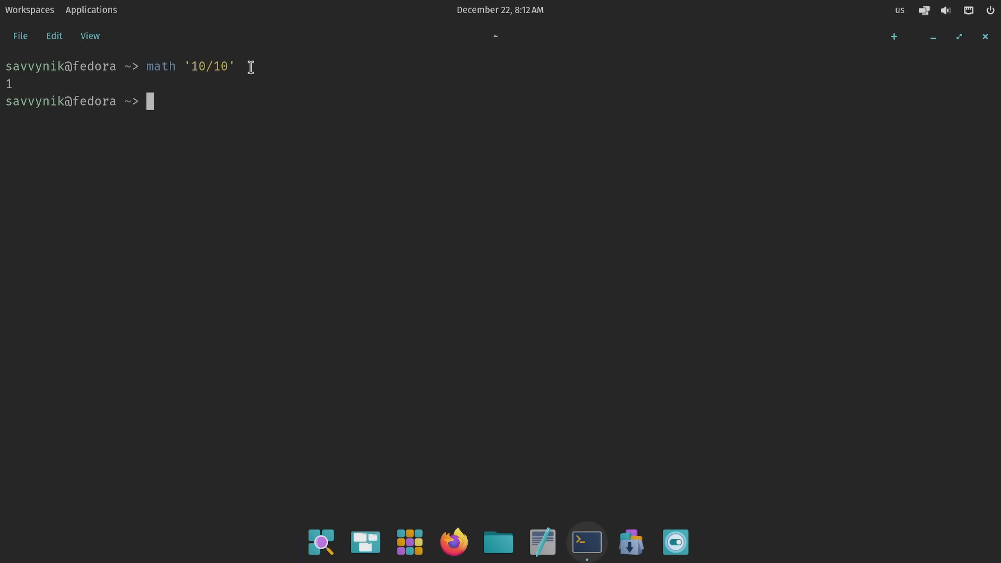
{"action": "mouse_move", "coordinate": [272, 115]}
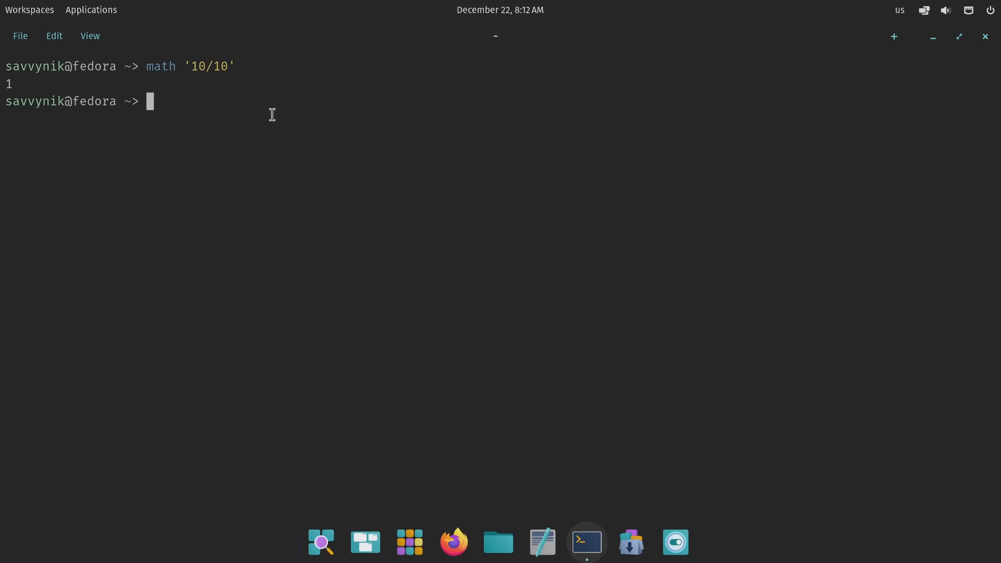
Run math '10*10/10+1', returning 11, then begin a fish_config command
{"action": "type", "text": "math '"}
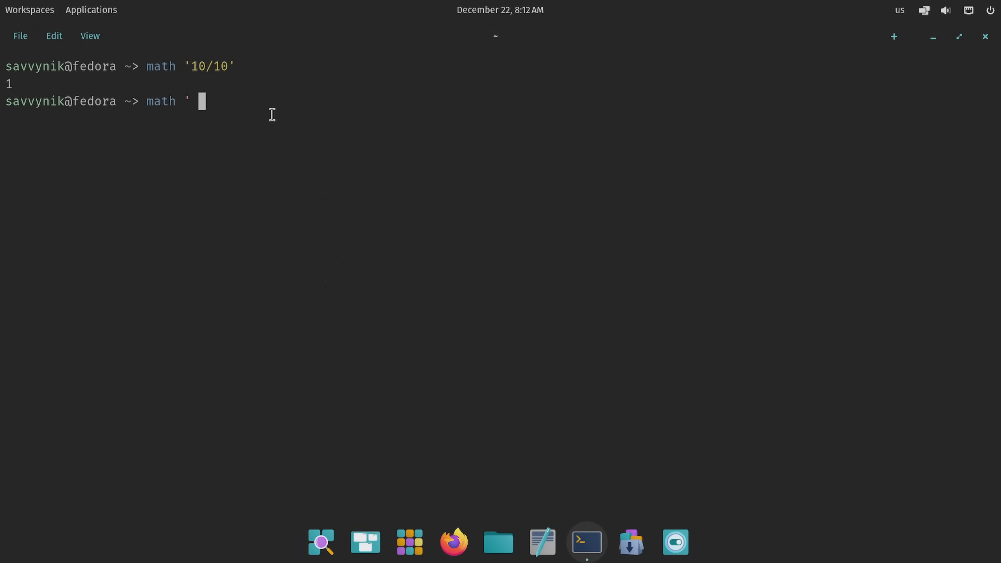
{"action": "type", "text": "10*10"}
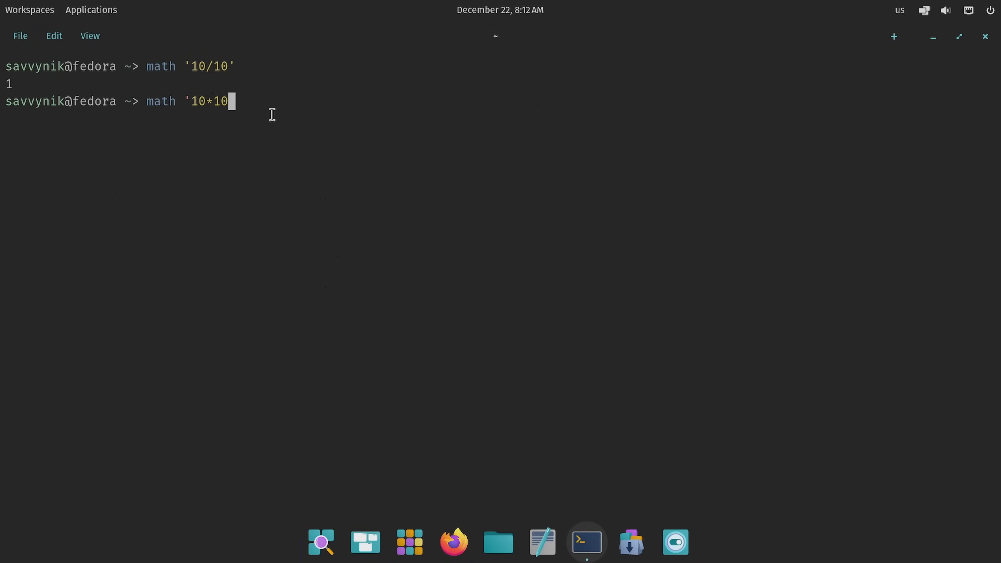
{"action": "type", "text": "/10"}
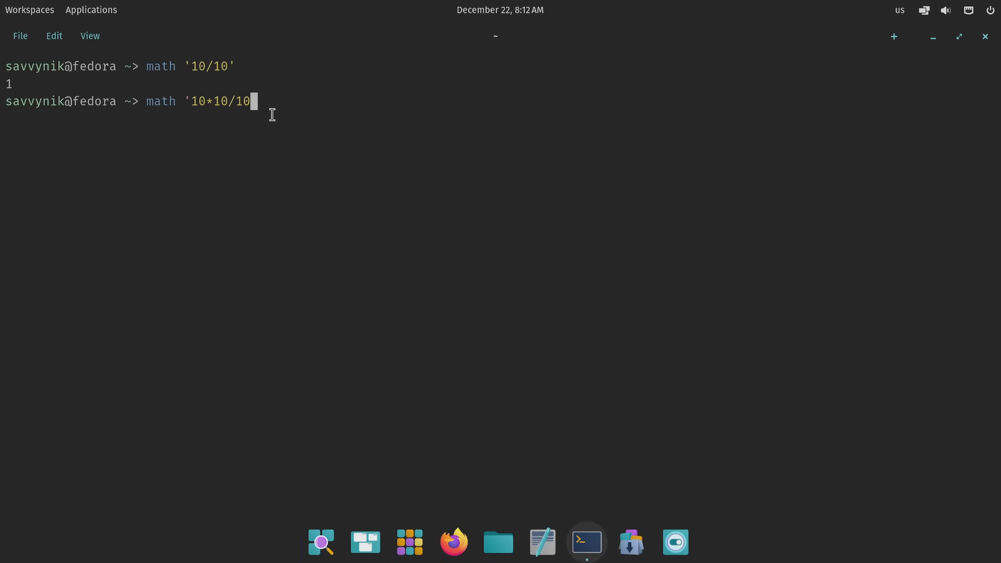
{"action": "key", "text": "Return"}
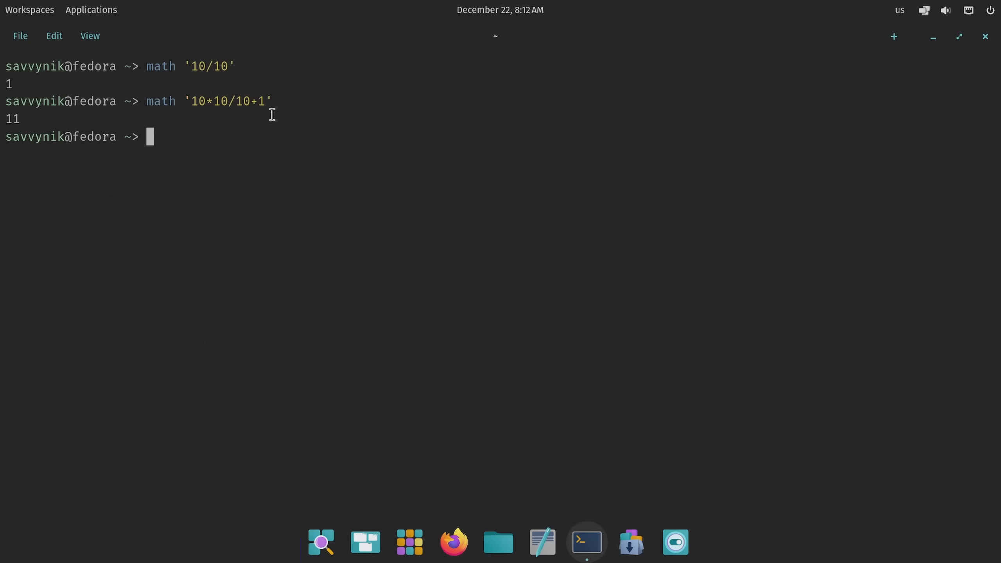
{"action": "mouse_move", "coordinate": [964, 169]}
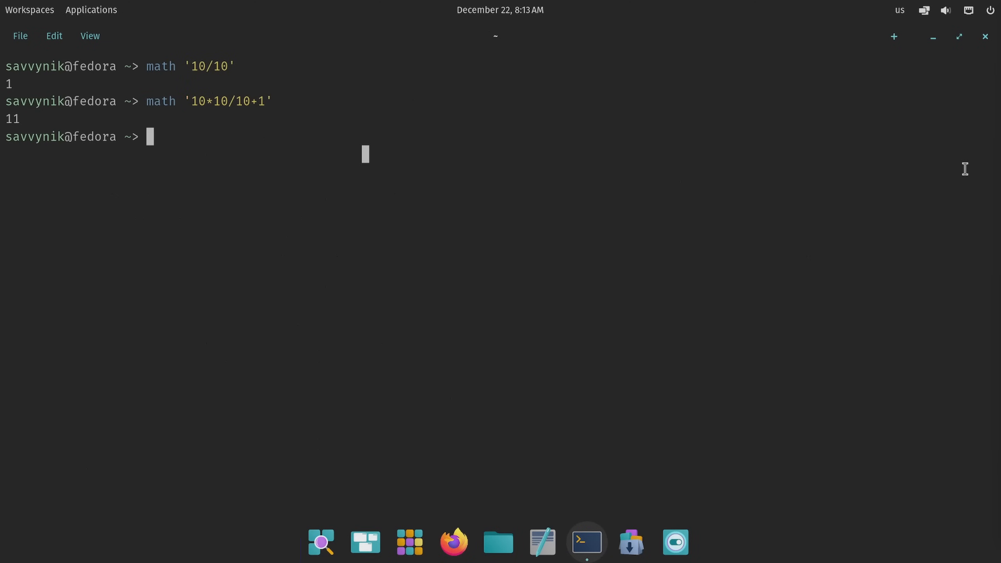
{"action": "type", "text": "fish_config"}
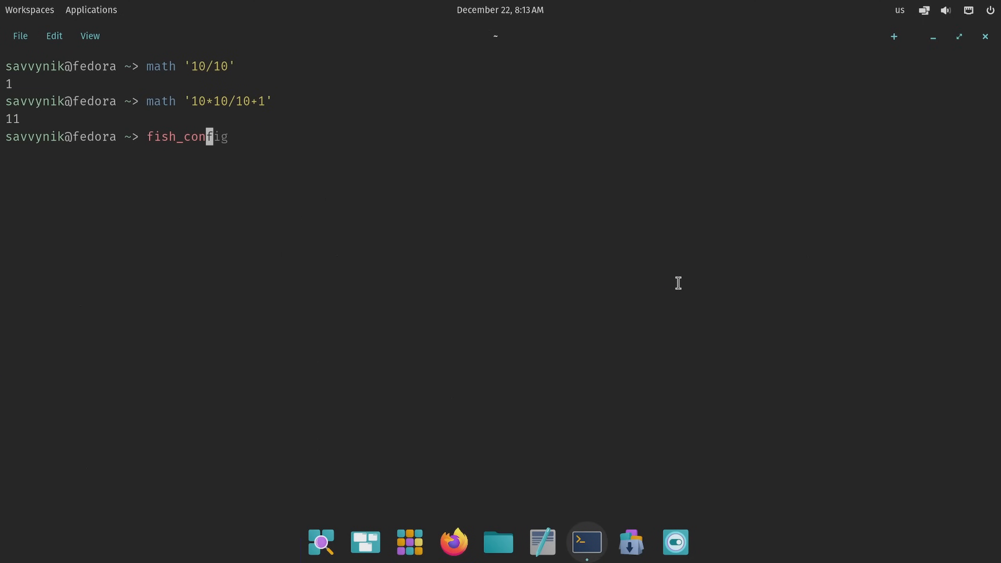
{"action": "key", "text": "Return"}
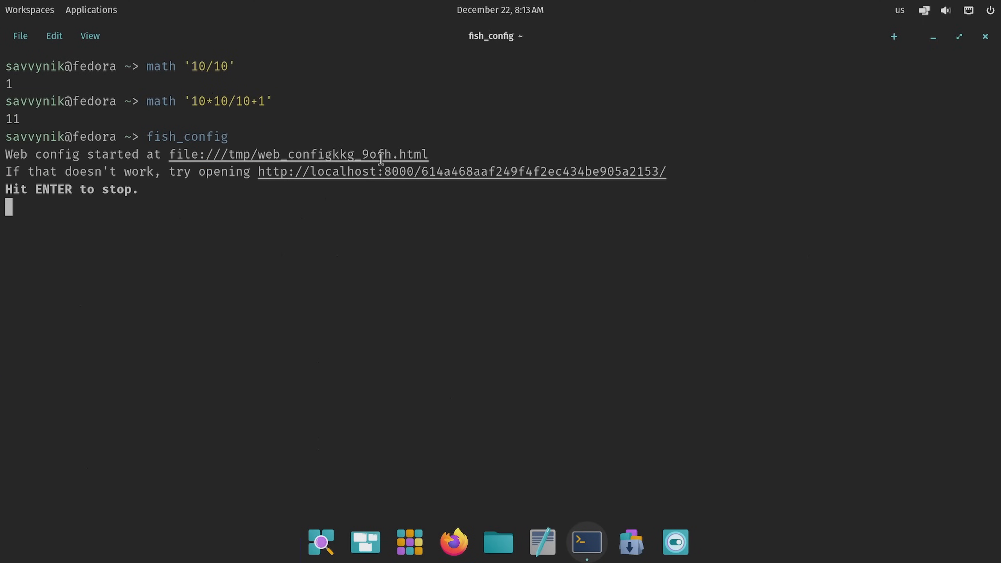
{"action": "left_click", "coordinate": [454, 542]}
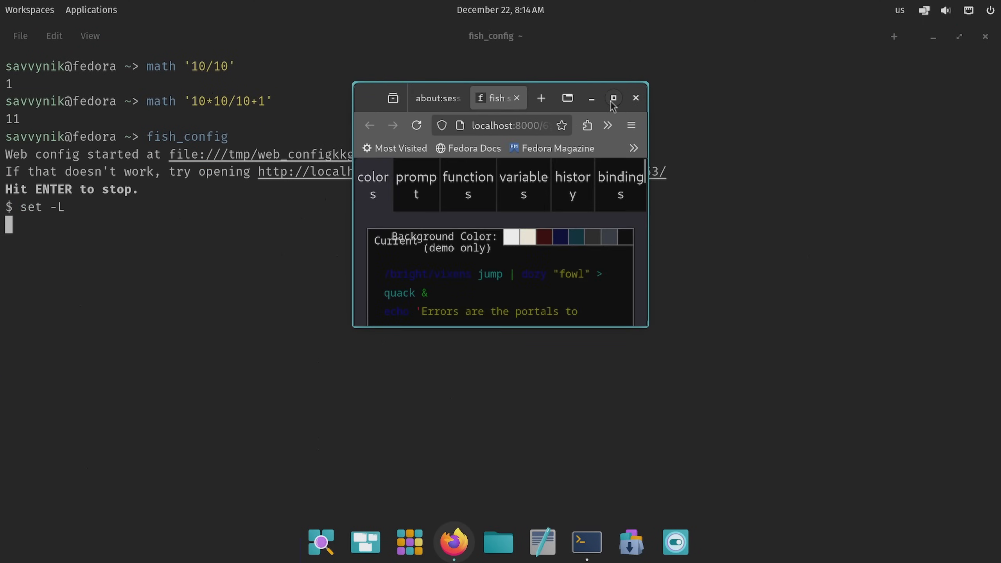
{"action": "left_click", "coordinate": [612, 98]}
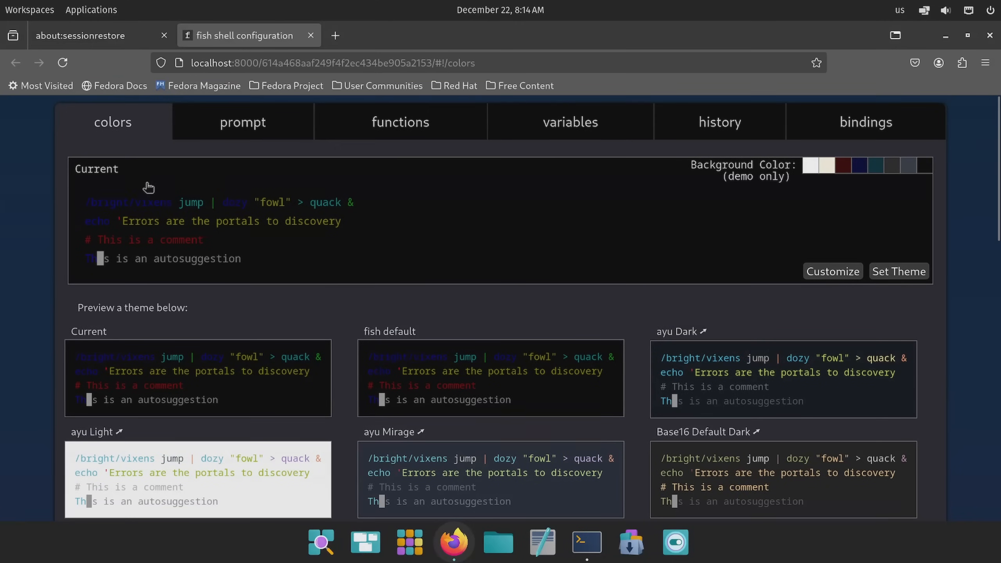
{"action": "scroll", "scroll_direction": "down", "scroll_amount": 3}
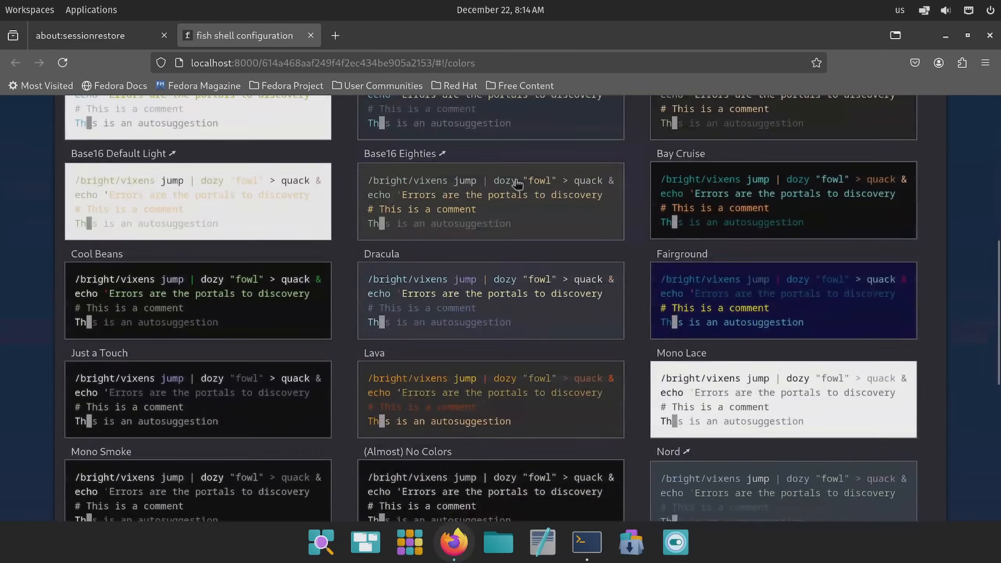
{"action": "scroll", "scroll_direction": "down", "scroll_amount": 3}
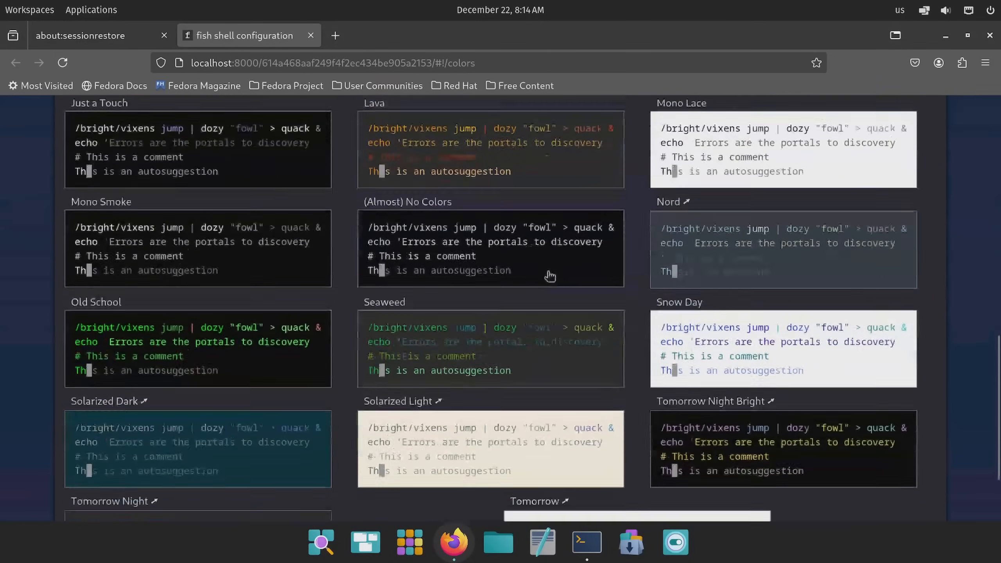
{"action": "scroll", "scroll_direction": "down", "scroll_amount": 3}
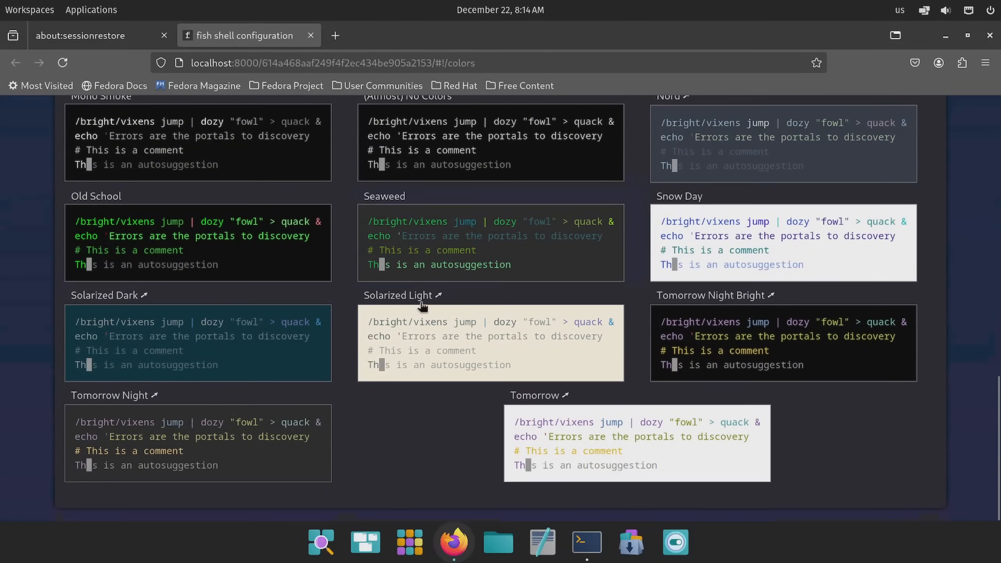
{"action": "scroll", "scroll_direction": "up", "scroll_amount": 3}
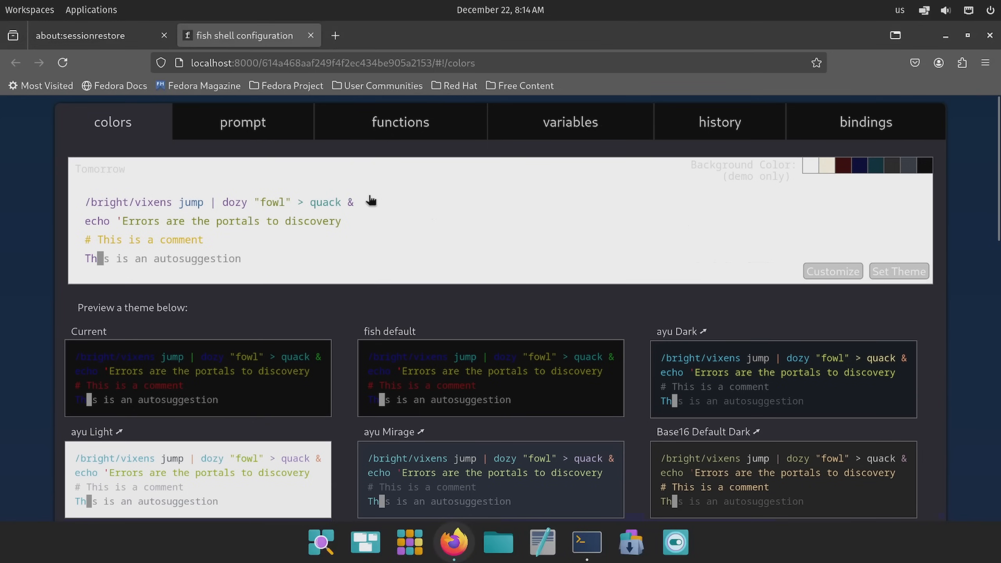
{"action": "mouse_move", "coordinate": [367, 311]}
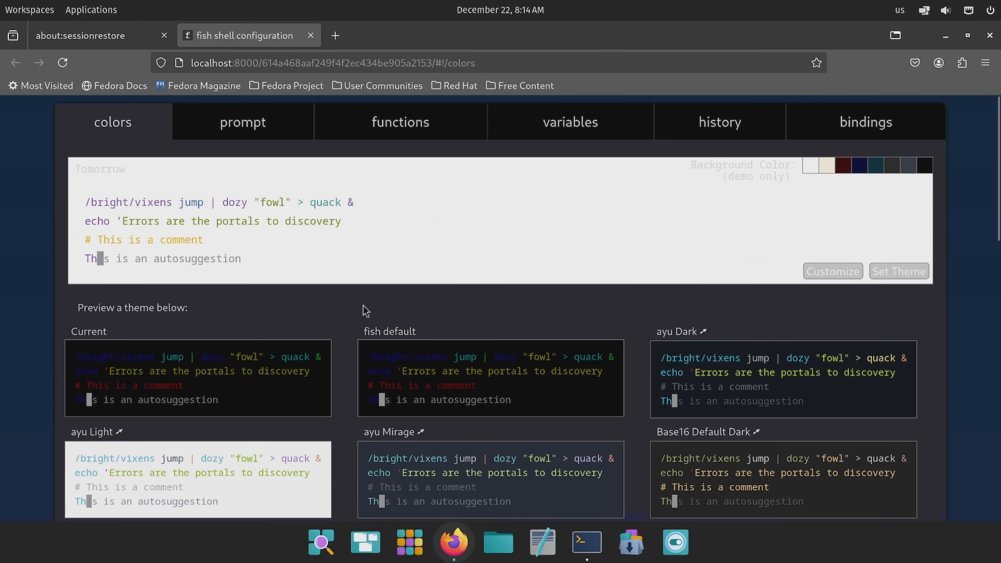
{"action": "scroll", "scroll_direction": "down", "scroll_amount": 3}
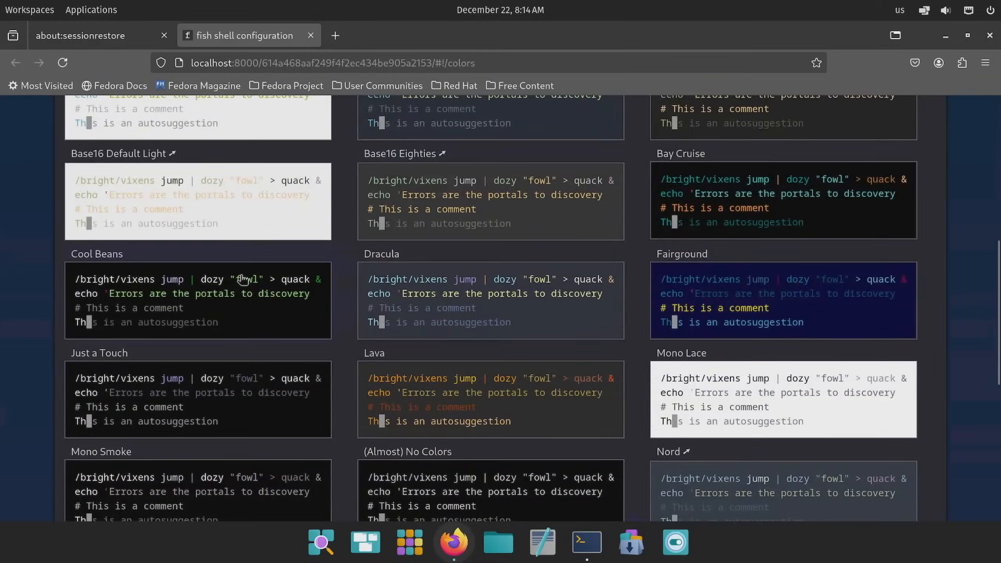
{"action": "left_click", "coordinate": [567, 542]}
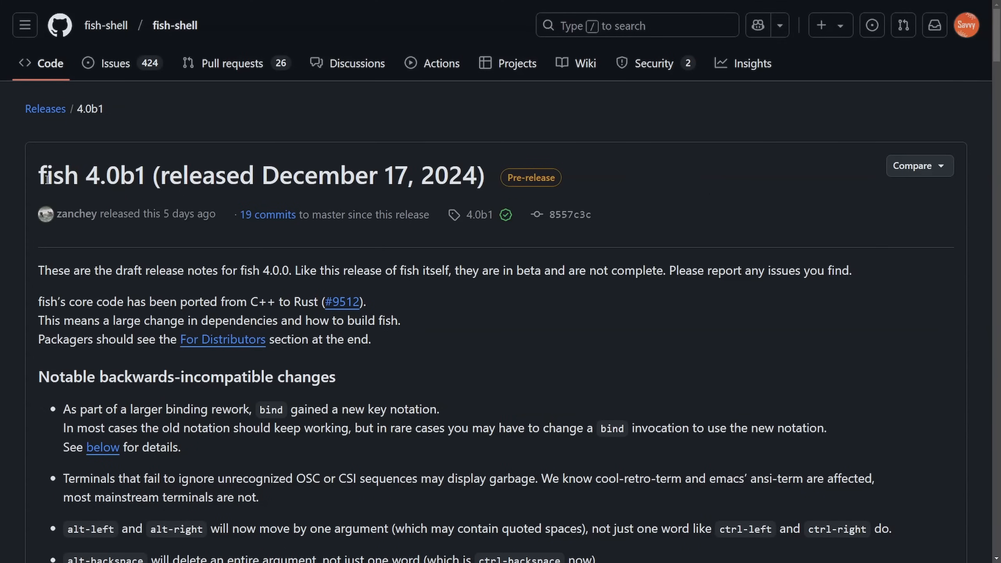
Read the release title and the Rust port paragraph, highlighting sentences along the way
{"action": "left_click_drag", "start_coordinate": [45, 176], "coordinate": [192, 175]}
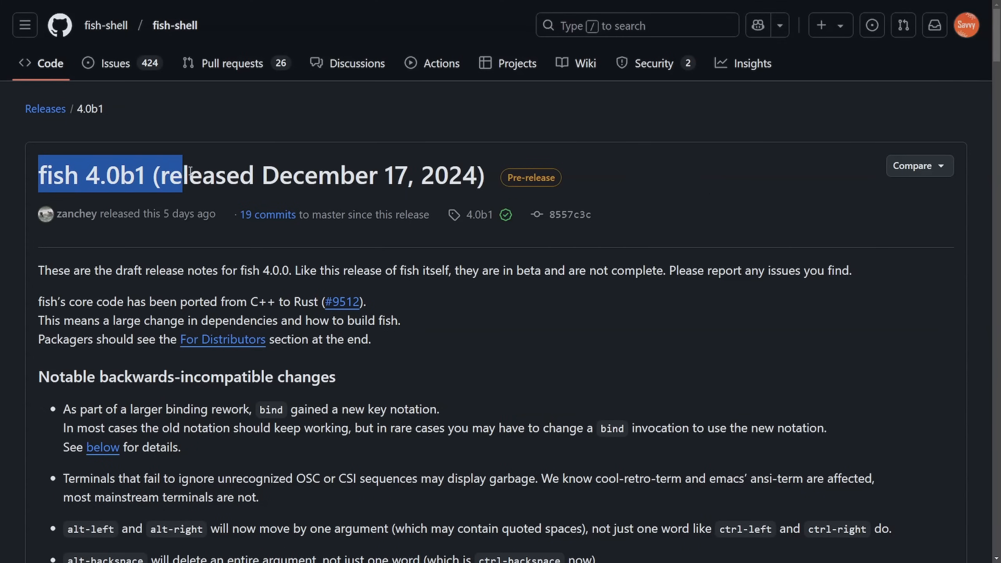
{"action": "left_click", "coordinate": [251, 179]}
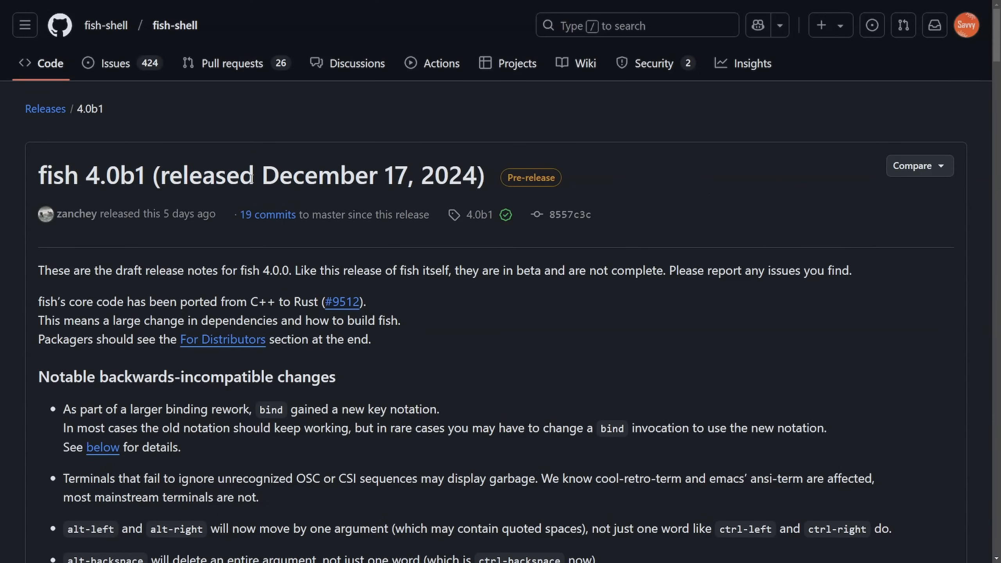
{"action": "mouse_move", "coordinate": [596, 189]}
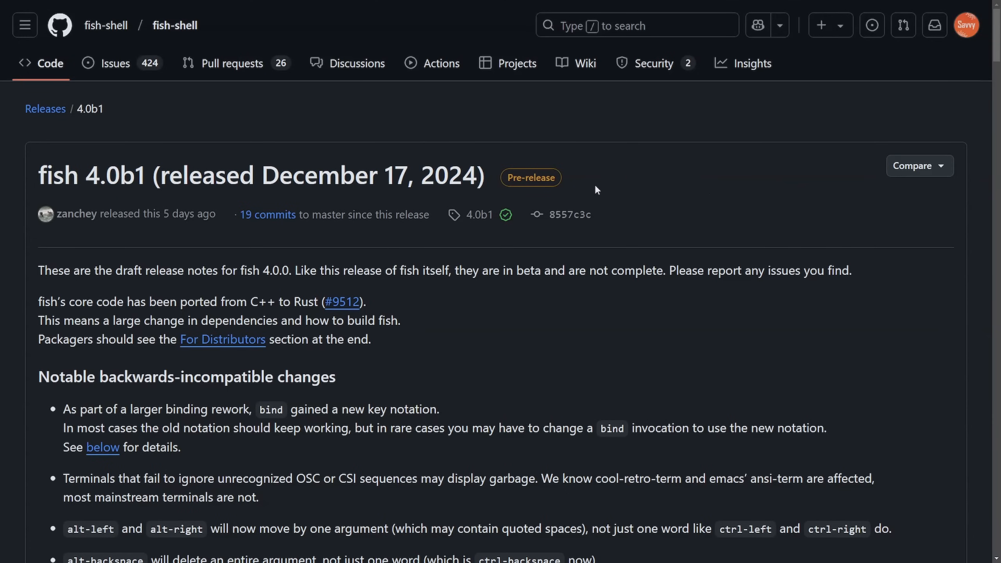
{"action": "scroll", "scroll_direction": "down", "scroll_amount": 3}
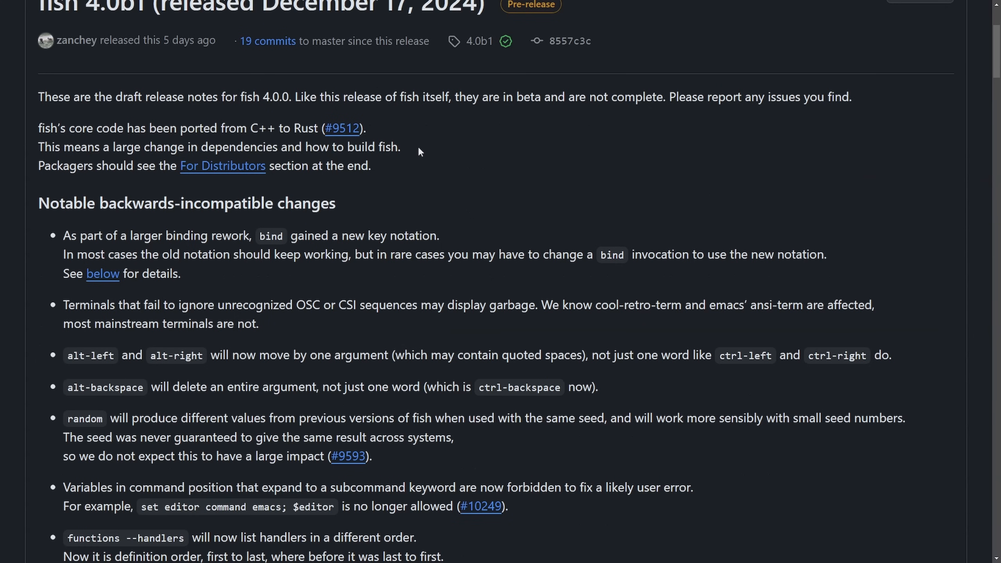
{"action": "mouse_move", "coordinate": [474, 141]}
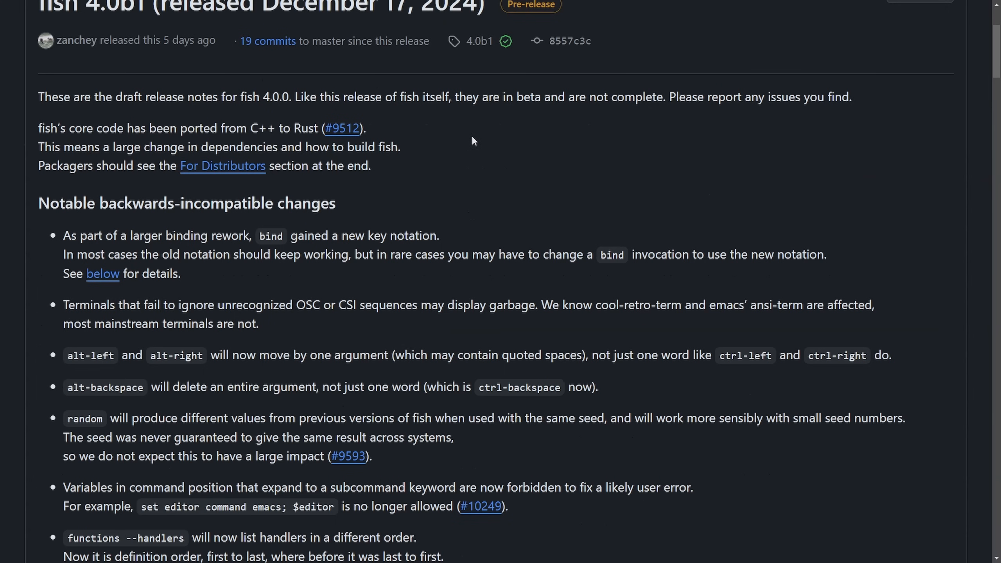
{"action": "scroll", "scroll_direction": "down", "scroll_amount": 3}
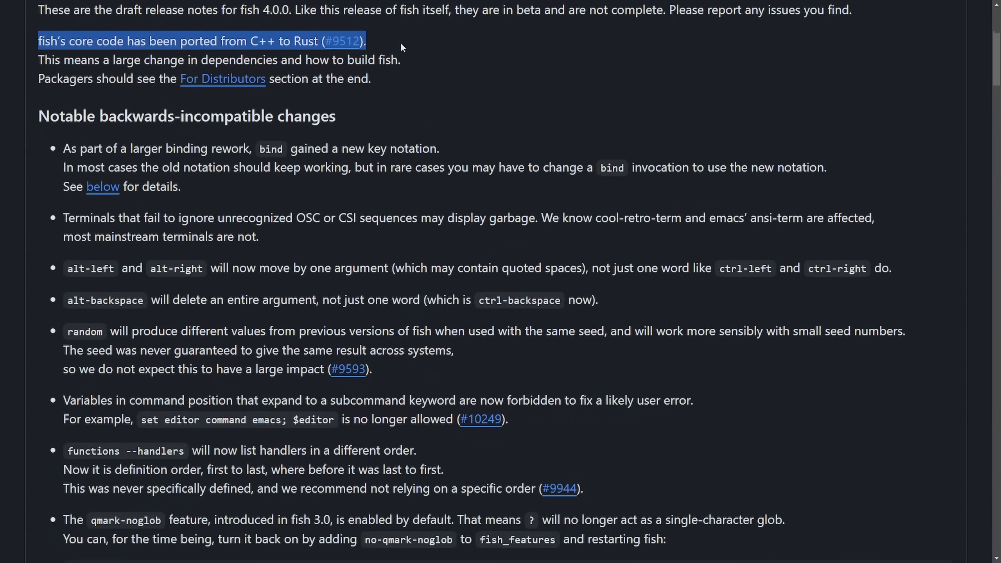
{"action": "left_click", "coordinate": [402, 48]}
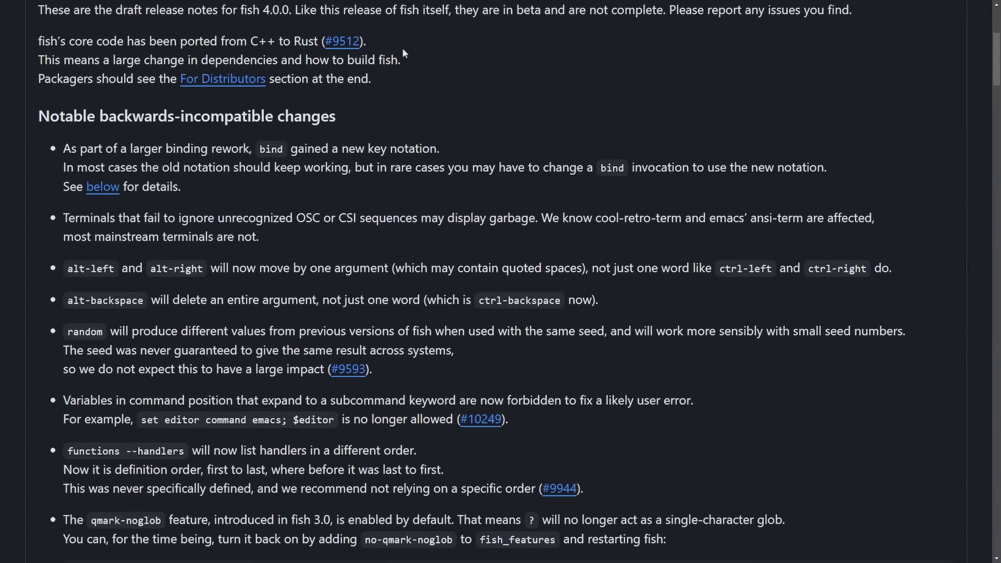
{"action": "mouse_move", "coordinate": [417, 49]}
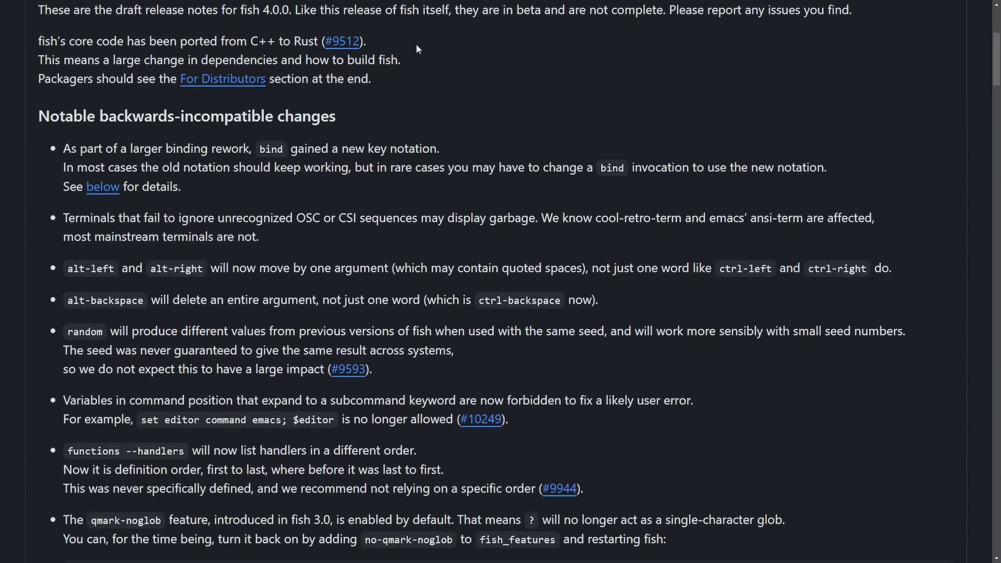
{"action": "mouse_move", "coordinate": [432, 66]}
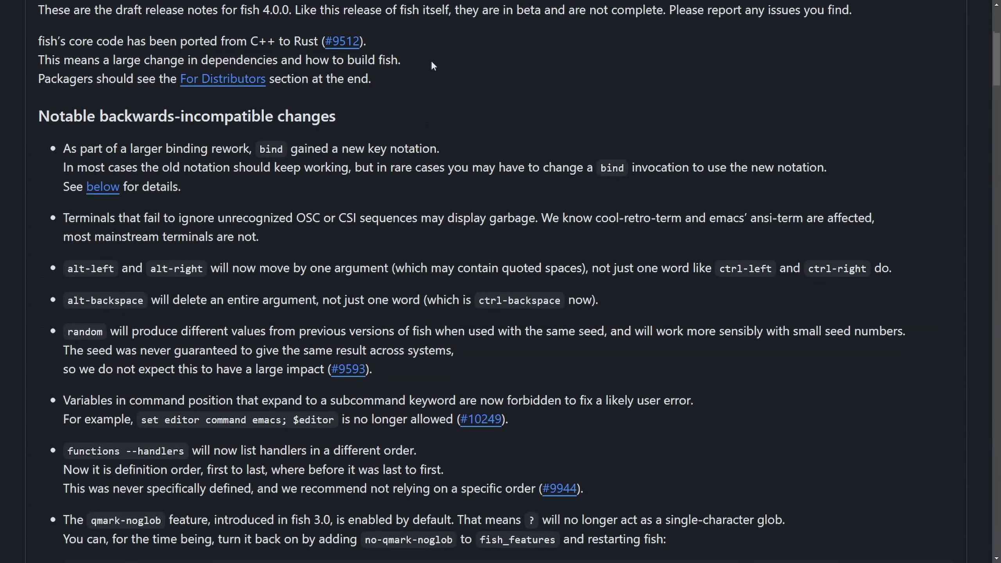
{"action": "mouse_move", "coordinate": [256, 61]}
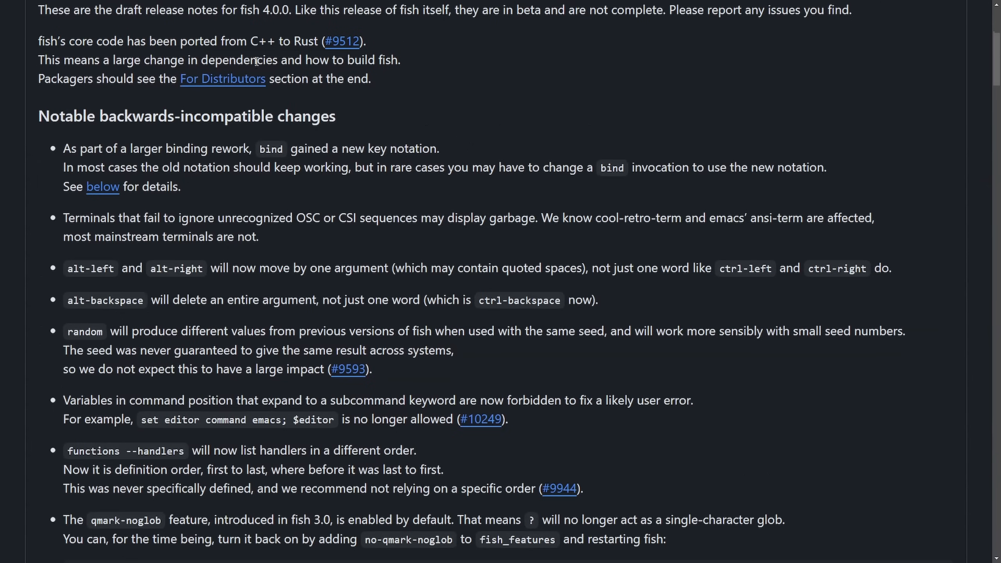
{"action": "mouse_move", "coordinate": [29, 76]}
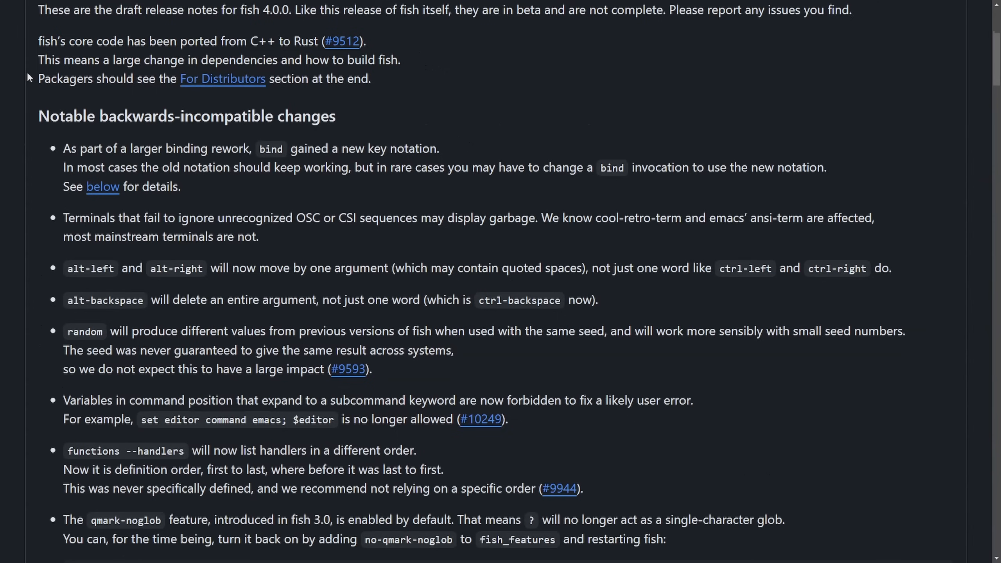
{"action": "mouse_move", "coordinate": [815, 172]}
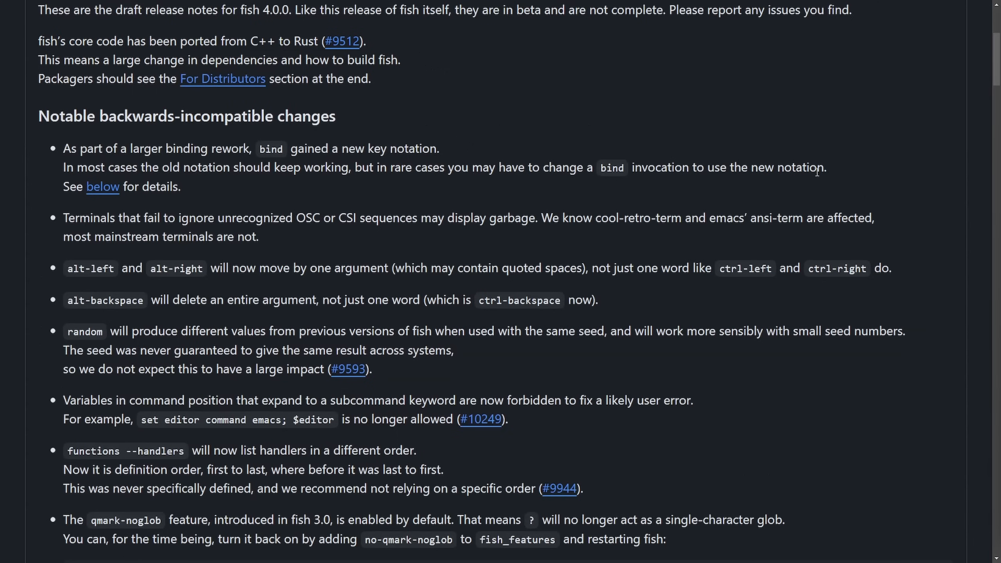
{"action": "mouse_move", "coordinate": [614, 120]}
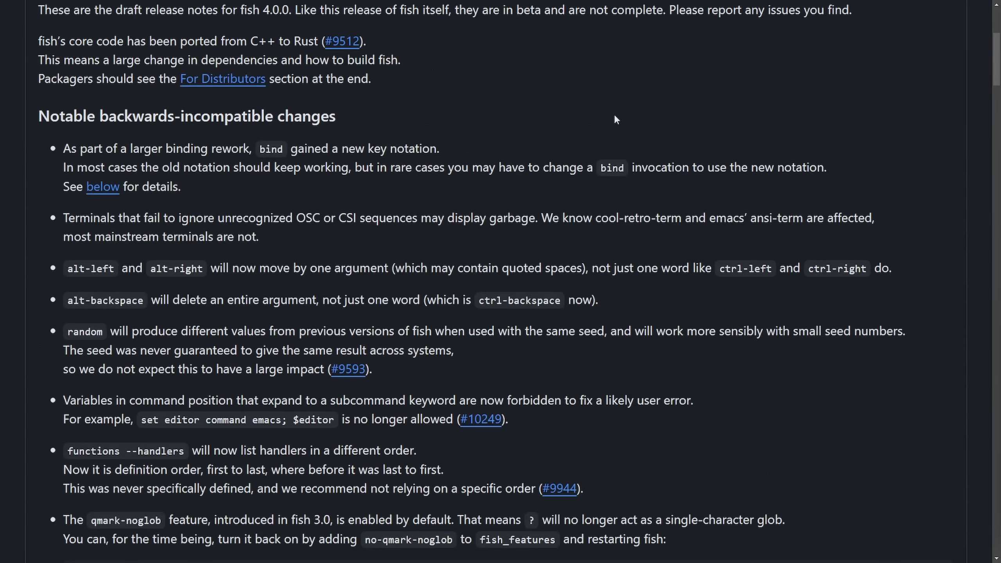
Read the self-installing binary entry under Notable improvements and fixes, highlighting it briefly
{"action": "scroll", "scroll_direction": "down", "scroll_amount": 3}
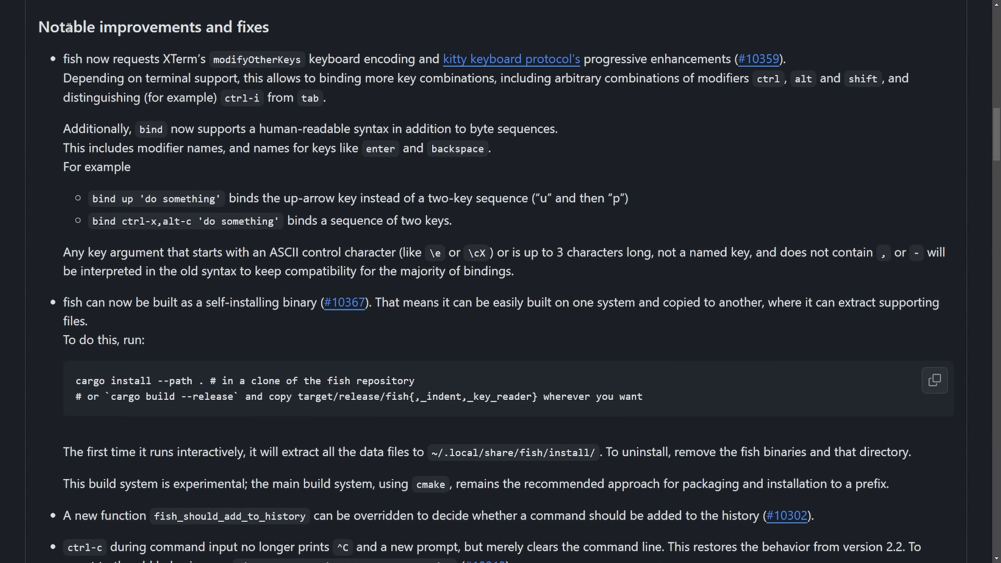
{"action": "left_click_drag", "start_coordinate": [63, 59], "coordinate": [255, 59]}
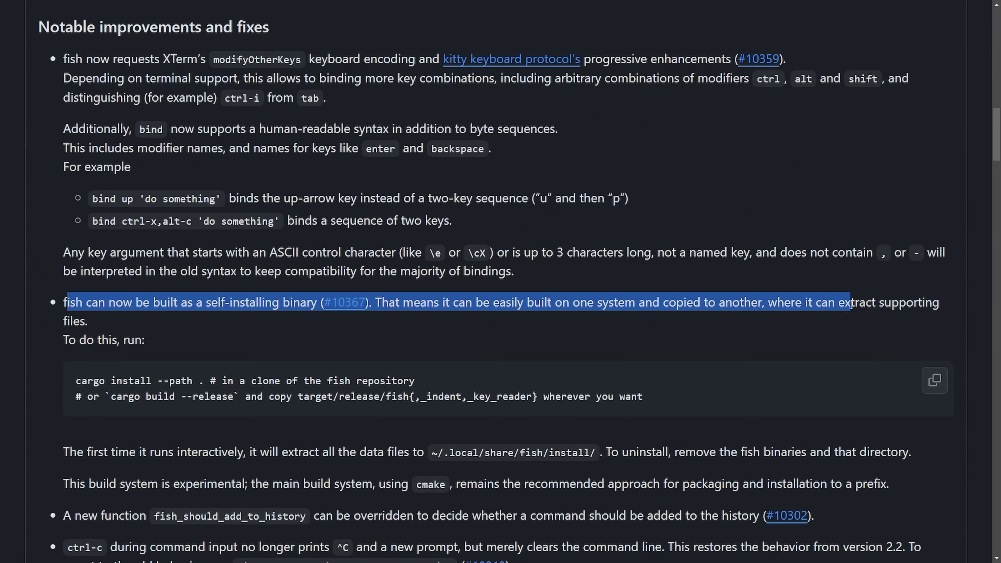
{"action": "left_click", "coordinate": [237, 305]}
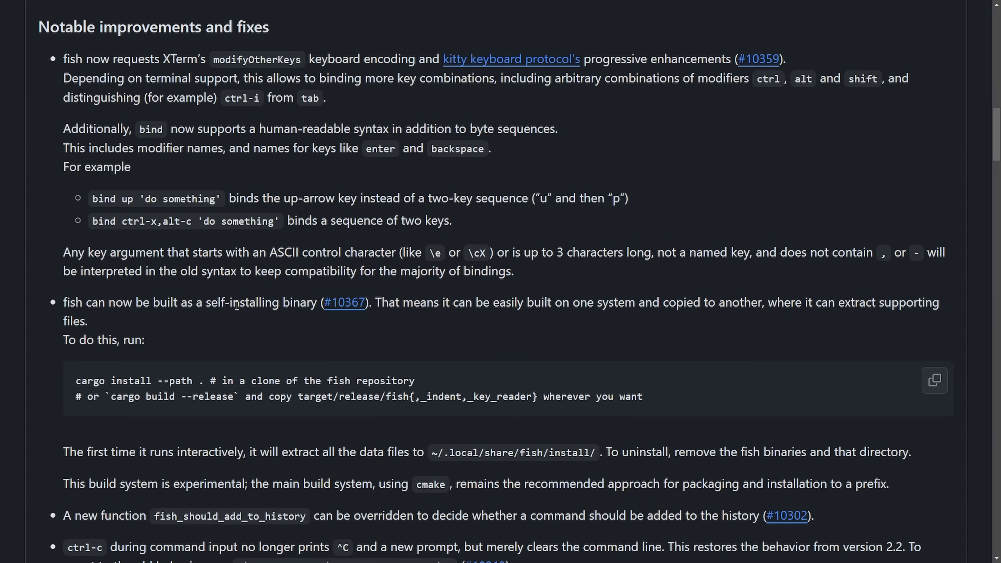
{"action": "scroll", "scroll_direction": "down", "scroll_amount": 3}
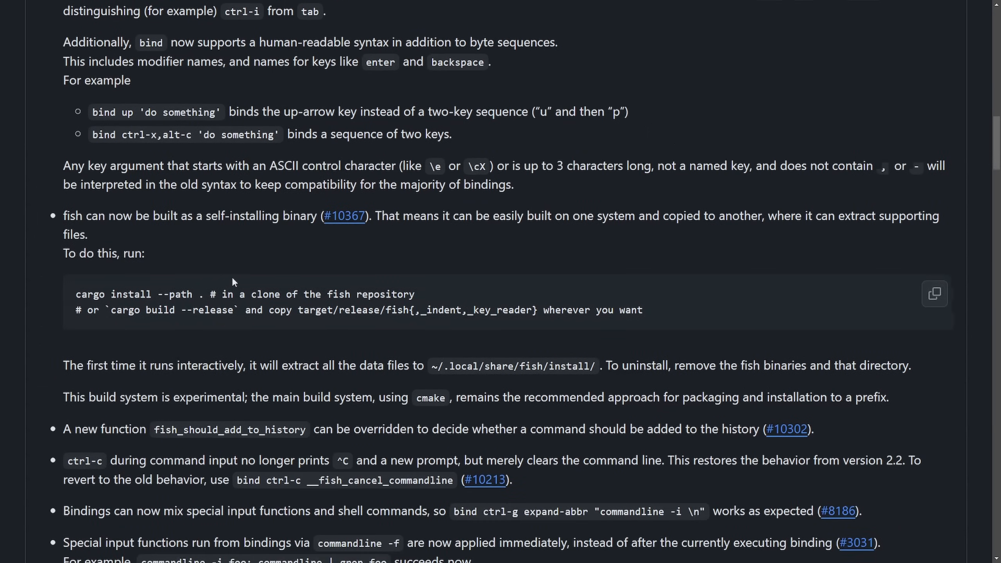
{"action": "scroll", "scroll_direction": "down", "scroll_amount": 3}
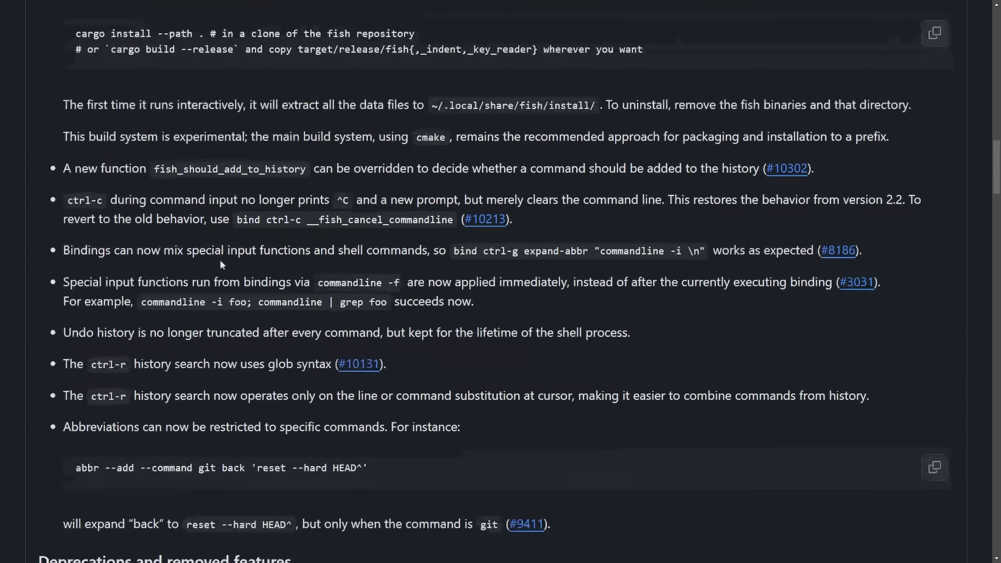
{"action": "double_click", "coordinate": [104, 169]}
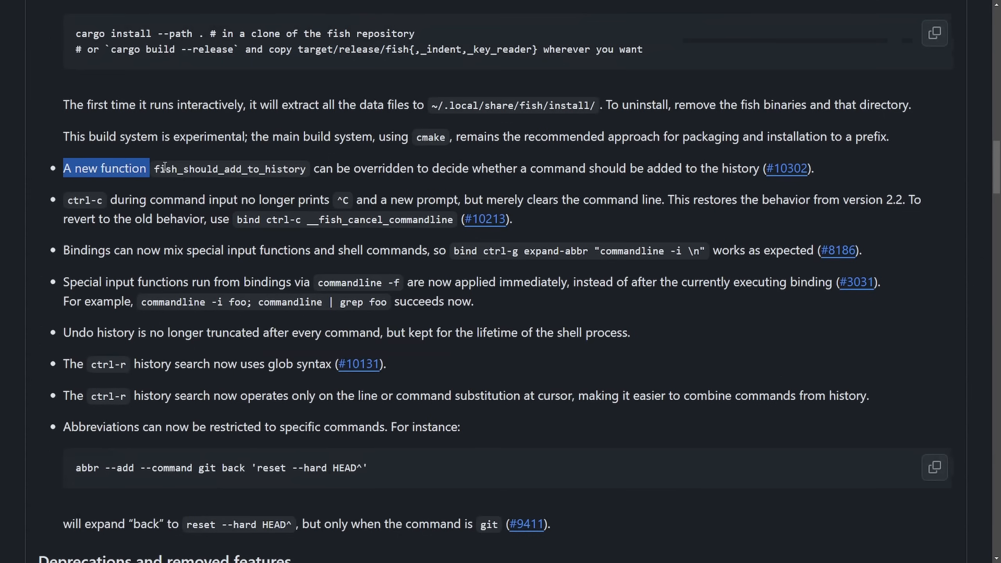
{"action": "left_click", "coordinate": [350, 184]}
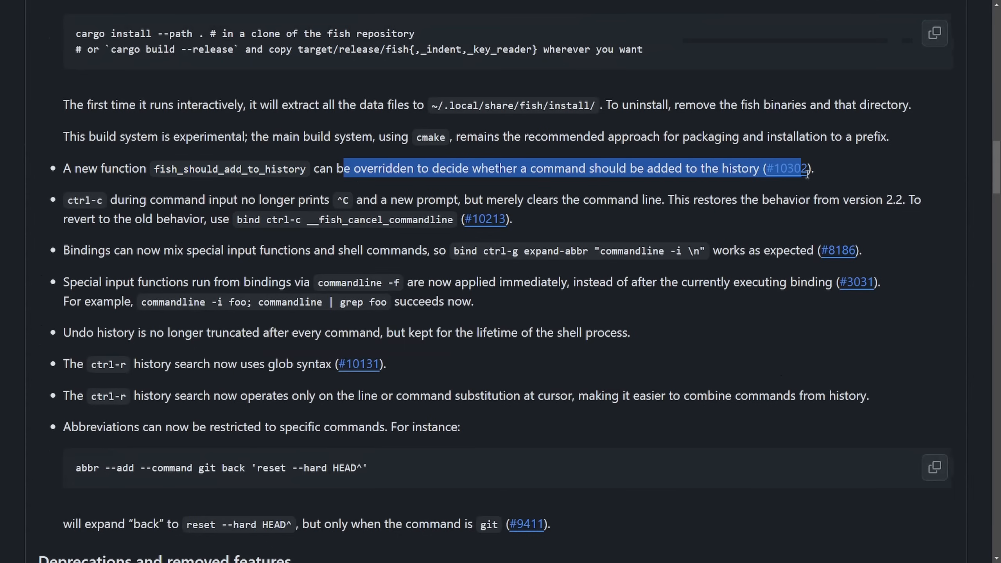
{"action": "left_click", "coordinate": [821, 193]}
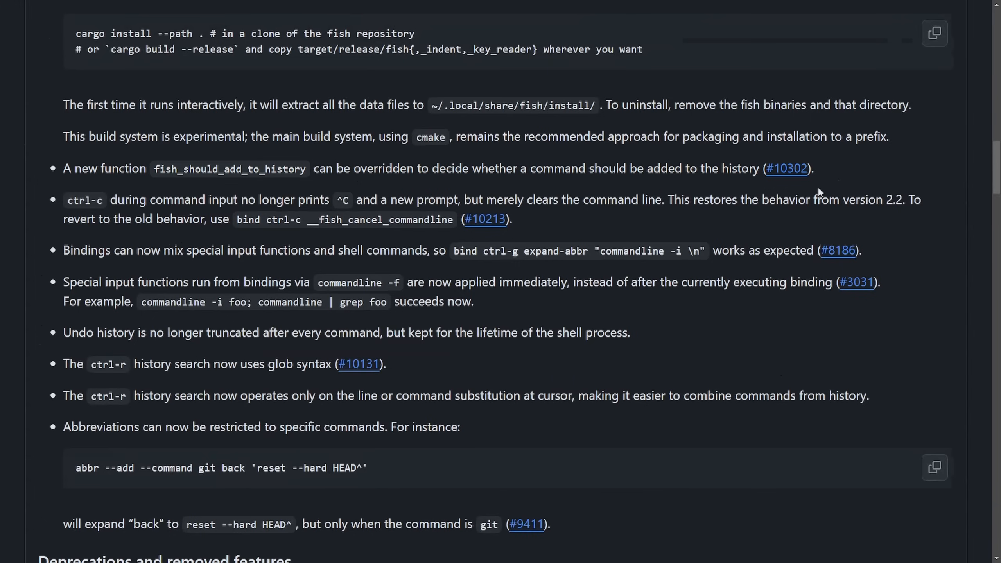
{"action": "mouse_move", "coordinate": [712, 225]}
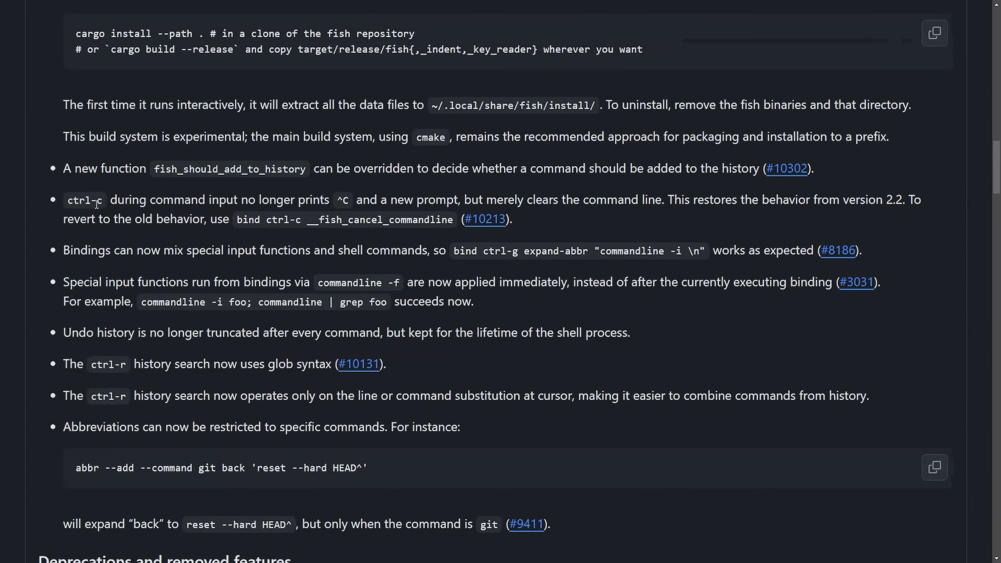
{"action": "left_click_drag", "start_coordinate": [113, 200], "coordinate": [415, 200]}
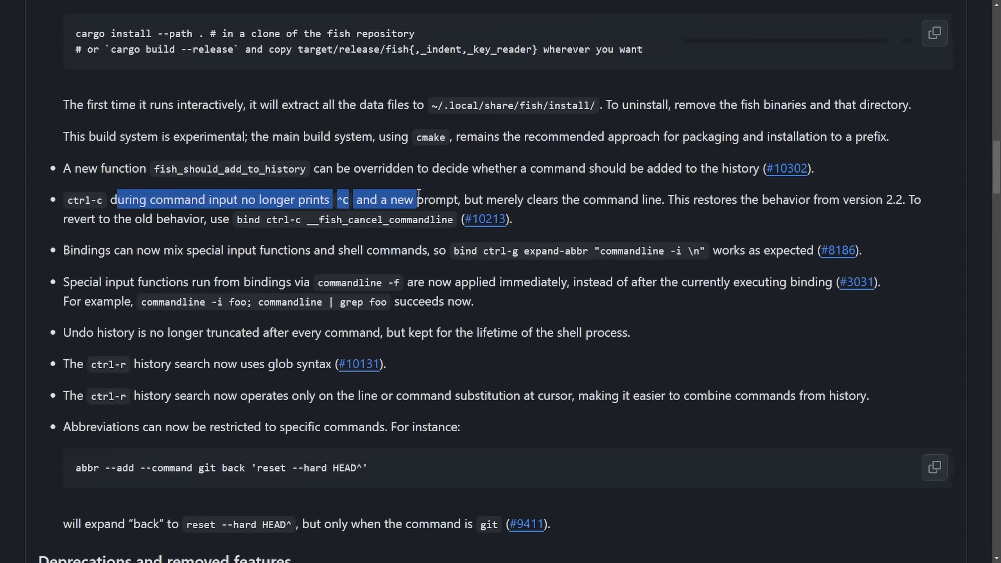
{"action": "left_click", "coordinate": [544, 235]}
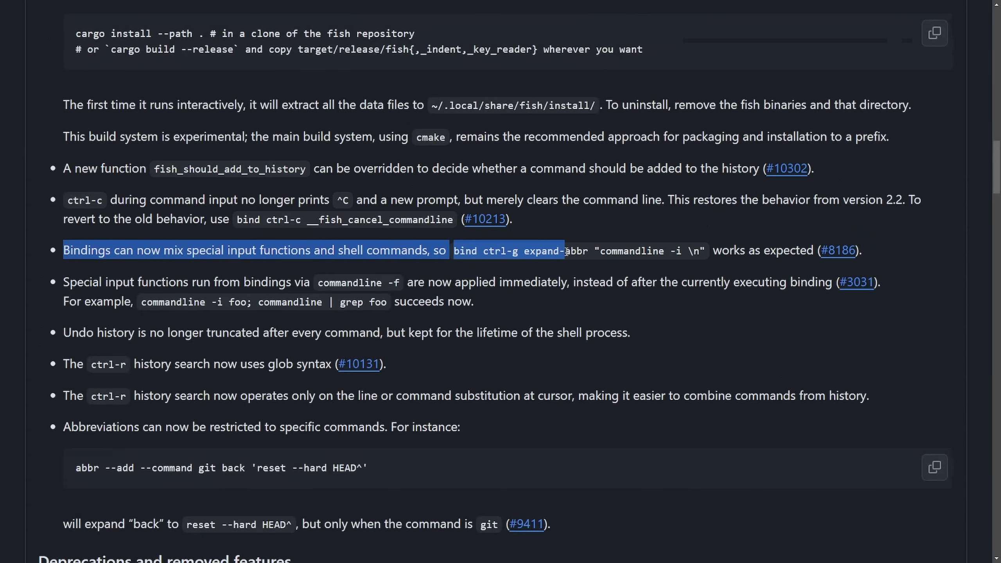
{"action": "left_click", "coordinate": [756, 266]}
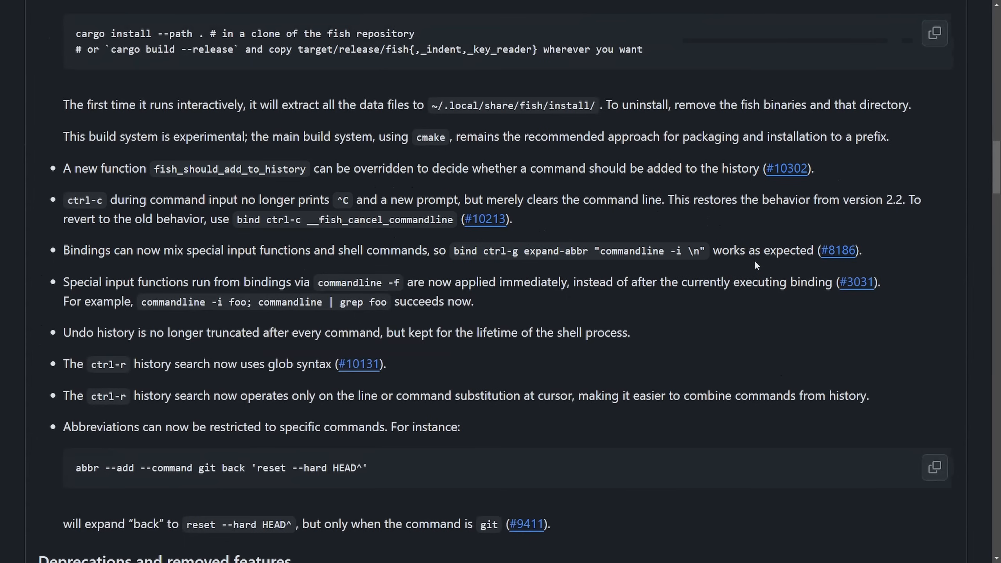
{"action": "mouse_move", "coordinate": [64, 285]}
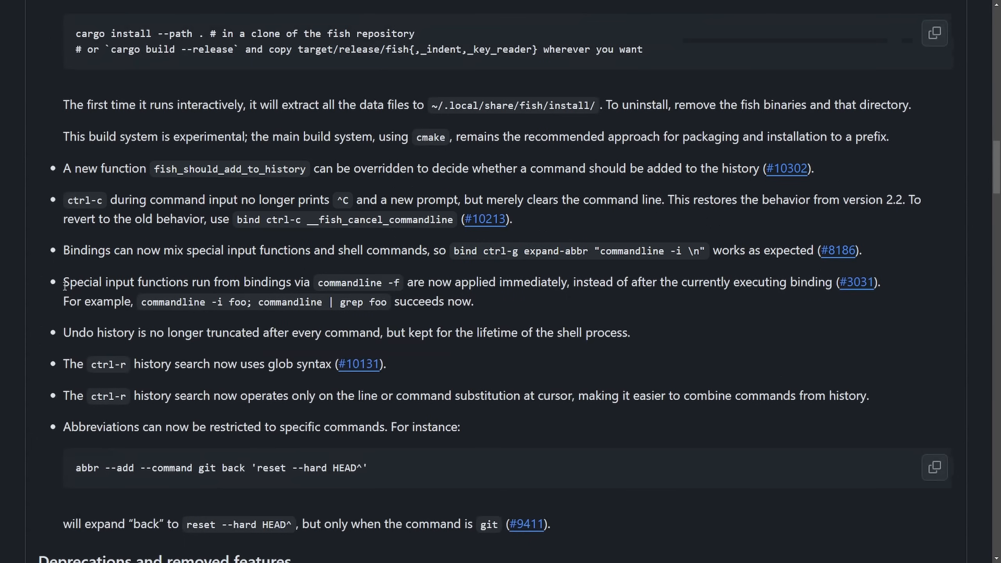
{"action": "mouse_move", "coordinate": [28, 342]}
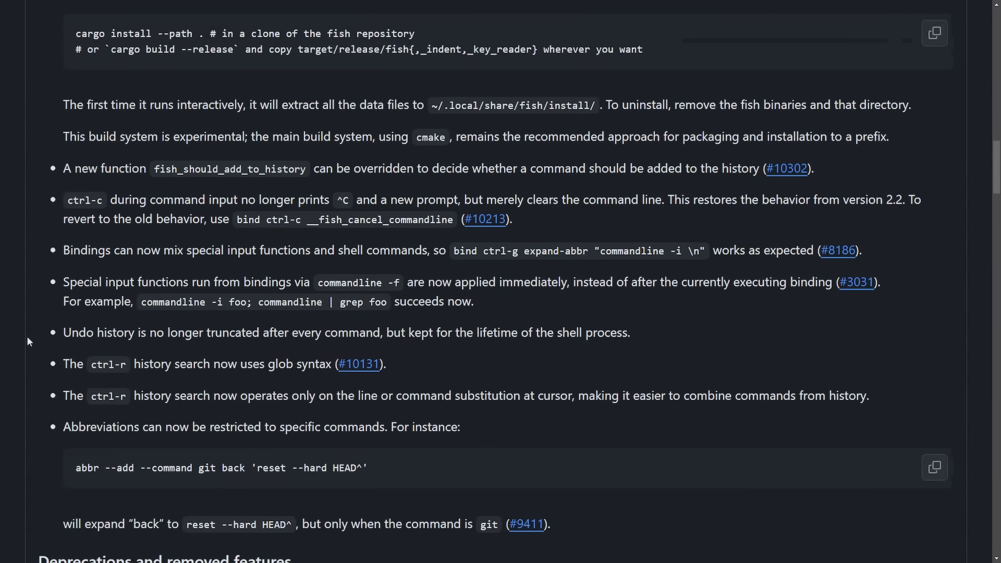
Scroll past the scripting, interactive and terminal sections to For distributors and the Assets downloads
{"action": "scroll", "scroll_direction": "down", "scroll_amount": 3}
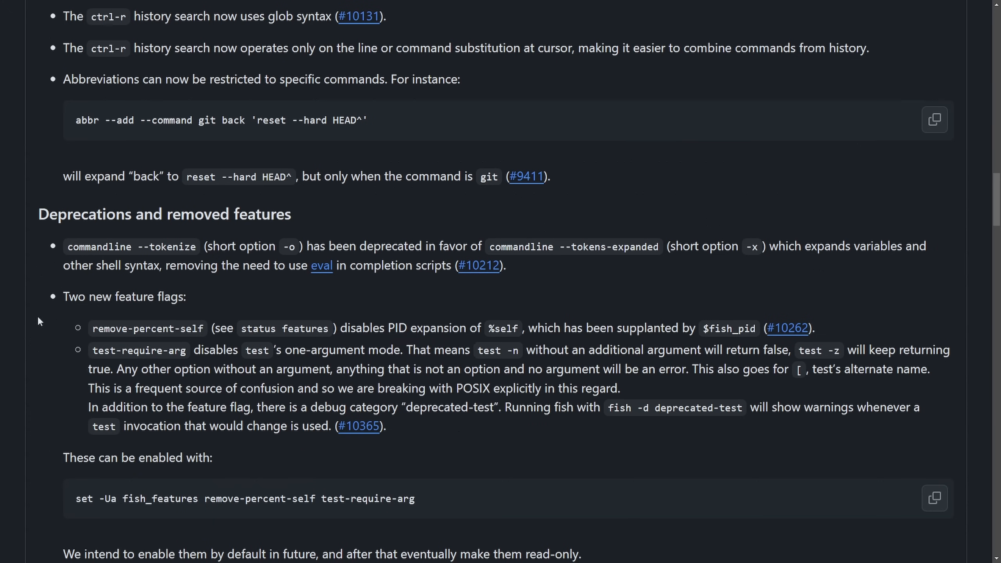
{"action": "scroll", "scroll_direction": "down", "scroll_amount": 3}
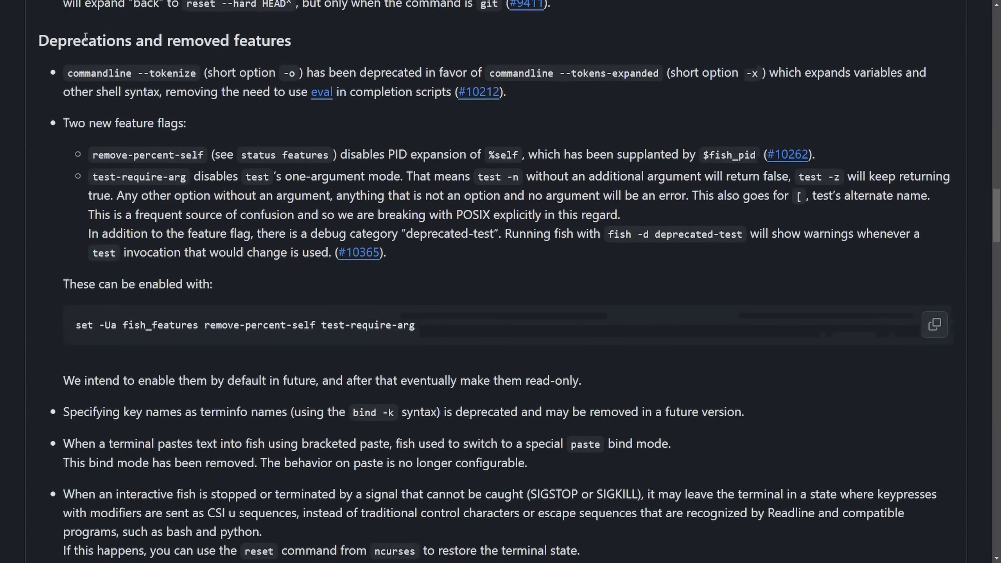
{"action": "mouse_move", "coordinate": [134, 144]}
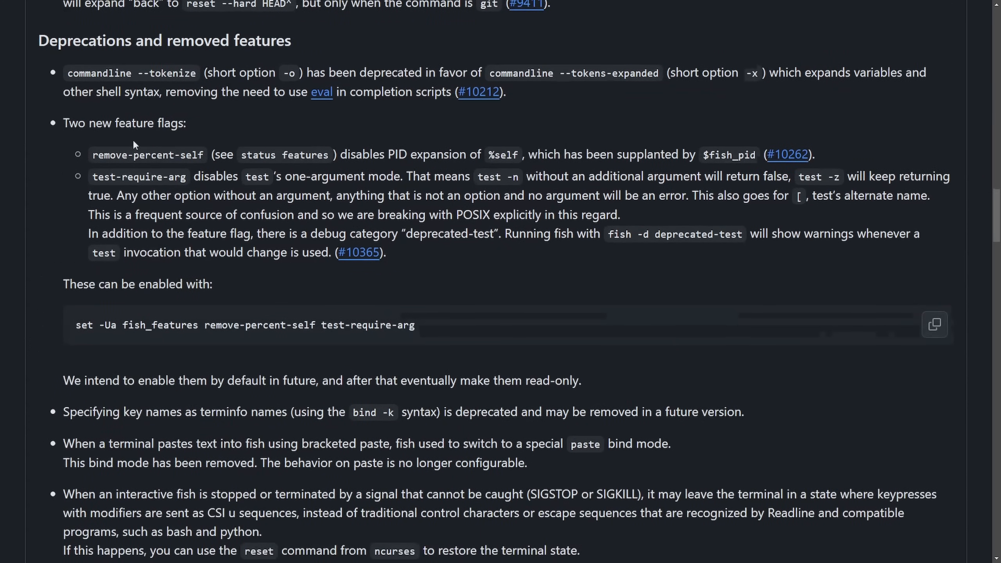
{"action": "scroll", "scroll_direction": "down", "scroll_amount": 3}
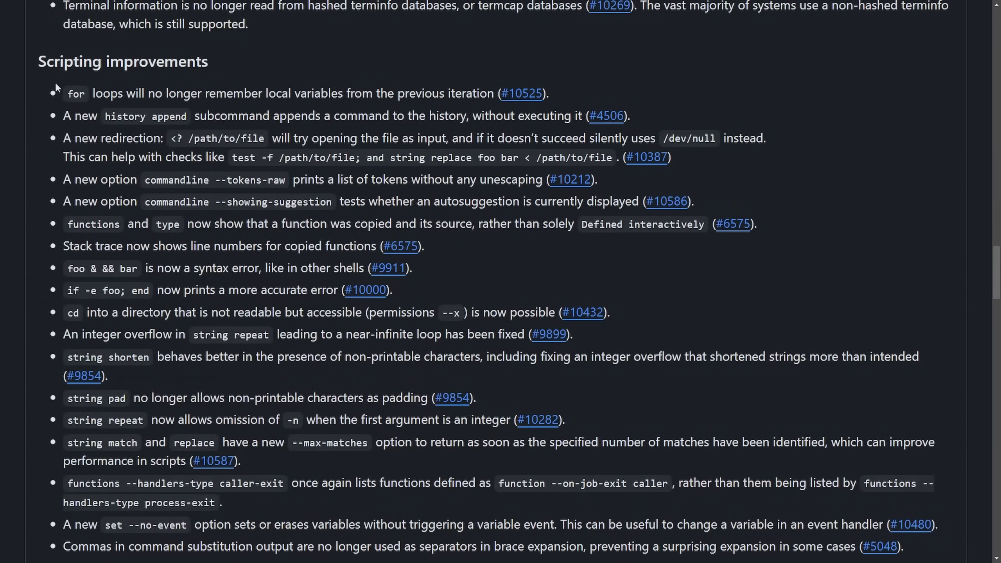
{"action": "scroll", "scroll_direction": "down", "scroll_amount": 3}
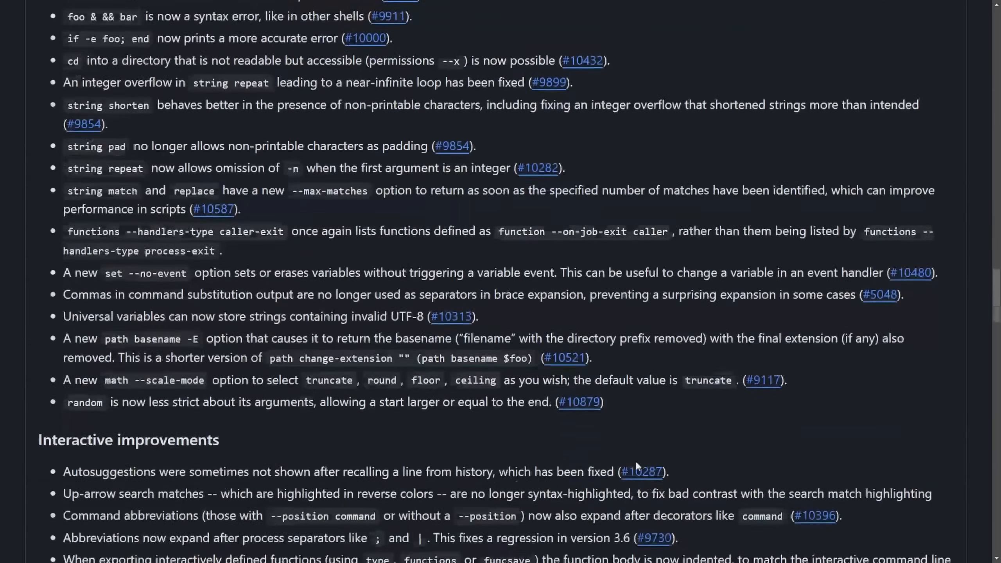
{"action": "scroll", "scroll_direction": "down", "scroll_amount": 3}
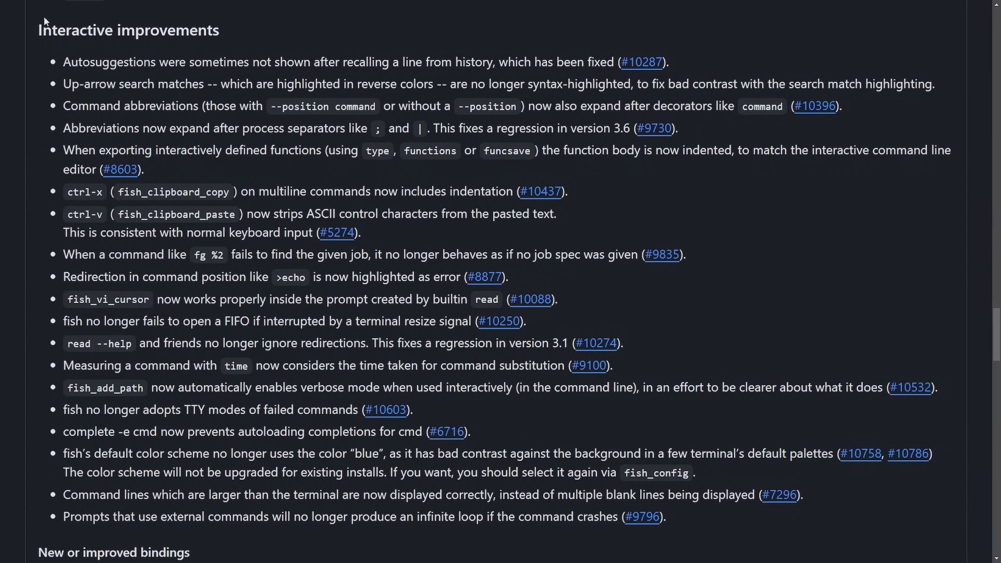
{"action": "mouse_move", "coordinate": [269, 76]}
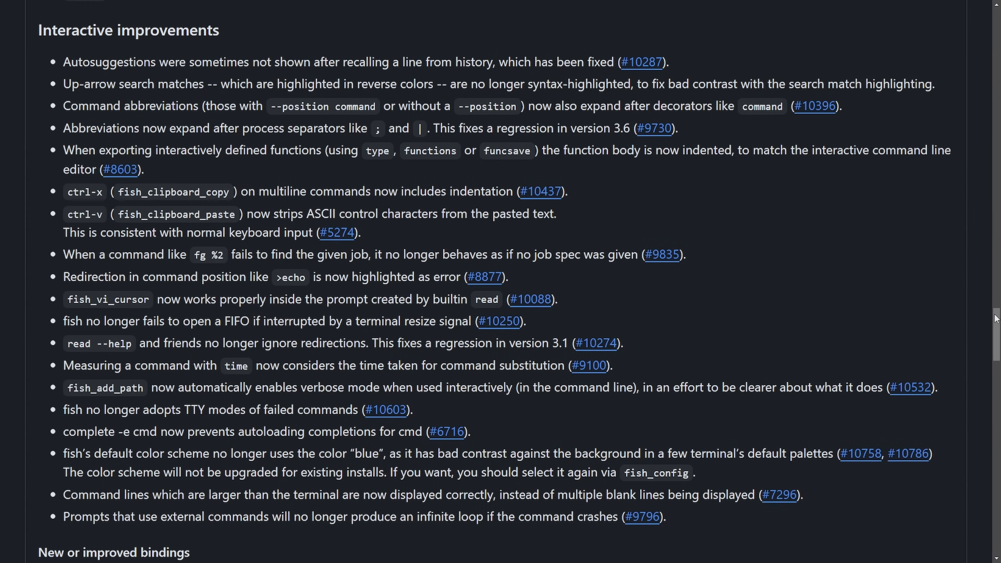
{"action": "scroll", "scroll_direction": "down", "scroll_amount": 3}
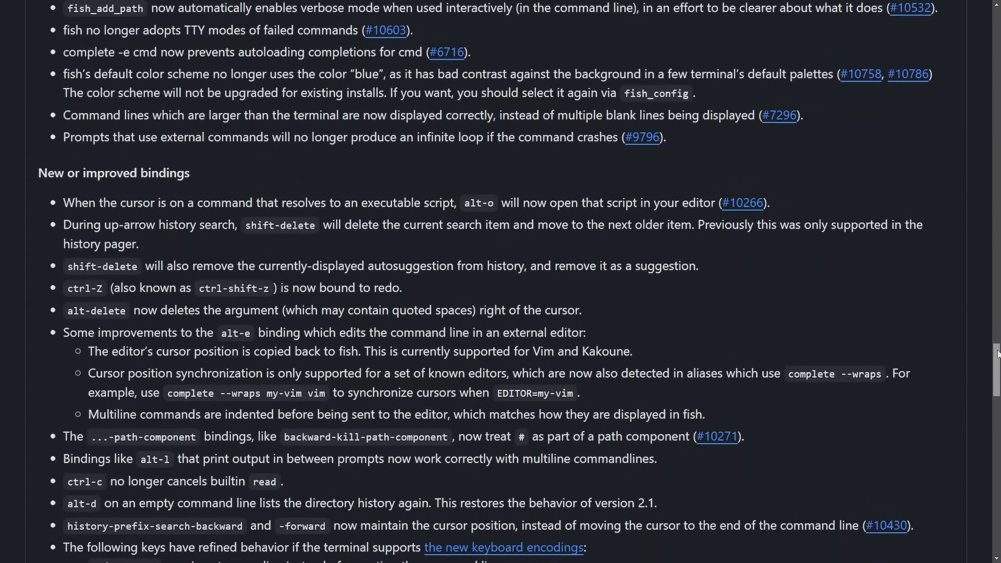
{"action": "scroll", "scroll_direction": "down", "scroll_amount": 3}
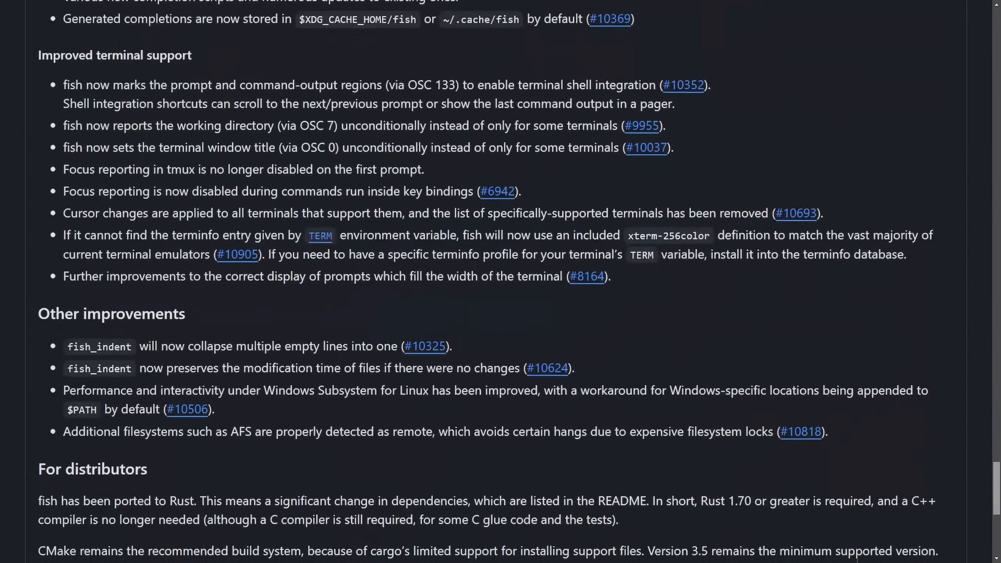
{"action": "scroll", "scroll_direction": "down", "scroll_amount": 3}
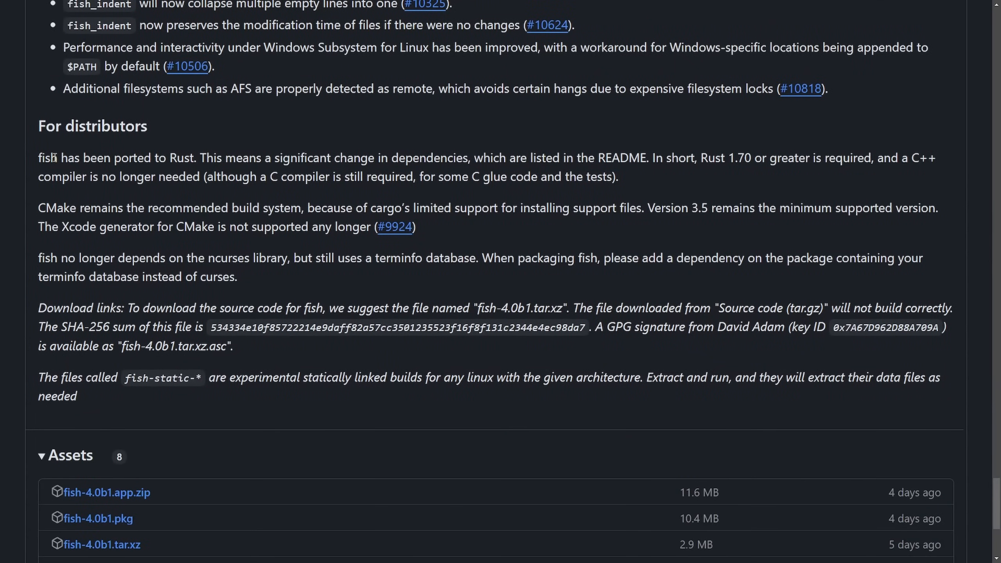
{"action": "left_click_drag", "start_coordinate": [38, 158], "coordinate": [224, 158]}
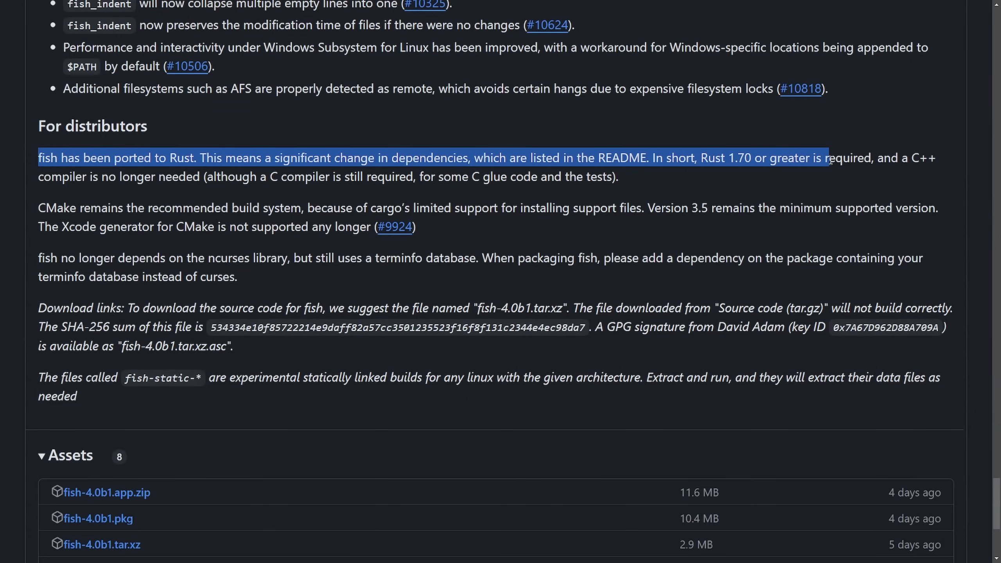
{"action": "left_click", "coordinate": [90, 177]}
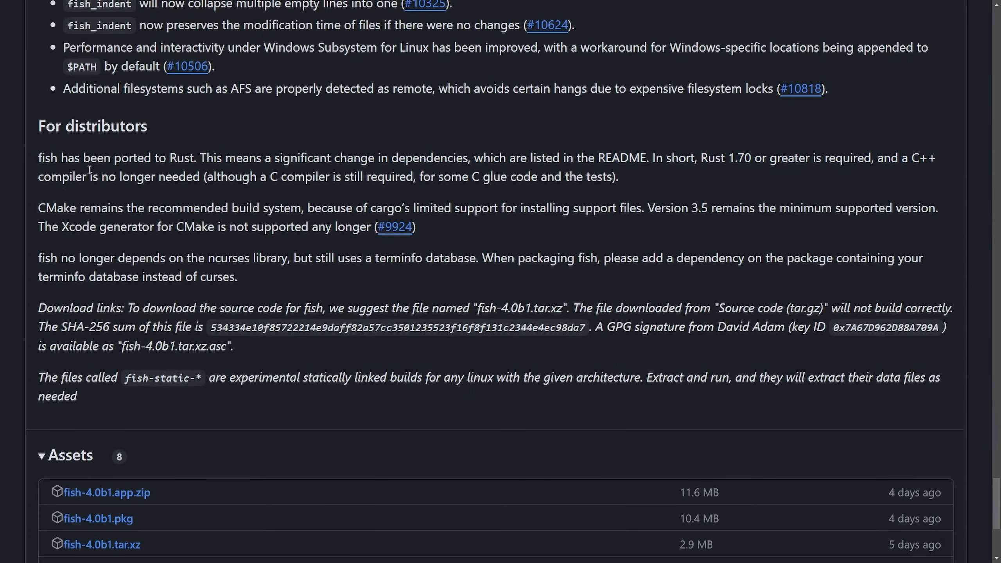
{"action": "left_click_drag", "start_coordinate": [86, 177], "coordinate": [305, 177]}
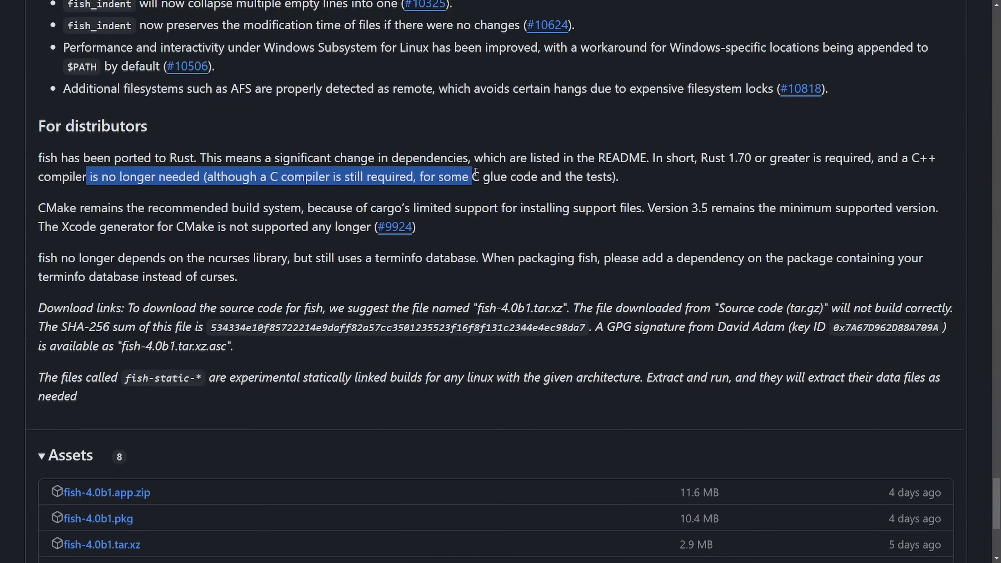
{"action": "left_click", "coordinate": [497, 152]}
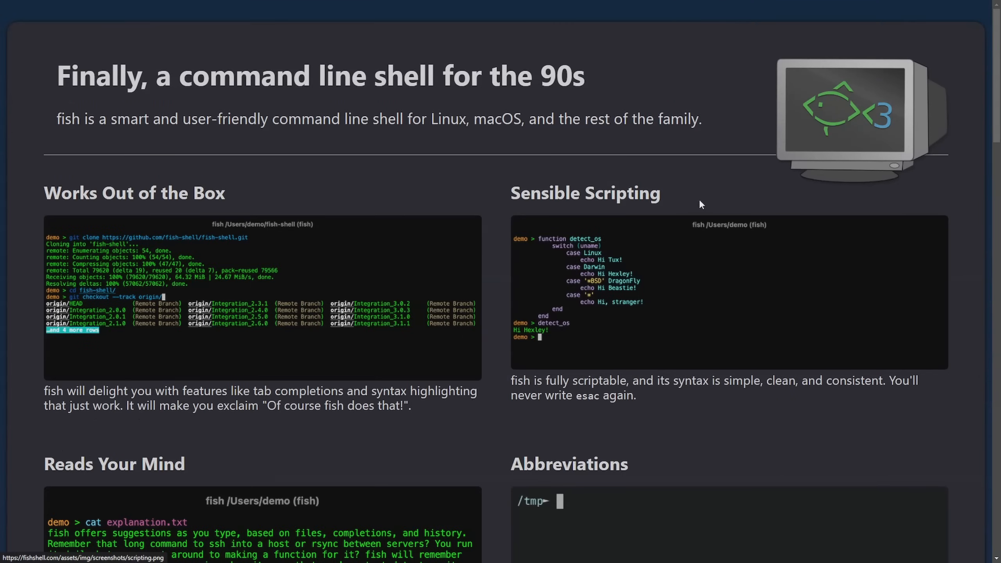
{"action": "mouse_move", "coordinate": [693, 196]}
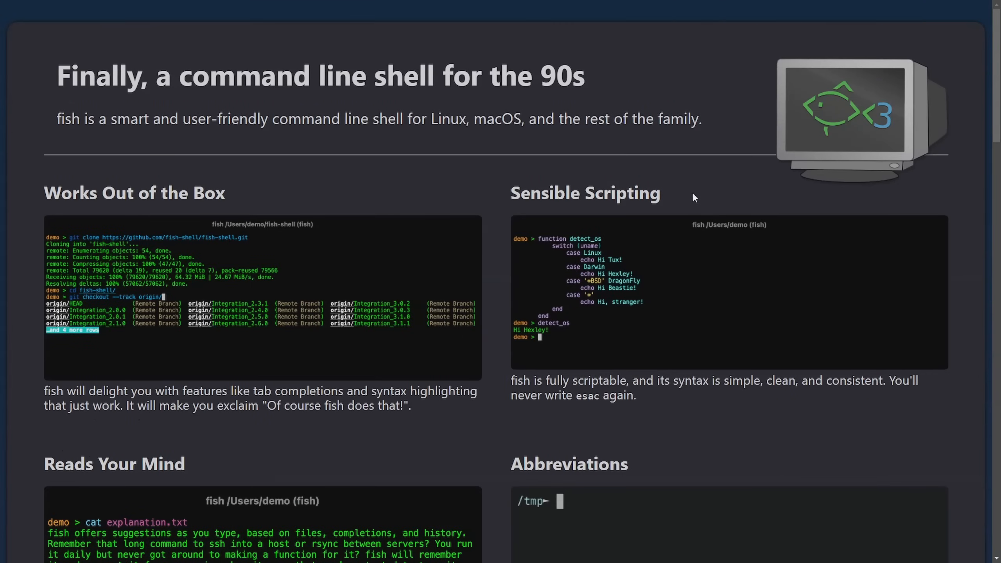
{"action": "mouse_move", "coordinate": [660, 158]}
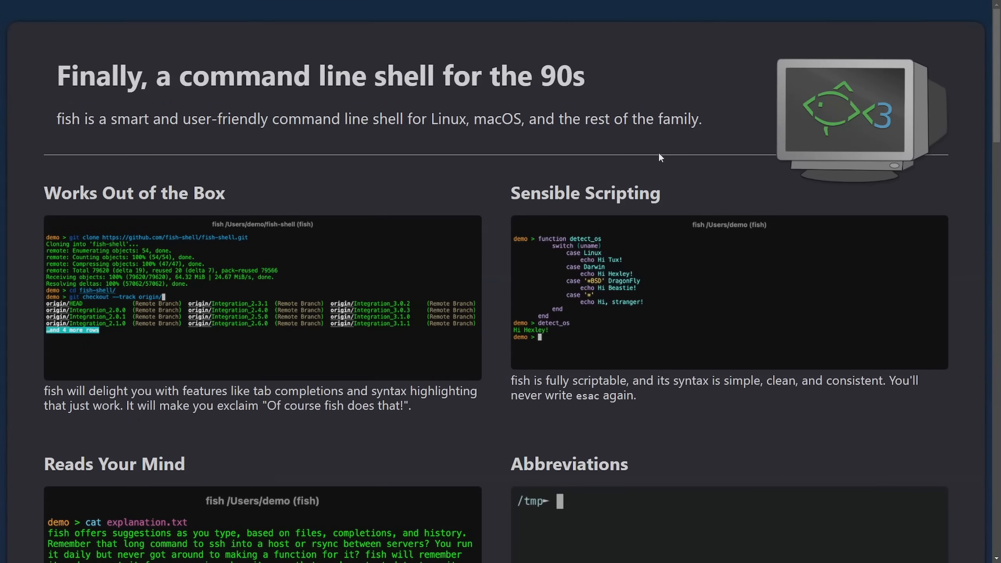
{"action": "mouse_move", "coordinate": [644, 166]}
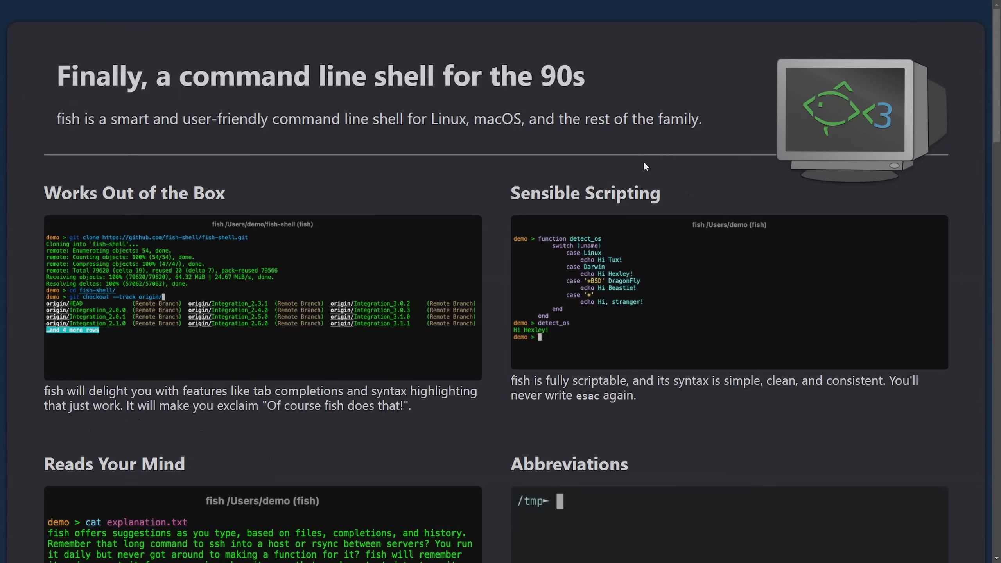
{"action": "mouse_move", "coordinate": [632, 122]}
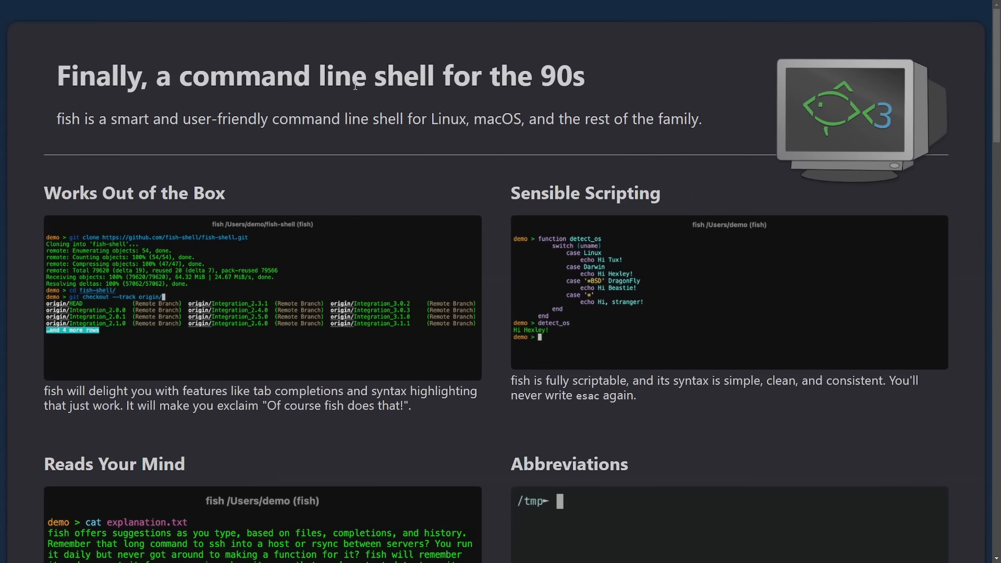
{"action": "mouse_move", "coordinate": [628, 89]}
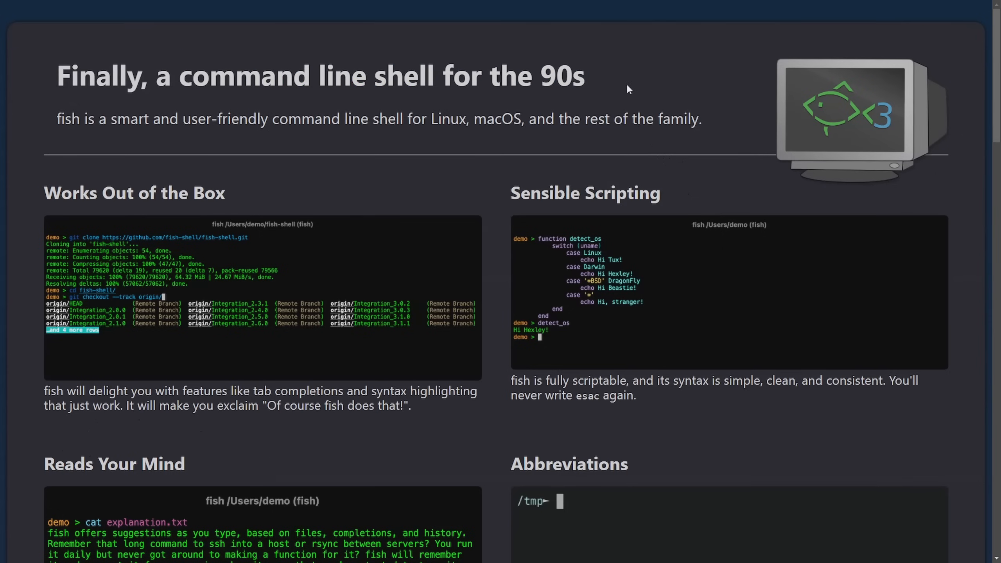
{"action": "mouse_move", "coordinate": [623, 95]}
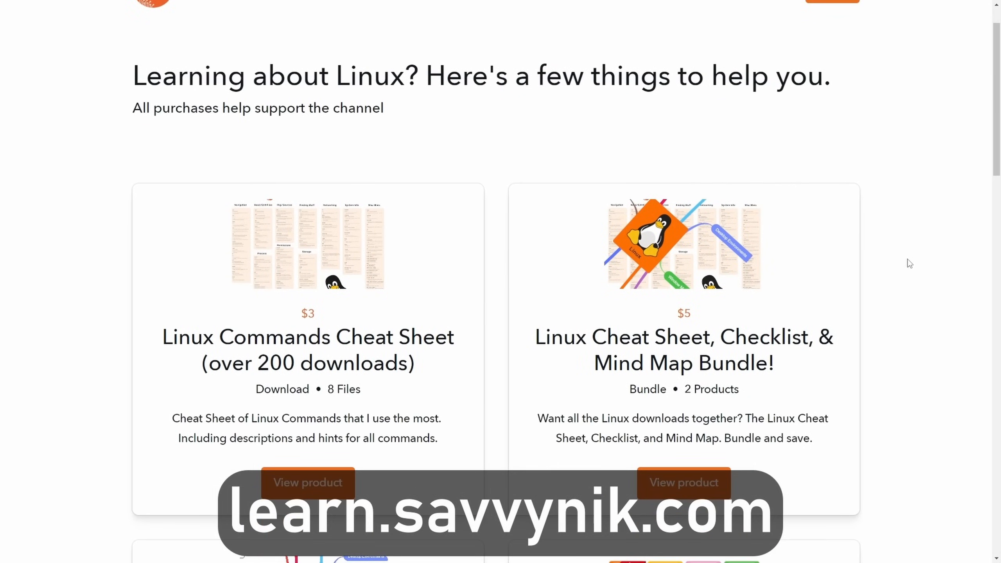
Scroll past the checklist and flash-card products to the newsletter signup and Linux Terms preview
{"action": "scroll", "scroll_direction": "down", "scroll_amount": 3}
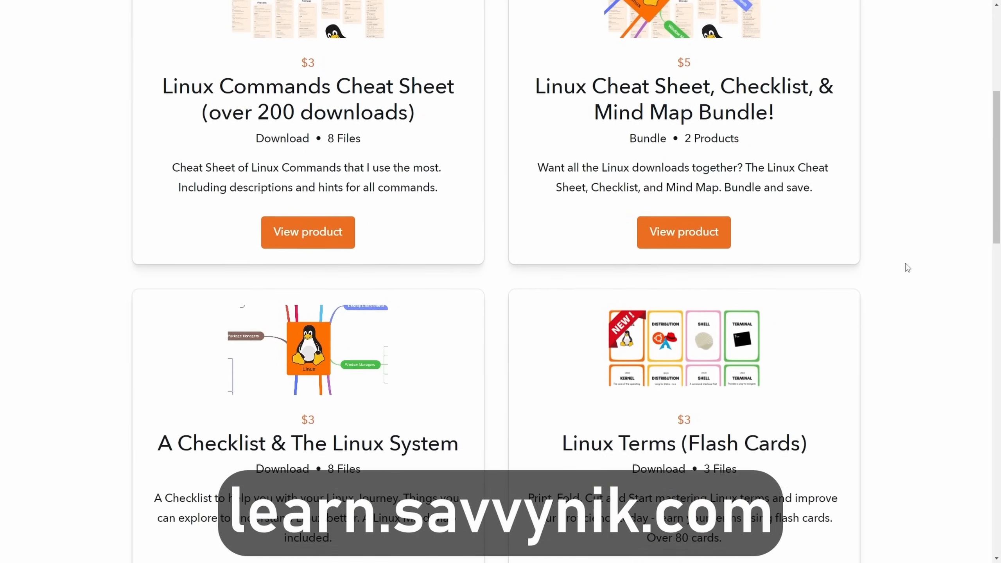
{"action": "scroll", "scroll_direction": "down", "scroll_amount": 3}
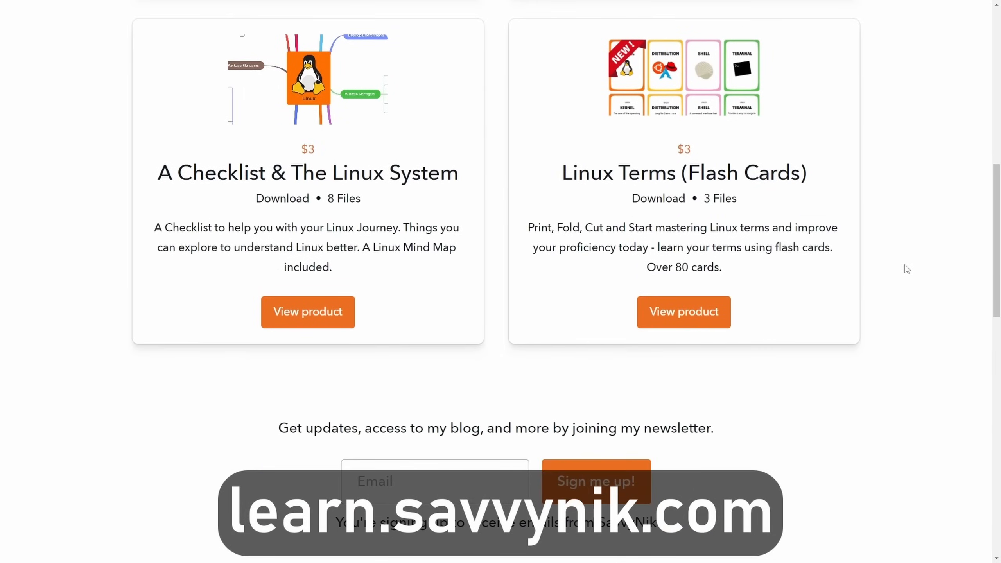
{"action": "scroll", "scroll_direction": "down", "scroll_amount": 3}
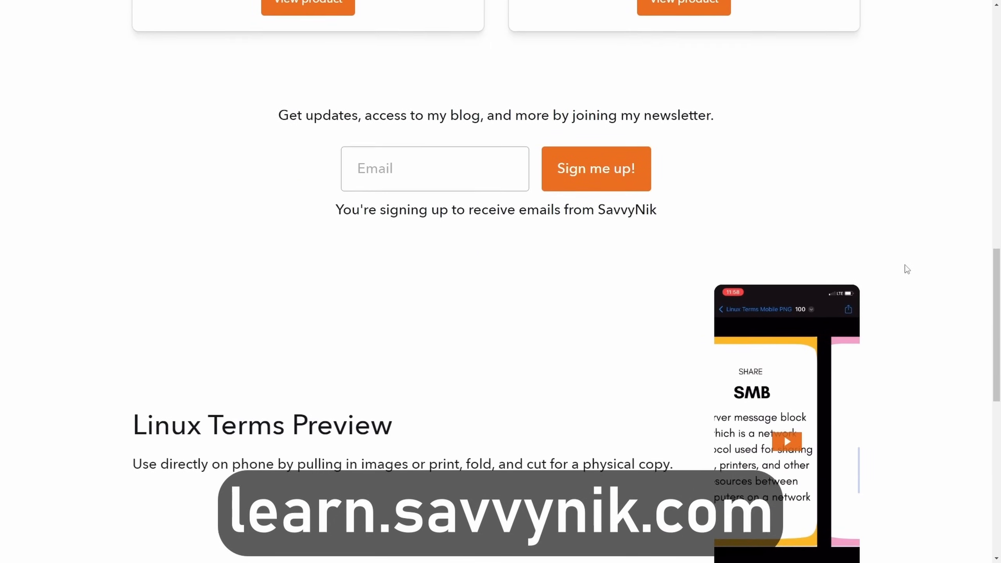